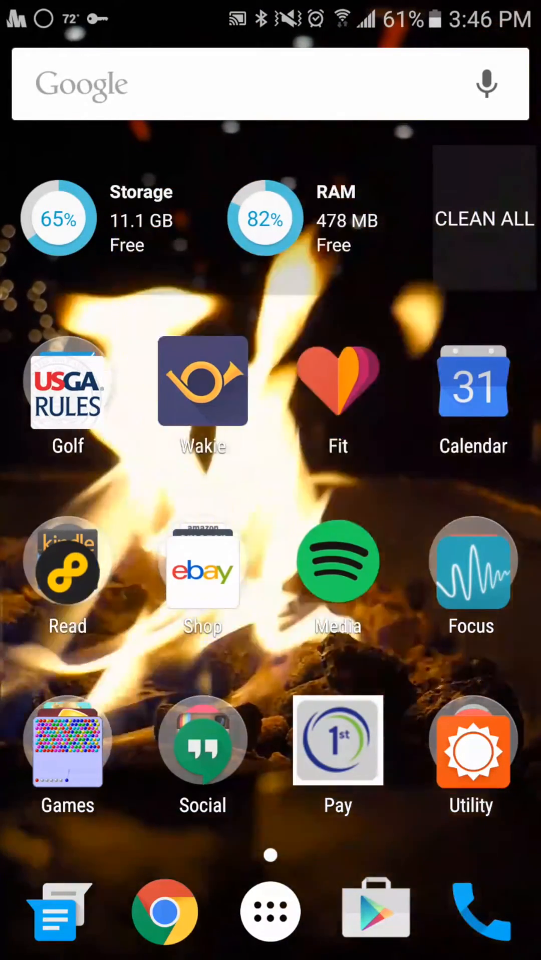
Step: Confirm techsession shows as Added, then back out of the username search to the Add Friends options
{"action": "left_click", "coordinate": [203, 741]}
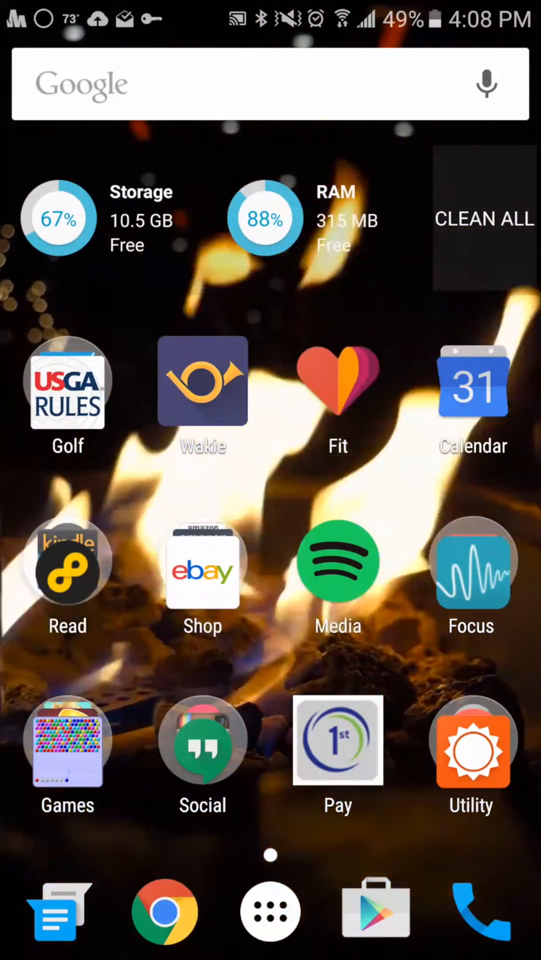
{"action": "left_click", "coordinate": [202, 741]}
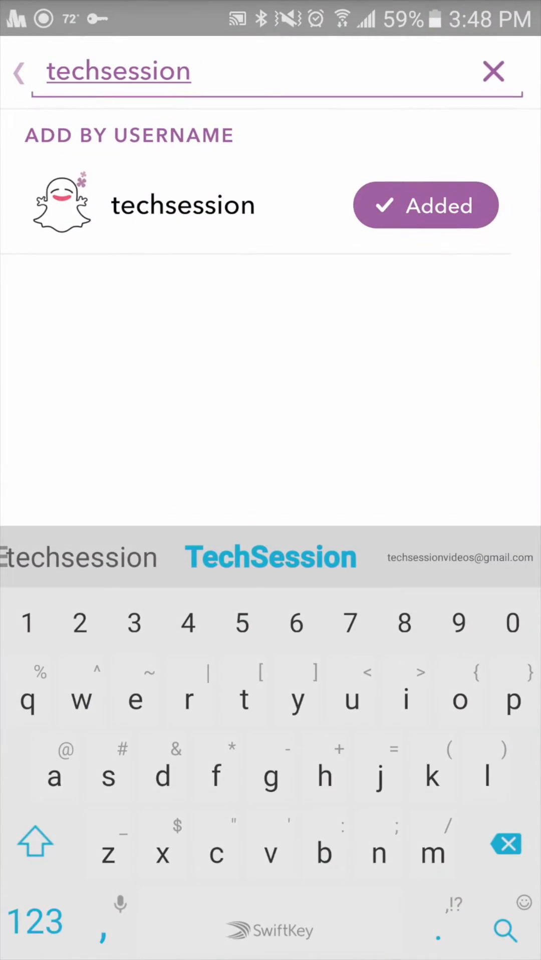
{"action": "left_click", "coordinate": [19, 72]}
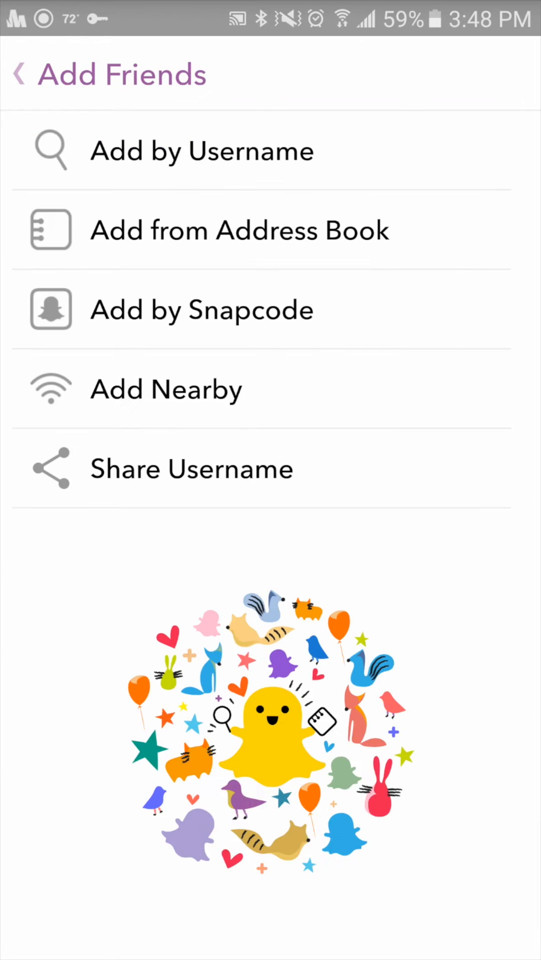
{"action": "left_click", "coordinate": [21, 73]}
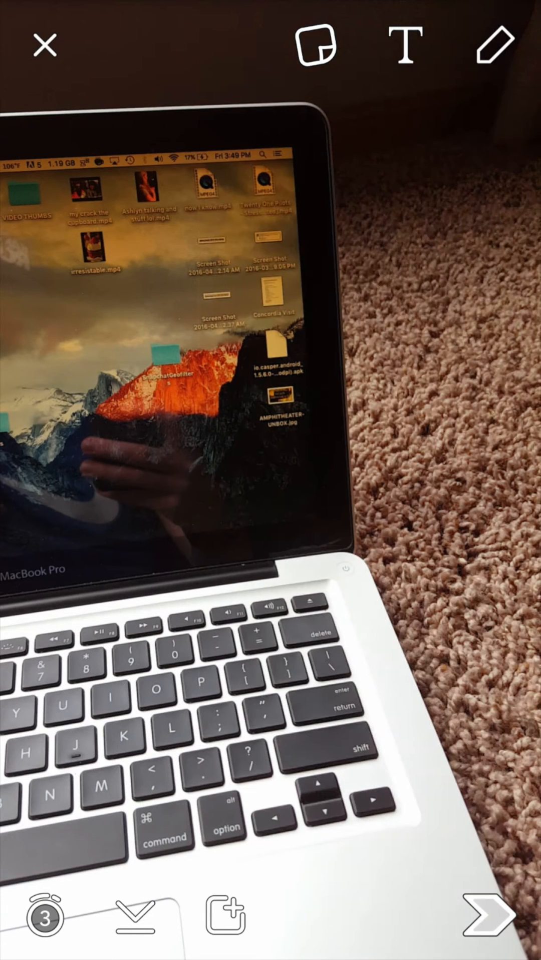
Step: Add the caption 'Jw u ever had snow' with a laughing emoji to the laptop photo and enlarge it
{"action": "left_click", "coordinate": [315, 45]}
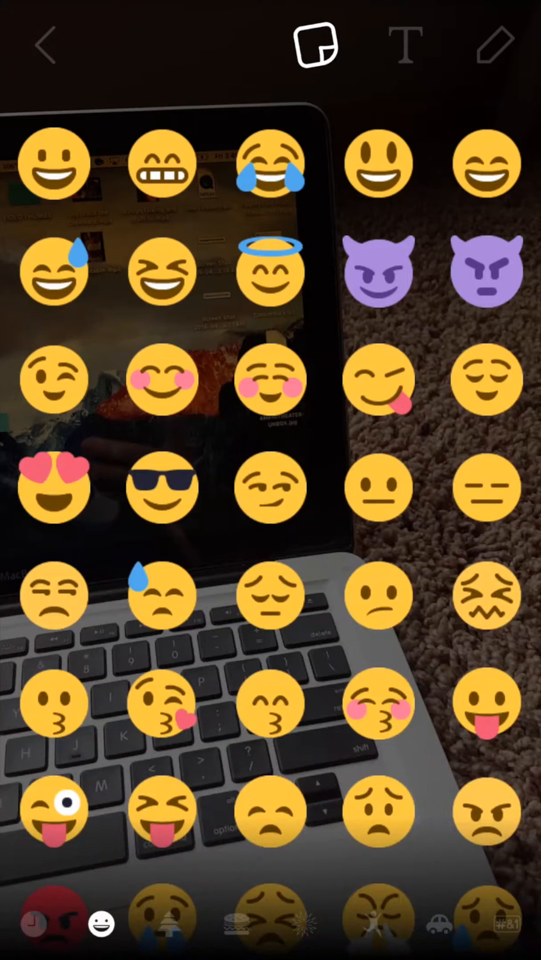
{"action": "left_click", "coordinate": [44, 45]}
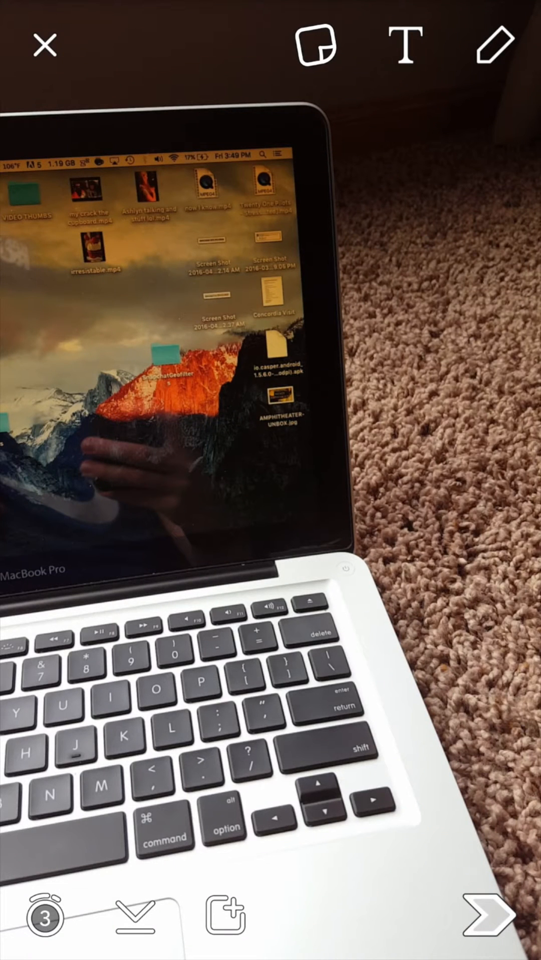
{"action": "left_click", "coordinate": [403, 45]}
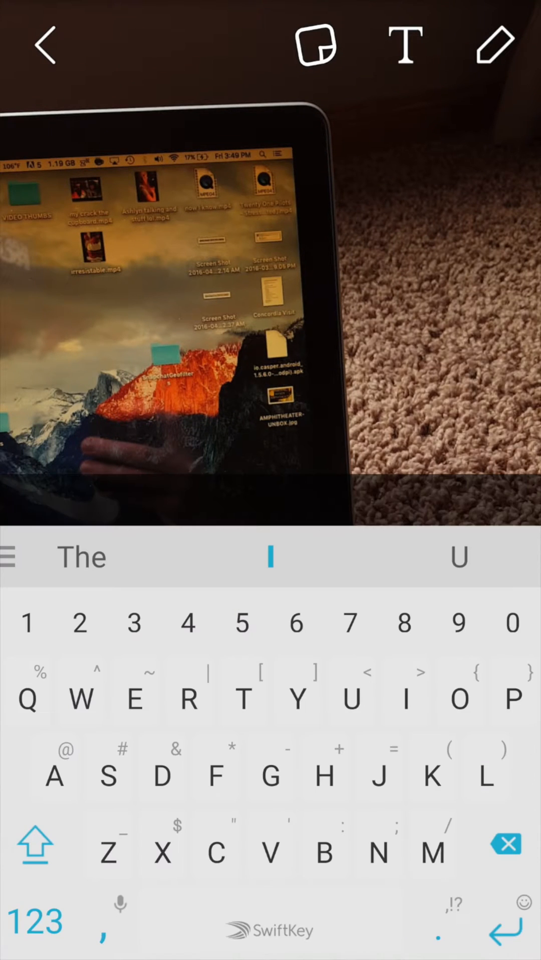
{"action": "type", "text": "x"}
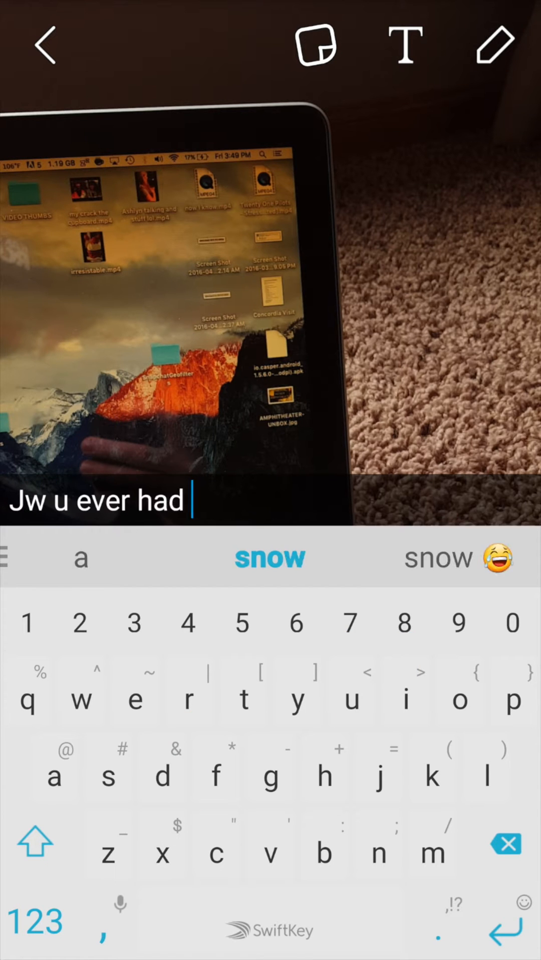
{"action": "left_click", "coordinate": [457, 558]}
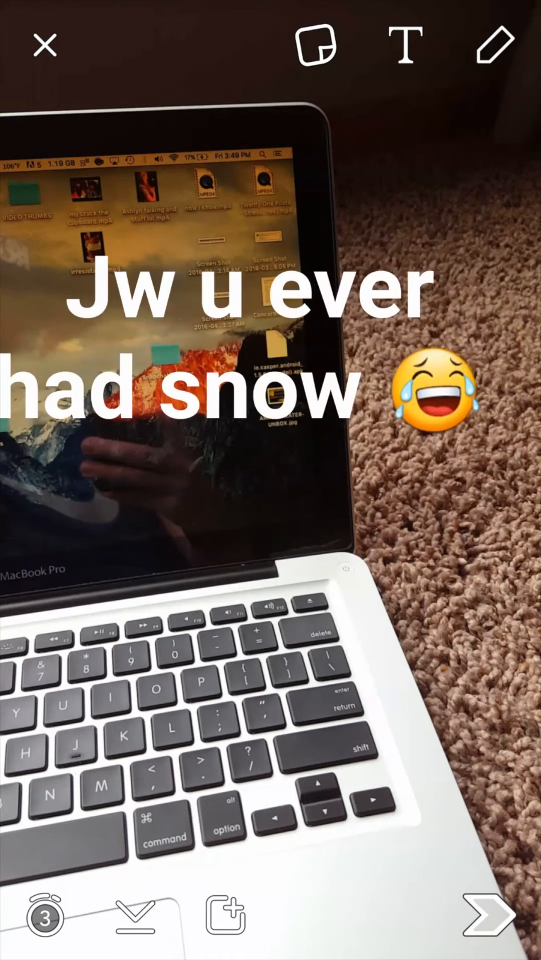
{"action": "left_click", "coordinate": [403, 46]}
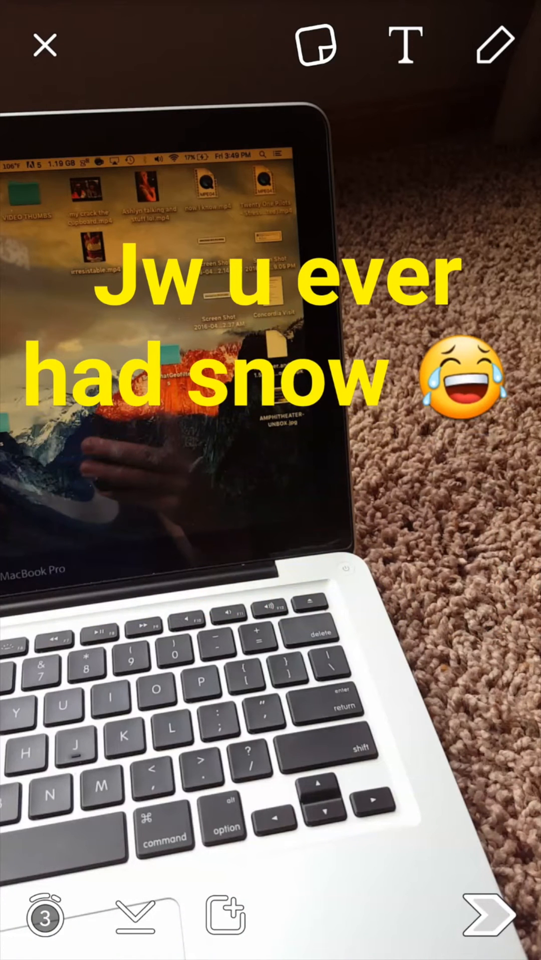
Step: Colour the caption yellow and draw red scribbles over the laptop keyboard
{"action": "left_click", "coordinate": [494, 45]}
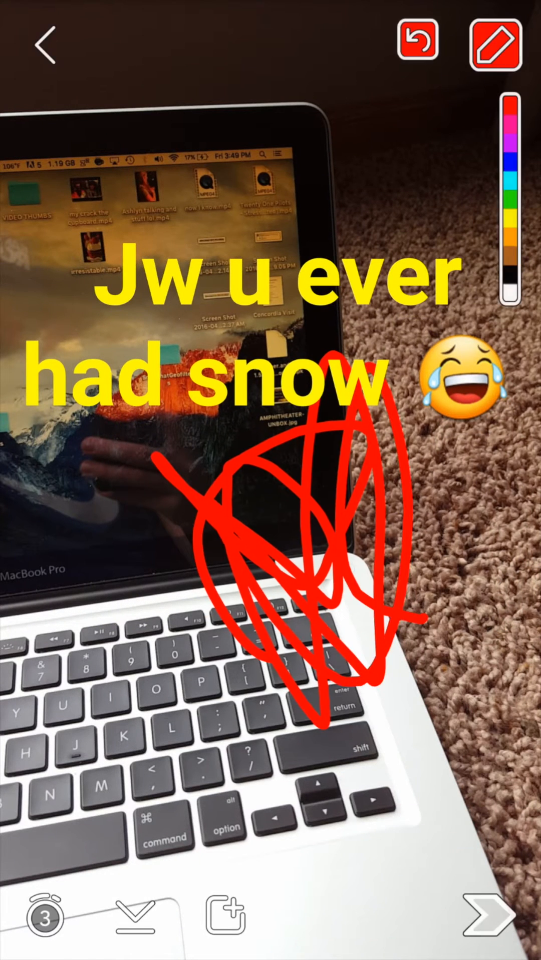
{"action": "left_click", "coordinate": [484, 914]}
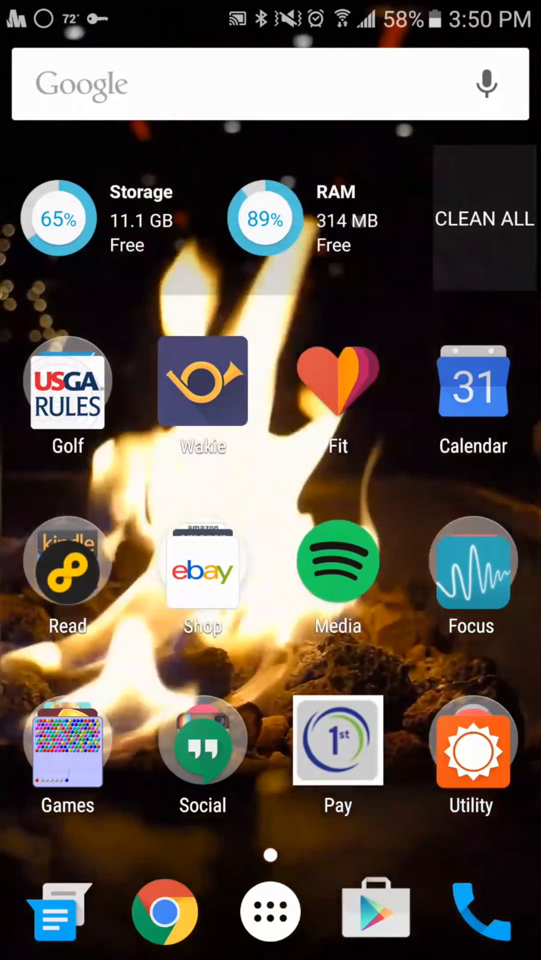
Step: Launch Casper from the app drawer, view the techoffice laptop snap with caption and scribble, then close it
{"action": "left_click", "coordinate": [270, 912]}
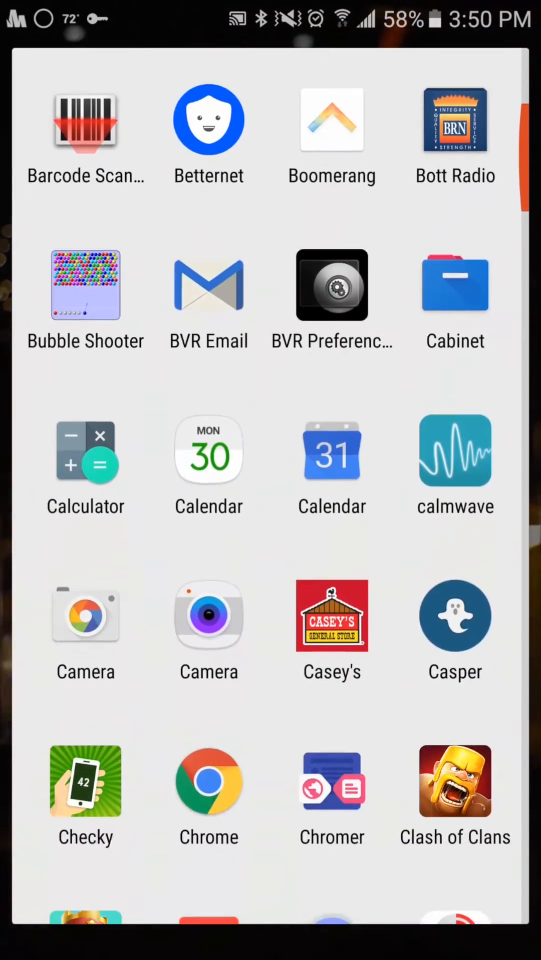
{"action": "scroll", "scroll_direction": "down", "scroll_amount": 3}
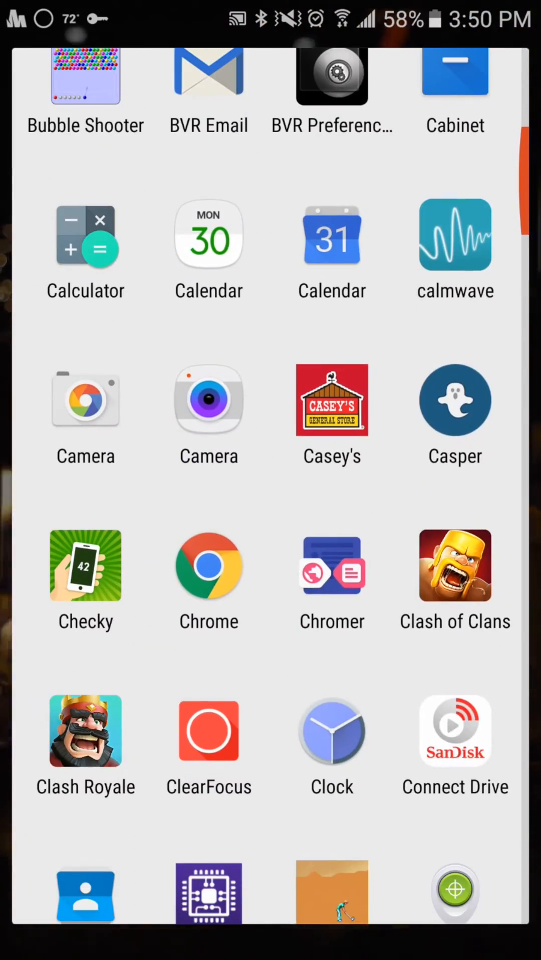
{"action": "left_click", "coordinate": [455, 401]}
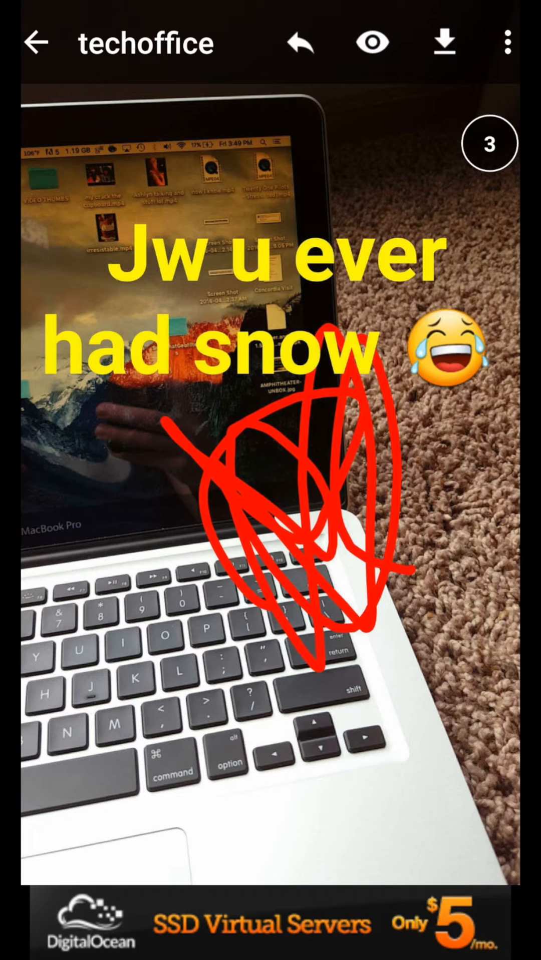
{"action": "left_click", "coordinate": [443, 42]}
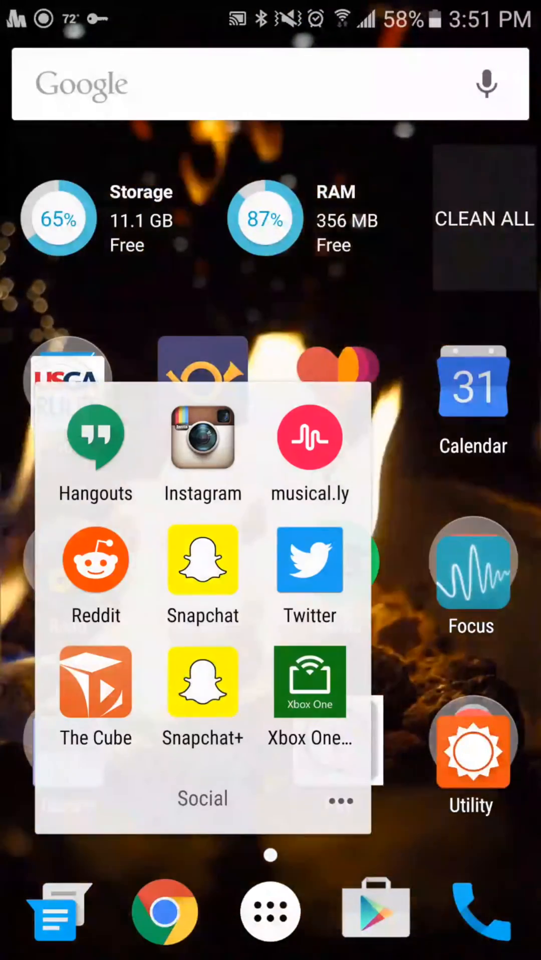
Step: Launch Snapchat to glance at the chat list, then leave for the home screen
{"action": "left_click", "coordinate": [203, 559]}
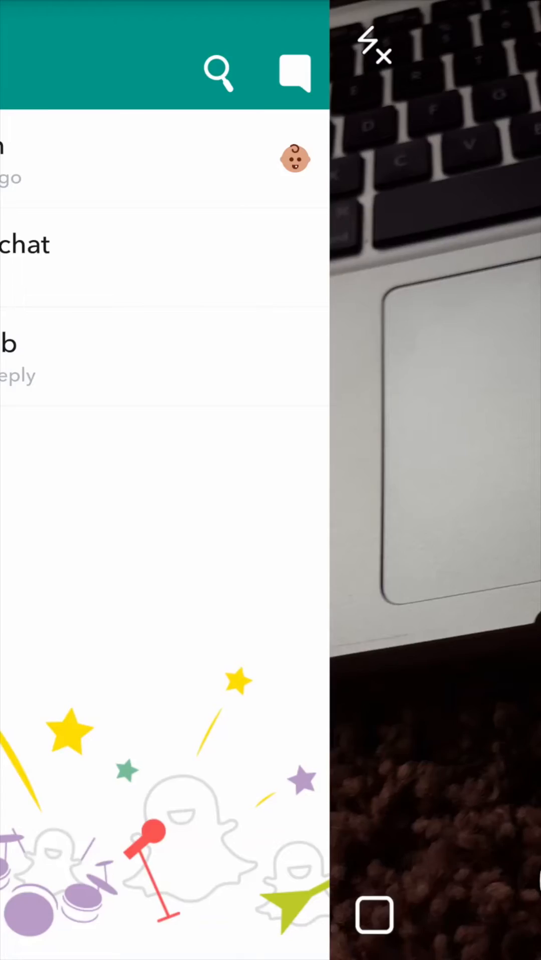
{"action": "left_click", "coordinate": [165, 257]}
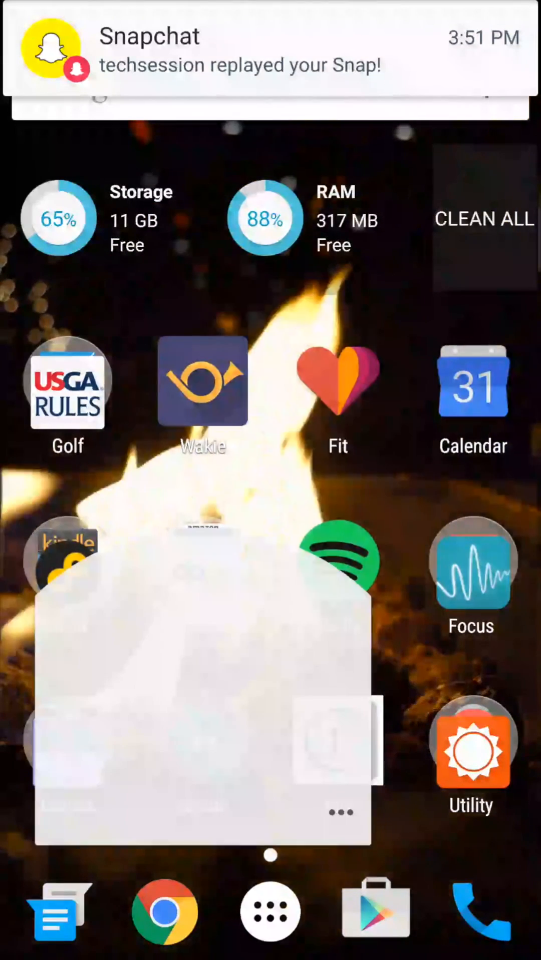
{"action": "left_click", "coordinate": [270, 913]}
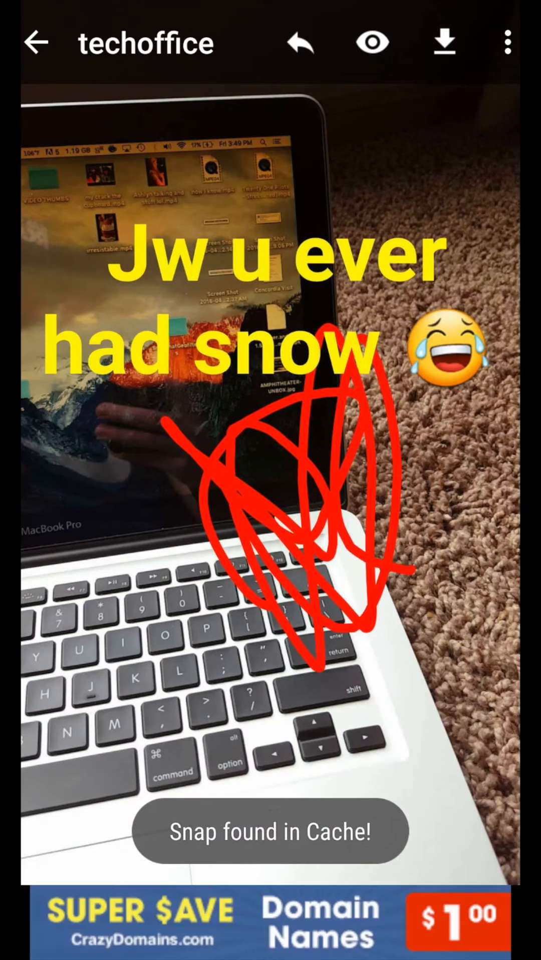
Step: Resend the cached laptop snap via Send as Snap with techoffice ticked as recipient
{"action": "left_click", "coordinate": [507, 42]}
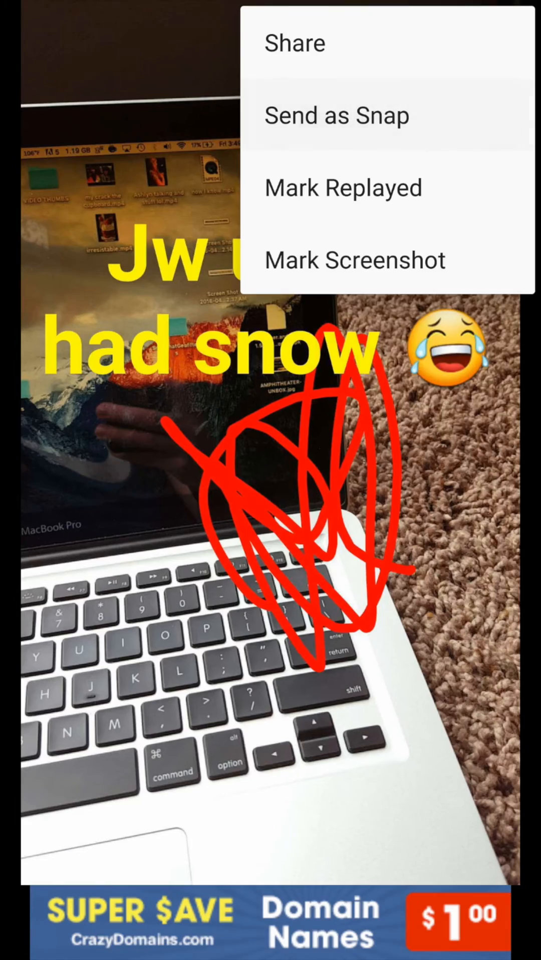
{"action": "left_click", "coordinate": [335, 115]}
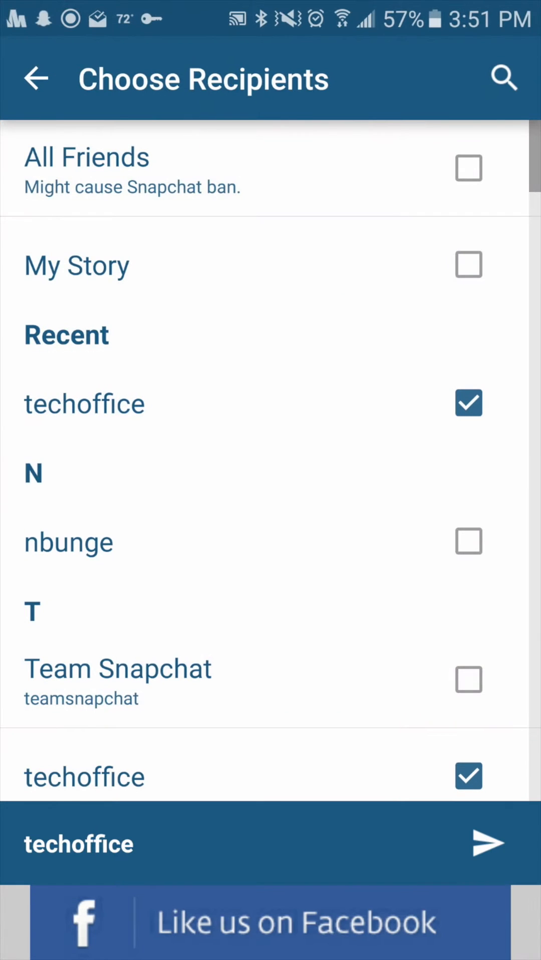
{"action": "left_click", "coordinate": [487, 843]}
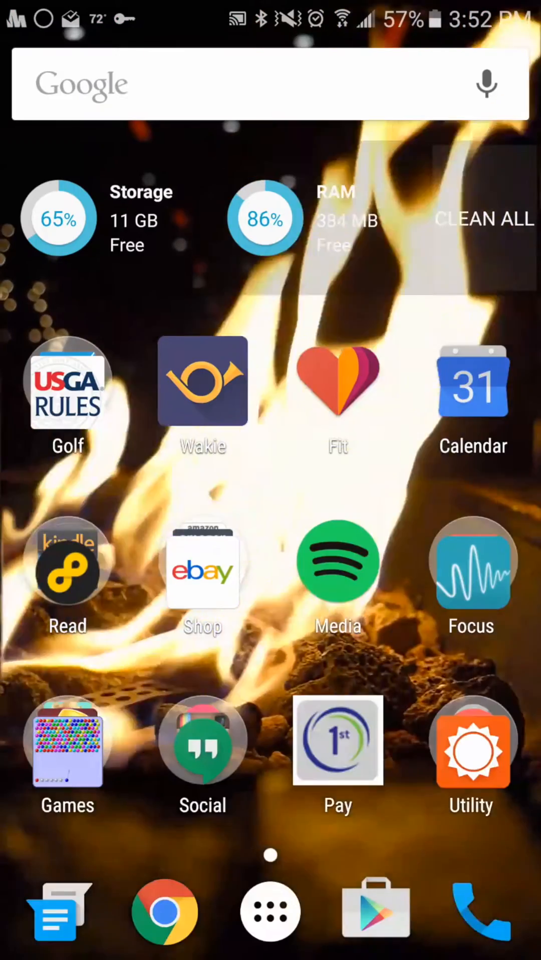
Step: From the launcher's Social folder and app drawer, reopen Casper on its Stories page
{"action": "left_click", "coordinate": [203, 741]}
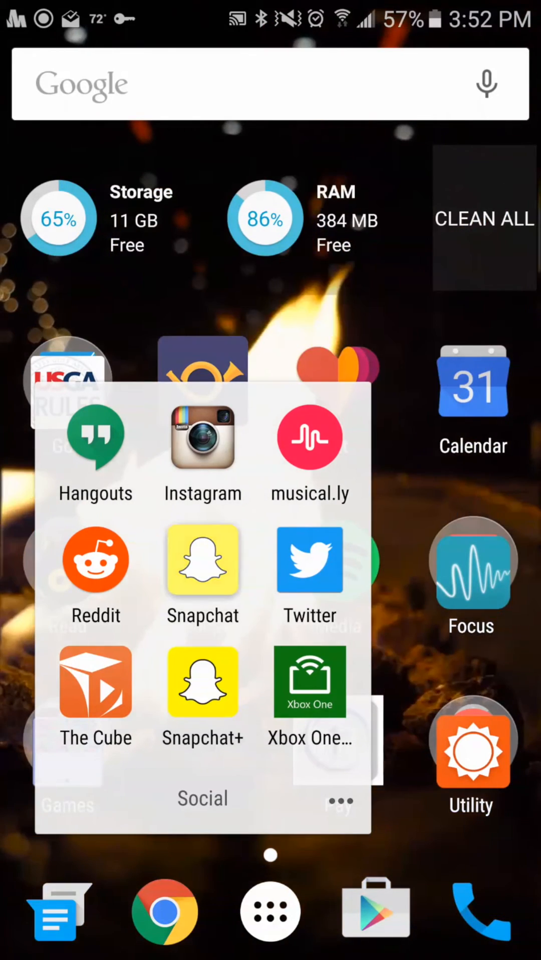
{"action": "left_click", "coordinate": [202, 561]}
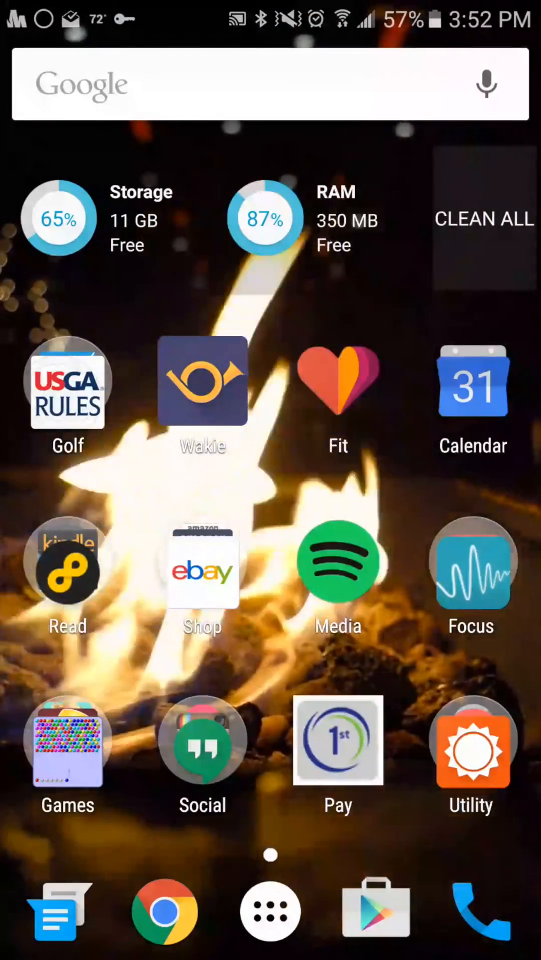
{"action": "left_click", "coordinate": [202, 740]}
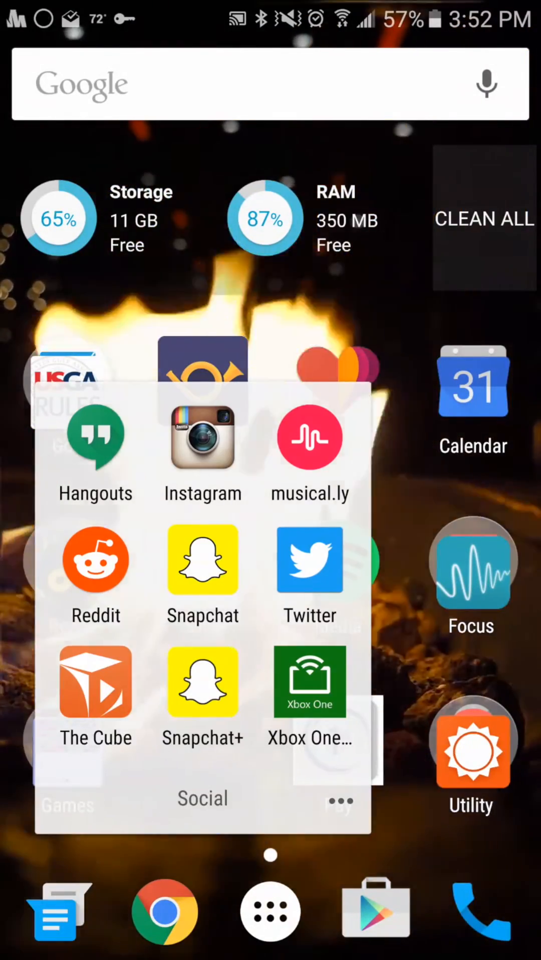
{"action": "left_click", "coordinate": [270, 912]}
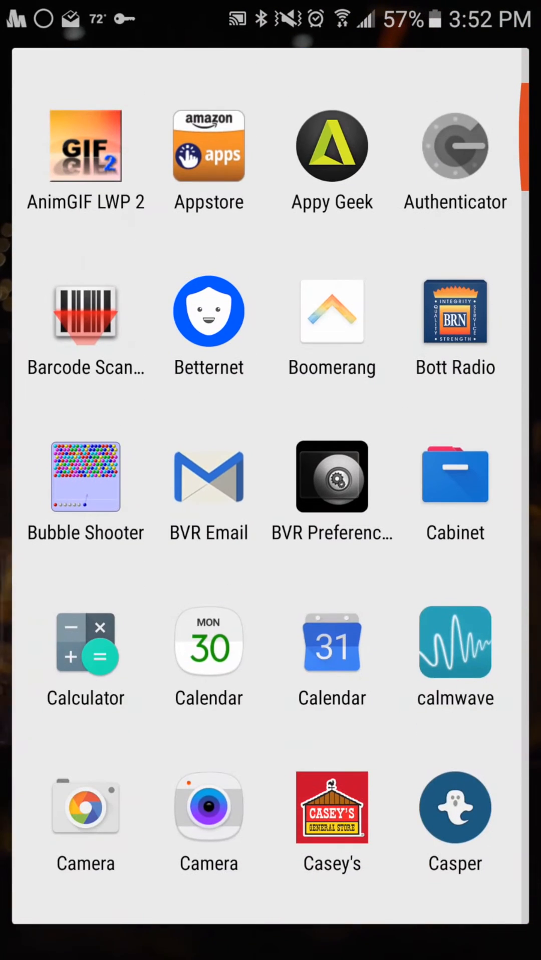
{"action": "left_click", "coordinate": [453, 807]}
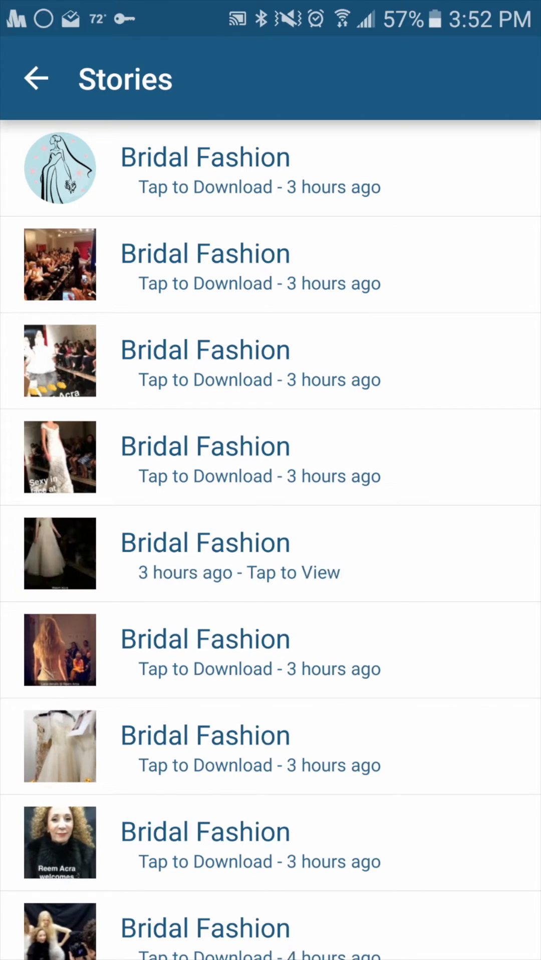
Step: Forward a downloaded Bridal Fashion story video to techoffice, keeping its drawing and caption
{"action": "left_click", "coordinate": [257, 553]}
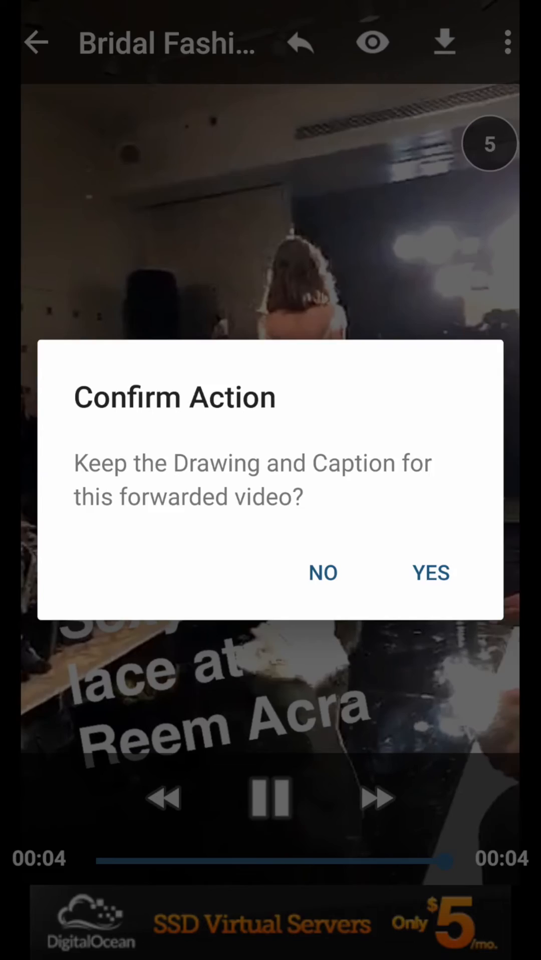
{"action": "left_click", "coordinate": [429, 573]}
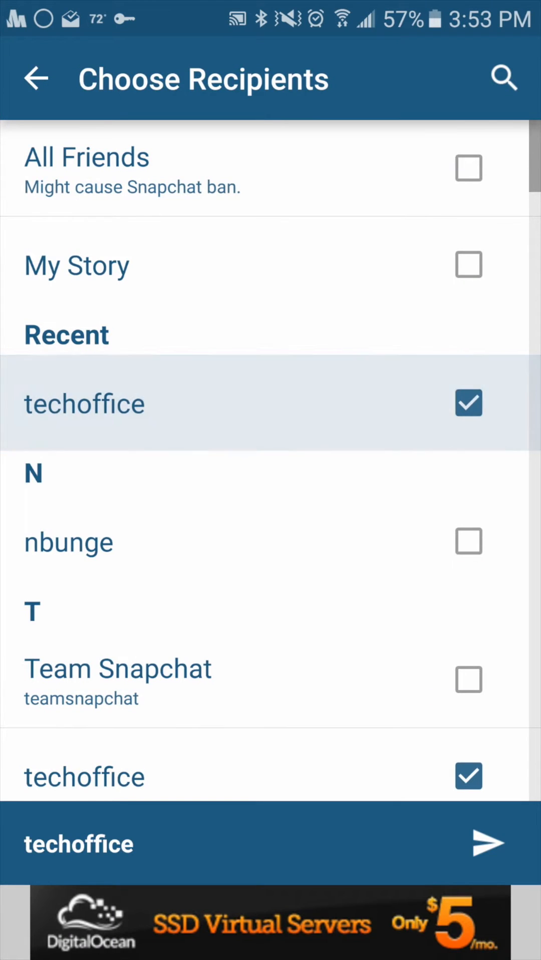
{"action": "left_click", "coordinate": [489, 844]}
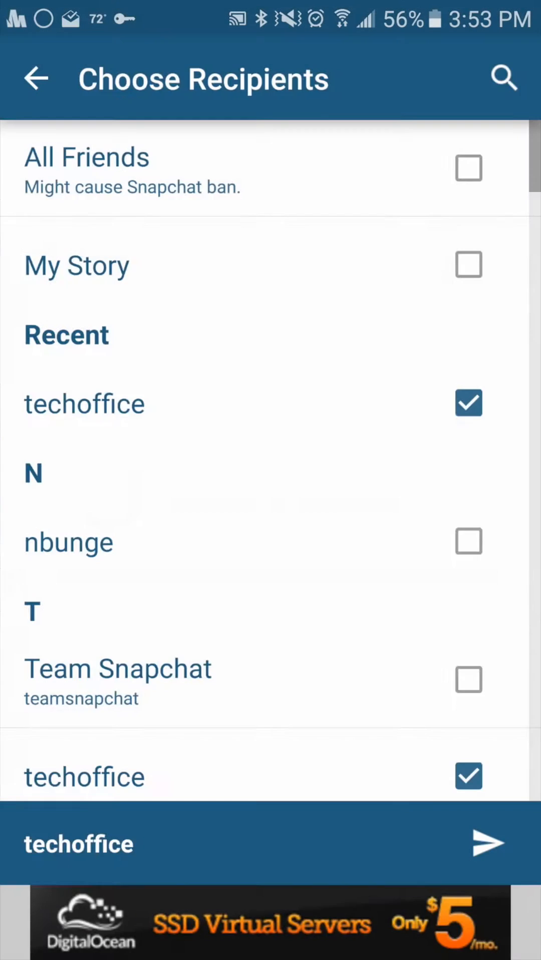
{"action": "left_click", "coordinate": [488, 843]}
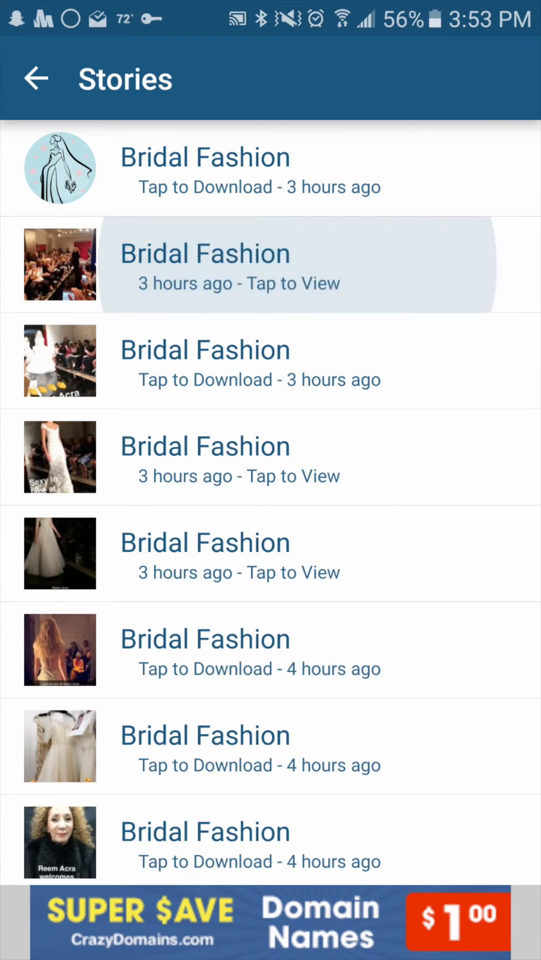
Step: Dismiss the ad on the second Bridal Fashion story and share its runway clip back into Casper
{"action": "left_click", "coordinate": [269, 264]}
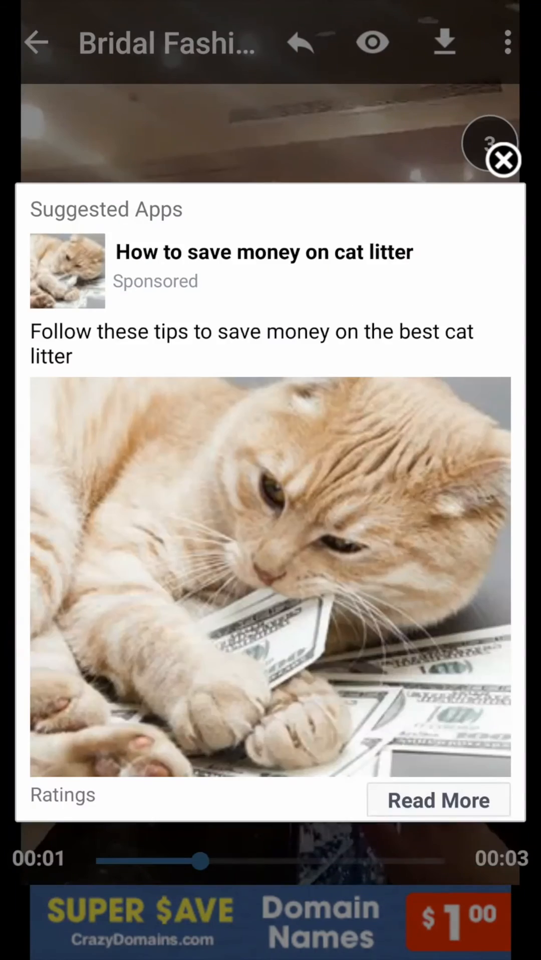
{"action": "left_click", "coordinate": [507, 43]}
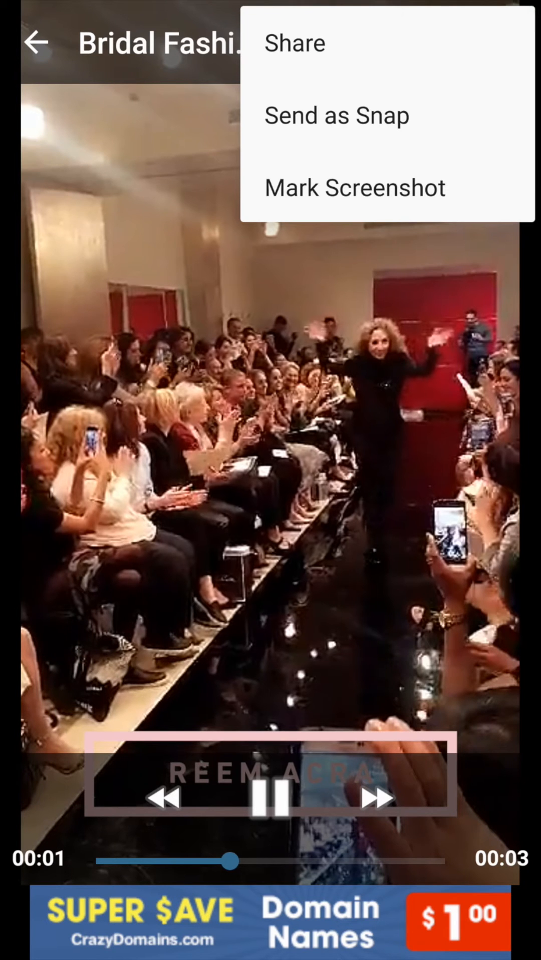
{"action": "left_click", "coordinate": [294, 42]}
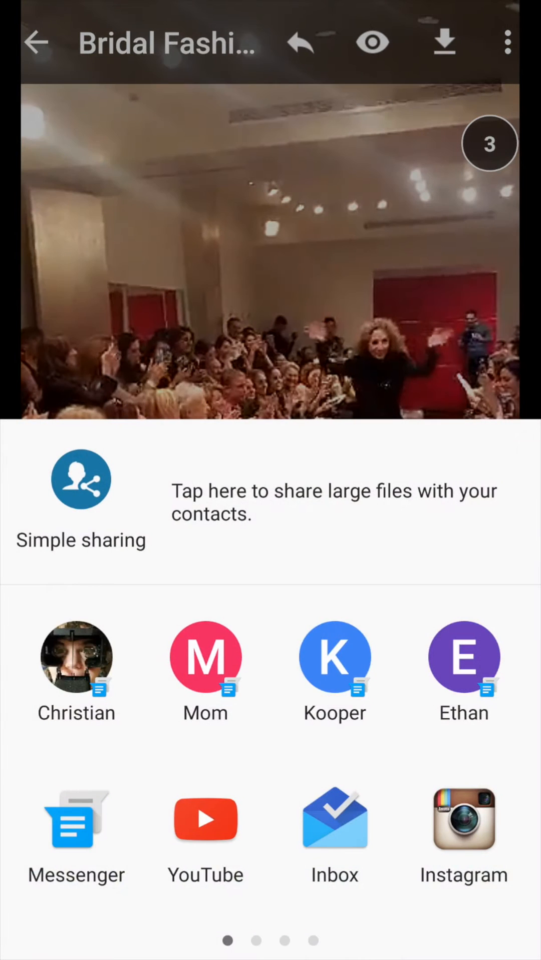
{"action": "scroll", "scroll_direction": "left", "scroll_amount": 3}
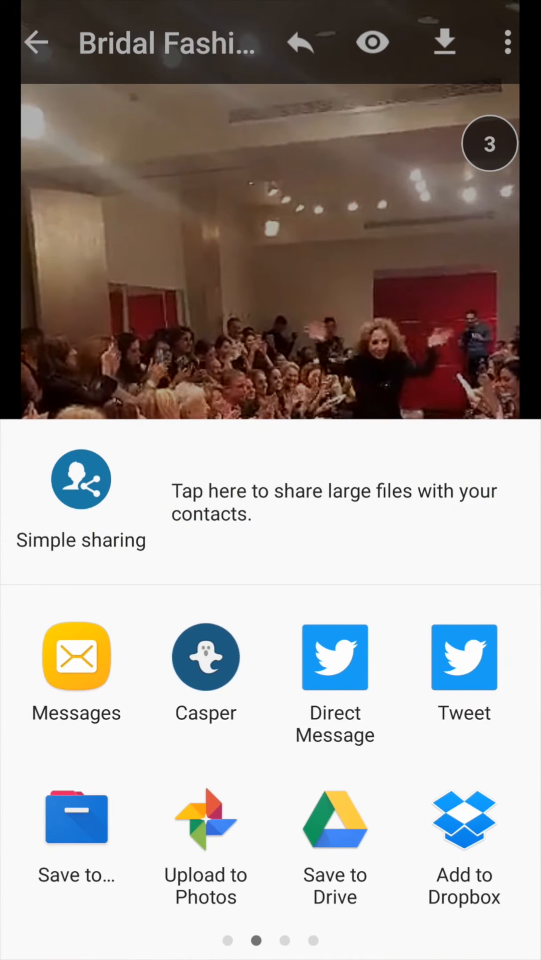
{"action": "scroll", "scroll_direction": "left", "scroll_amount": 3}
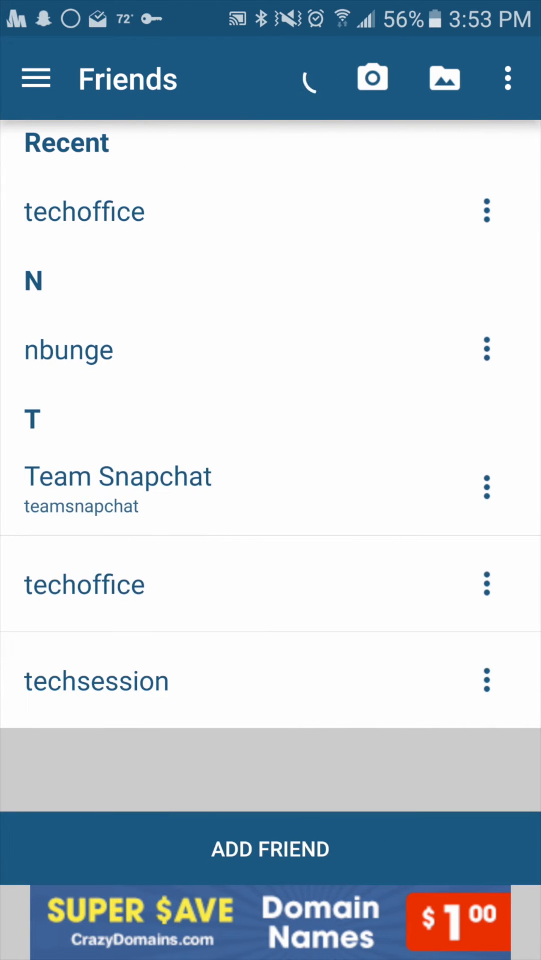
Step: Return to the snaps list and open Get Addons from the side menu to reach the purchase page
{"action": "left_click", "coordinate": [309, 78]}
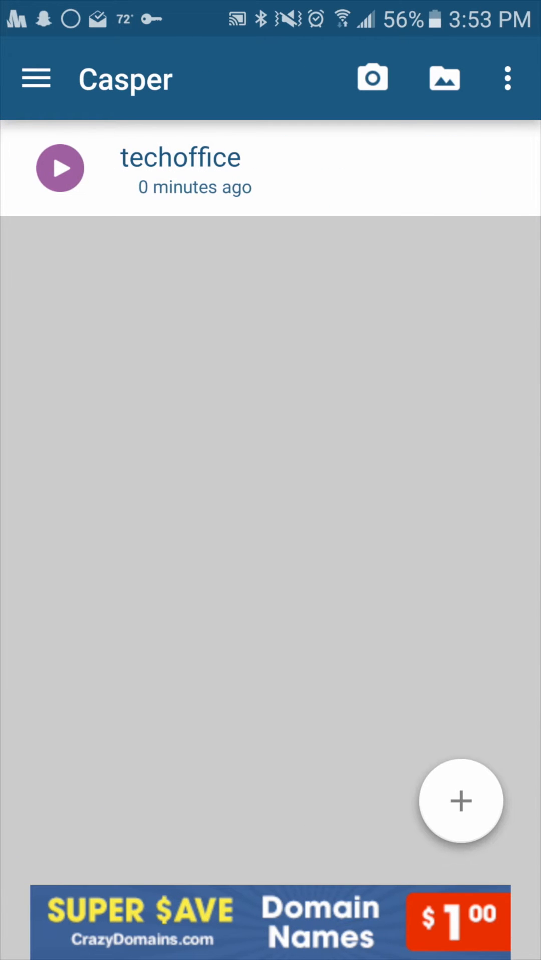
{"action": "left_click", "coordinate": [35, 78]}
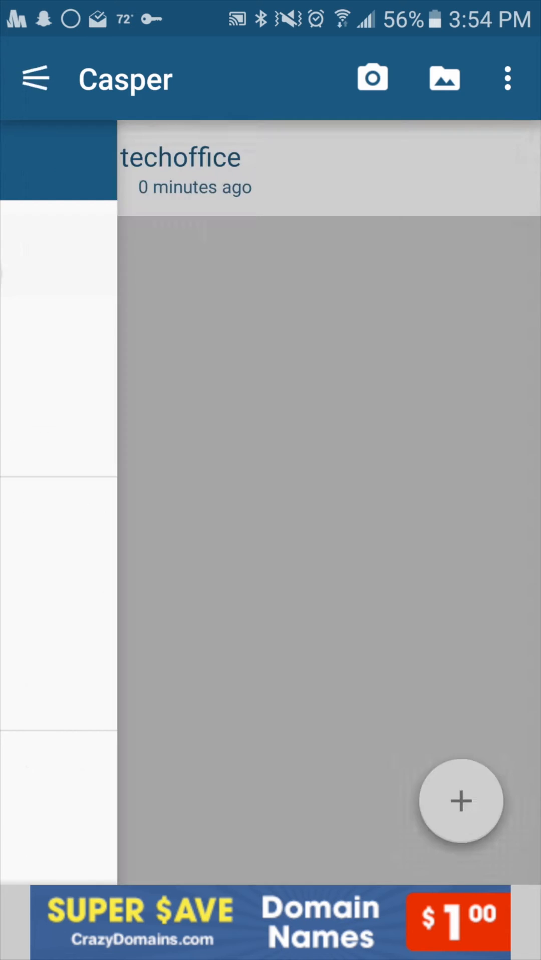
{"action": "left_click", "coordinate": [35, 78]}
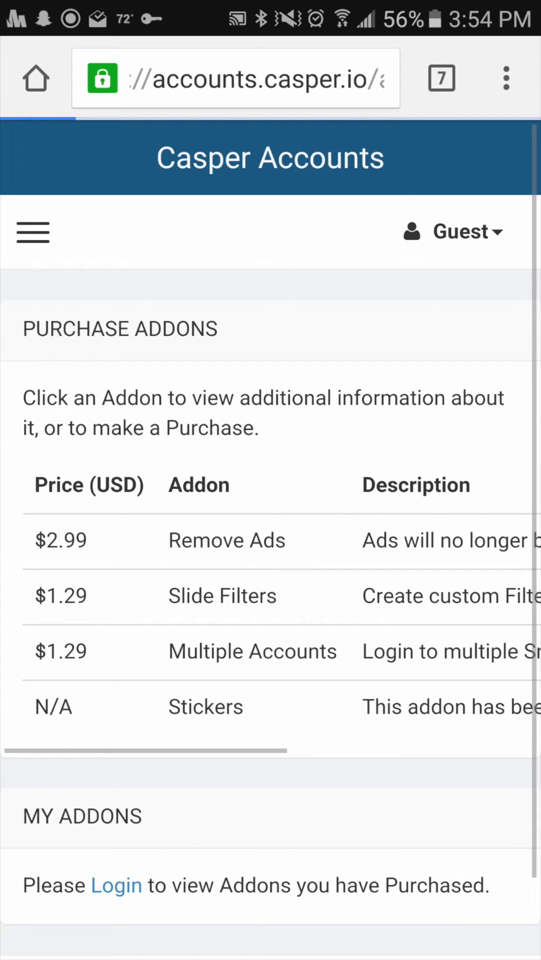
Step: Scroll the Purchase Addons table down and sideways to read the add-on prices and descriptions
{"action": "scroll", "scroll_direction": "down", "scroll_amount": 3}
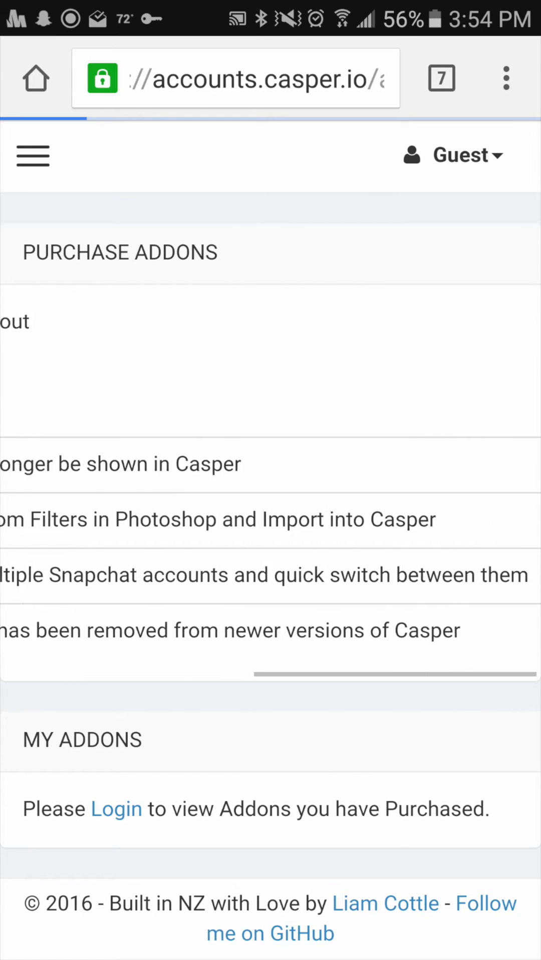
{"action": "scroll", "scroll_direction": "left", "scroll_amount": 3}
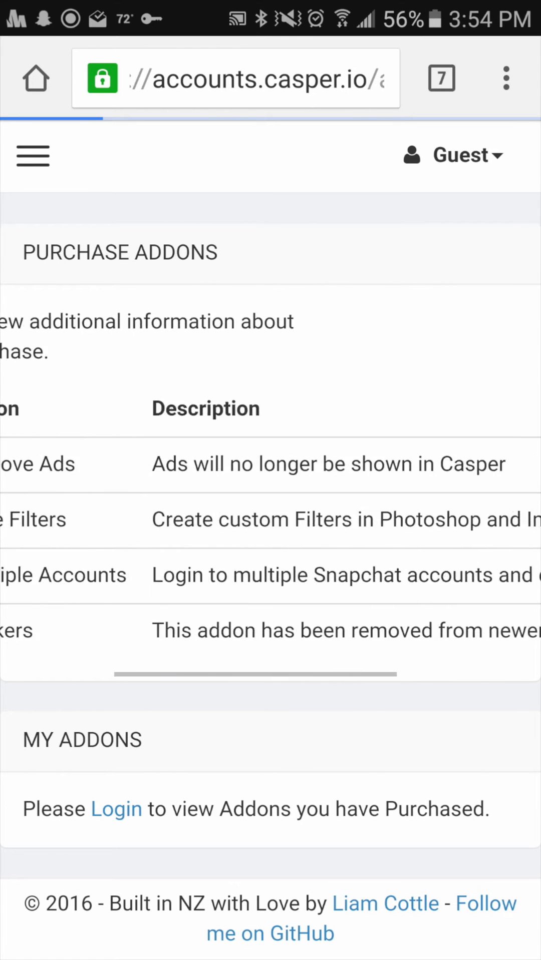
{"action": "scroll", "scroll_direction": "left", "scroll_amount": 3}
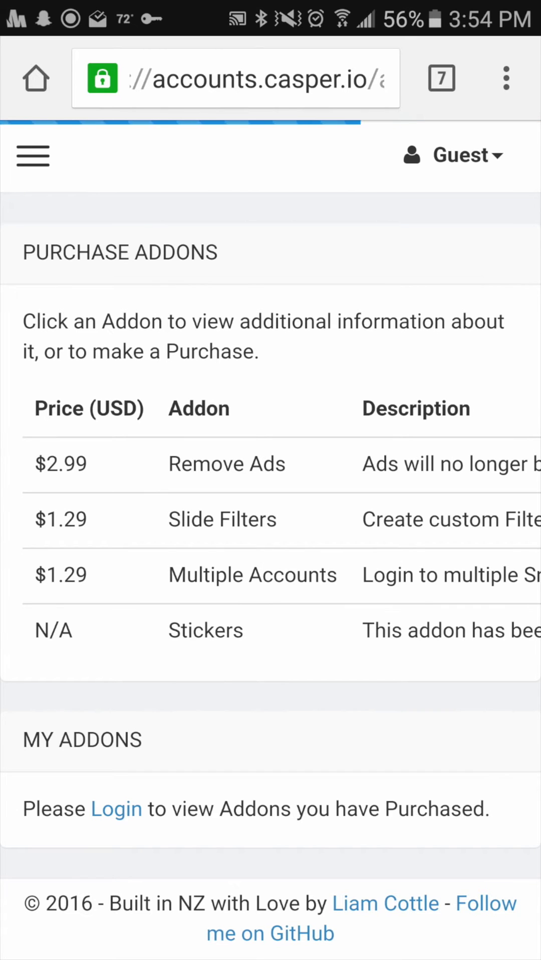
{"action": "scroll", "scroll_direction": "right", "scroll_amount": 3}
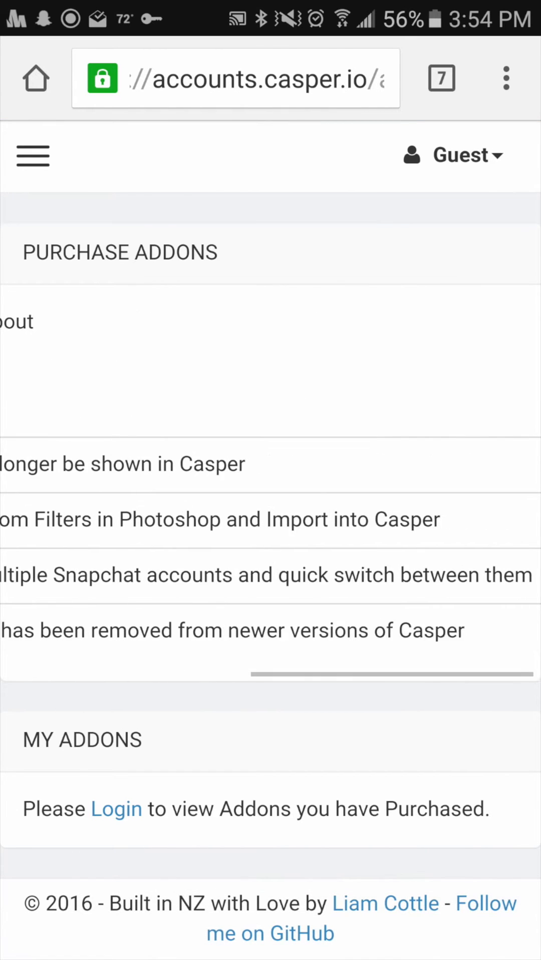
{"action": "scroll", "scroll_direction": "left", "scroll_amount": 3}
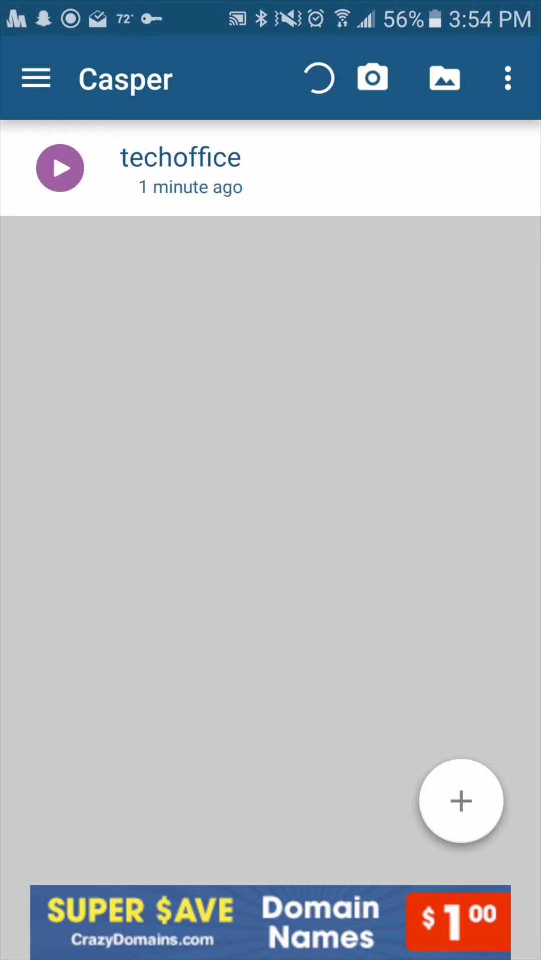
Step: Open the navigation drawer, scroll to its bottom and enter Casper's Settings screen
{"action": "left_click", "coordinate": [35, 78]}
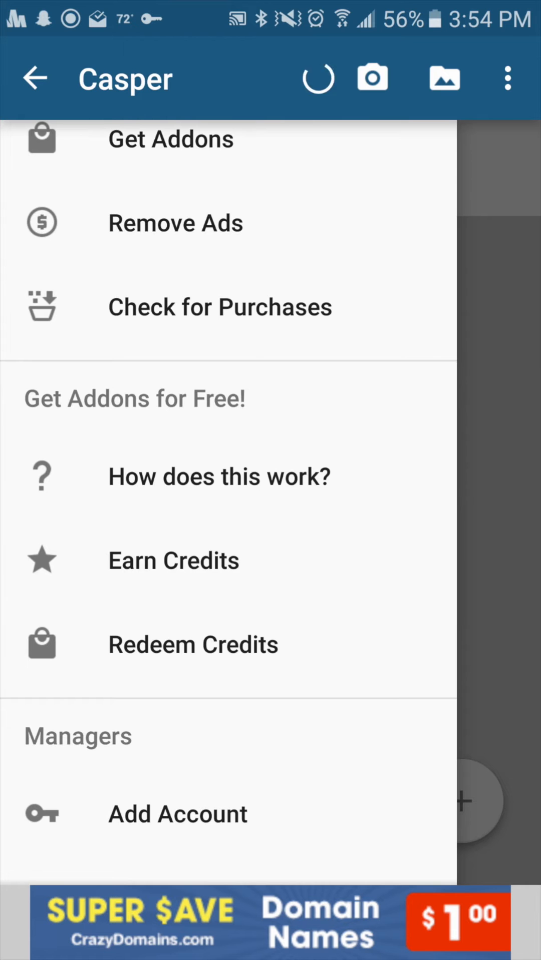
{"action": "left_click", "coordinate": [316, 78]}
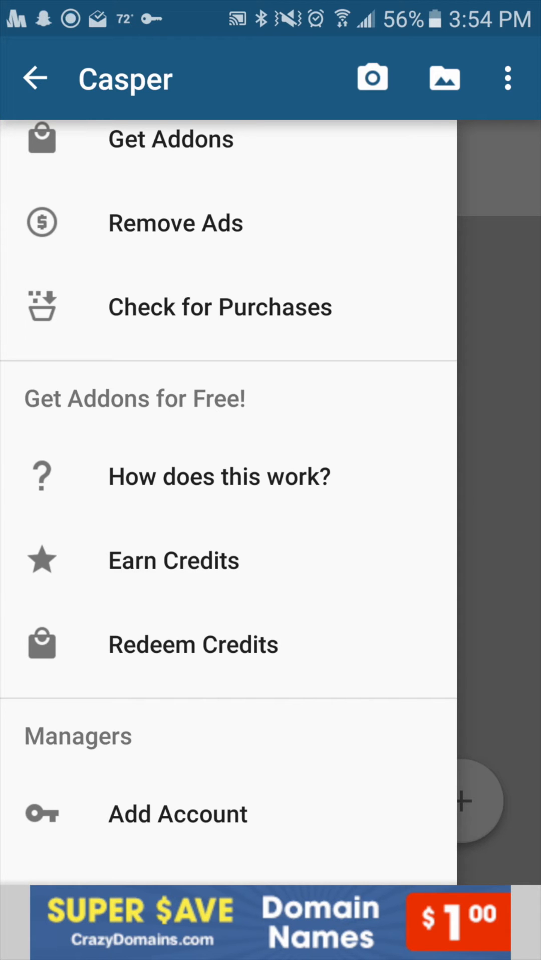
{"action": "scroll", "scroll_direction": "down", "scroll_amount": 3}
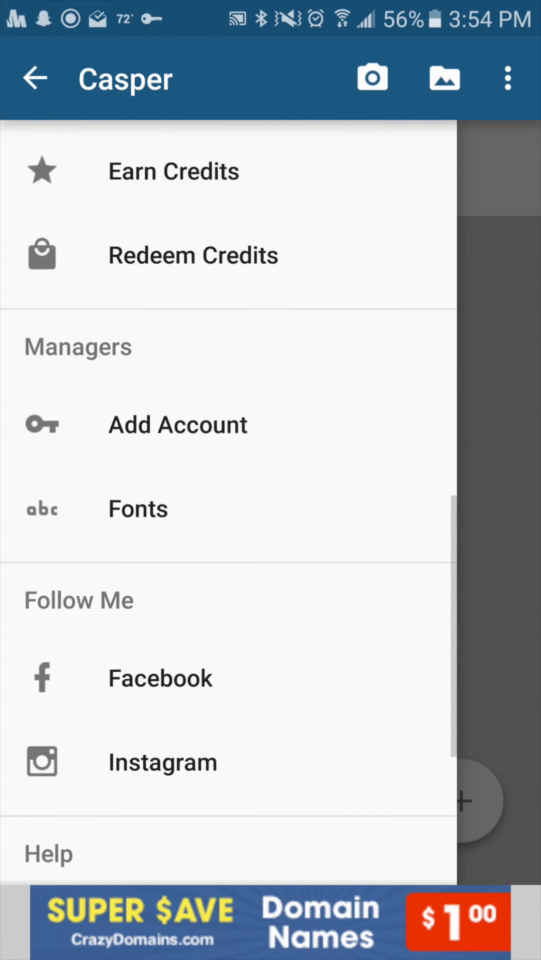
{"action": "scroll", "scroll_direction": "down", "scroll_amount": 3}
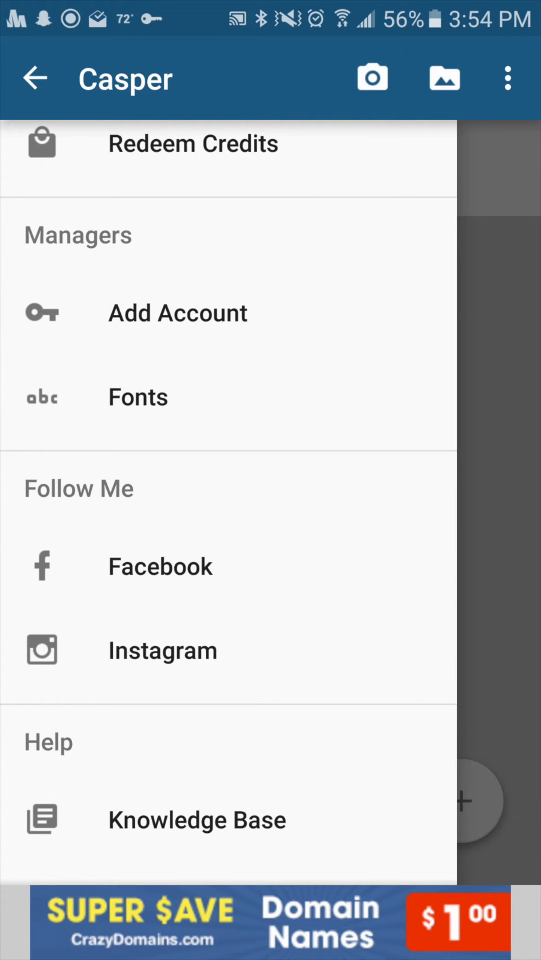
{"action": "scroll", "scroll_direction": "down", "scroll_amount": 3}
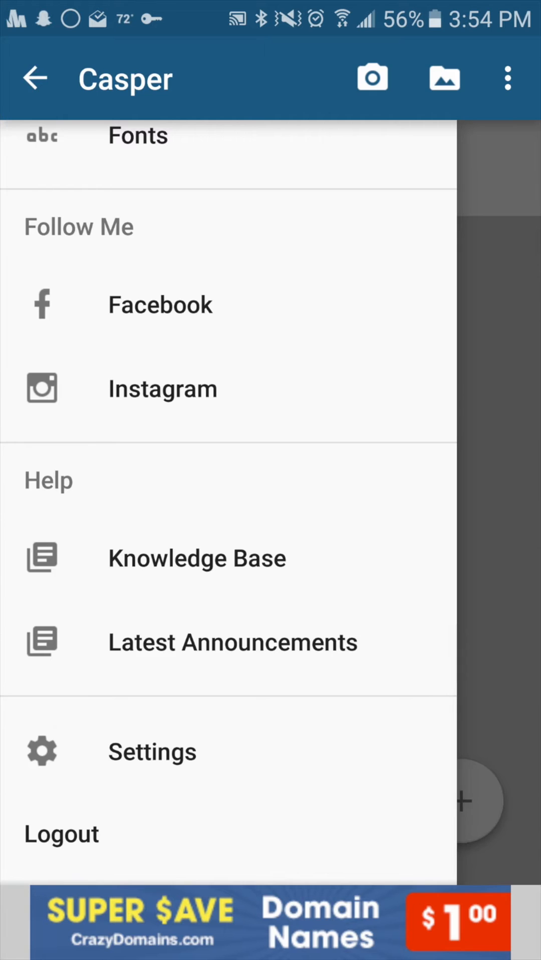
{"action": "left_click", "coordinate": [152, 751]}
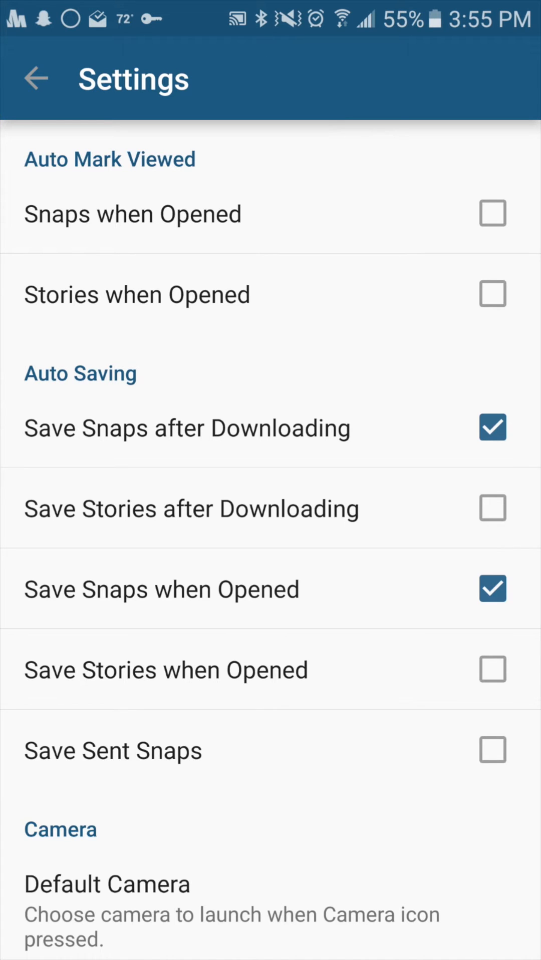
Step: Scroll through all settings down to version v1.5.6.2, leaving the default camera unchanged, then go back
{"action": "scroll", "scroll_direction": "down", "scroll_amount": 3}
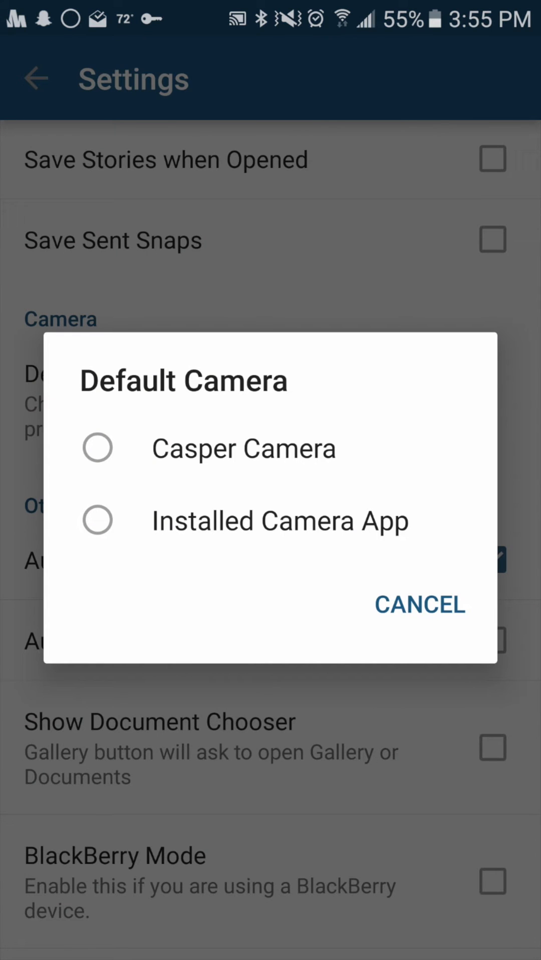
{"action": "left_click", "coordinate": [419, 604]}
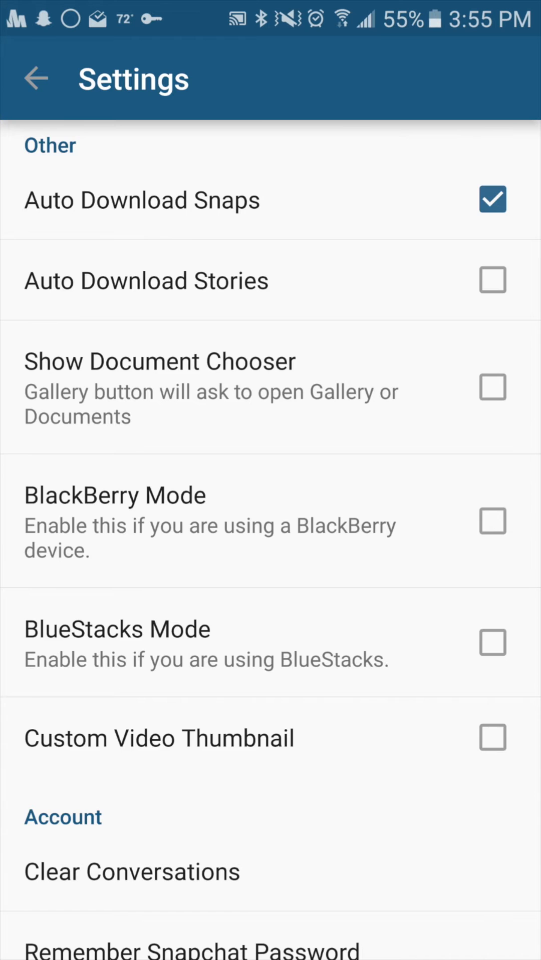
{"action": "scroll", "scroll_direction": "down", "scroll_amount": 3}
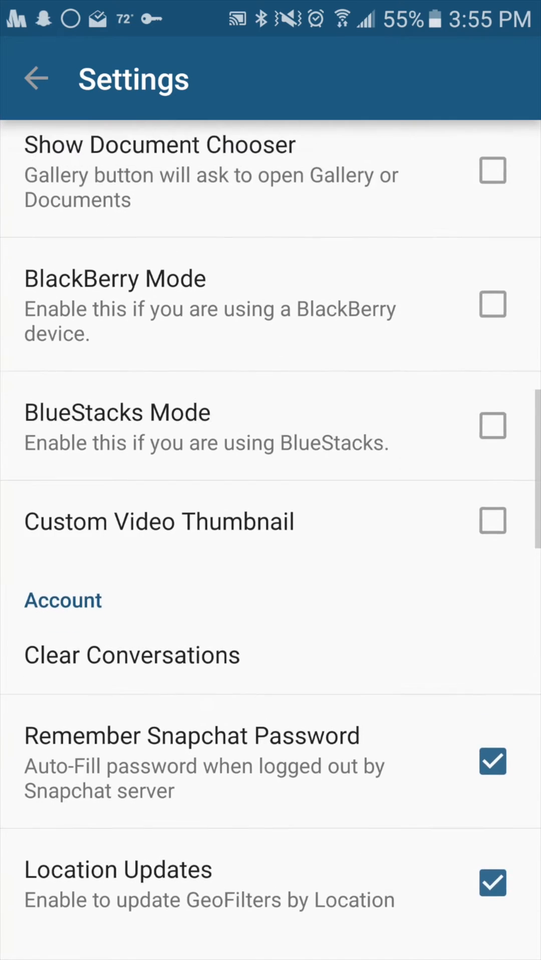
{"action": "scroll", "scroll_direction": "down", "scroll_amount": 3}
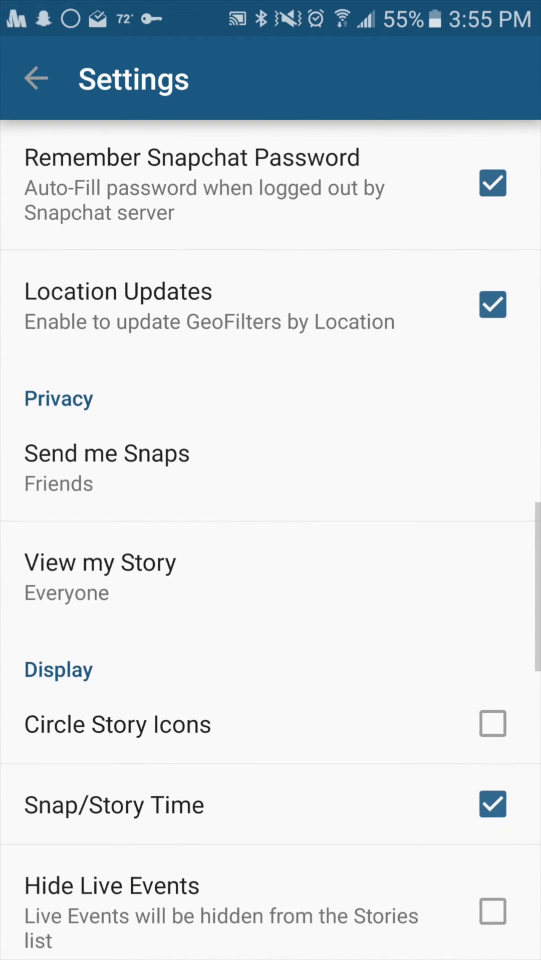
{"action": "scroll", "scroll_direction": "down", "scroll_amount": 3}
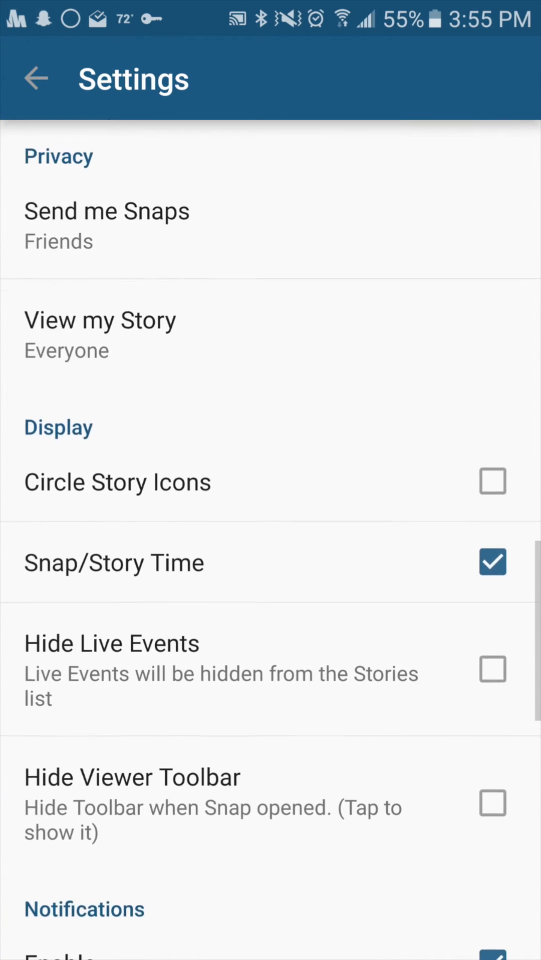
{"action": "scroll", "scroll_direction": "down", "scroll_amount": 3}
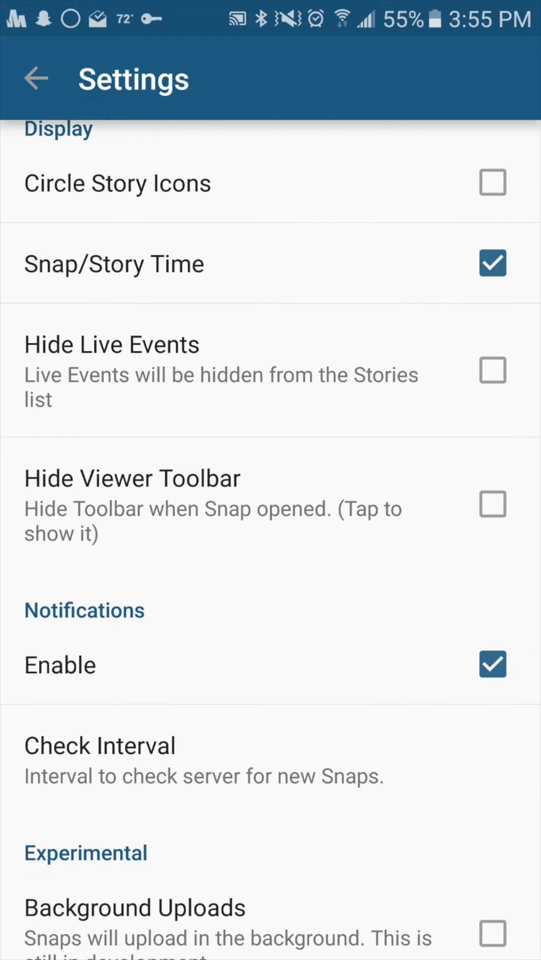
{"action": "scroll", "scroll_direction": "down", "scroll_amount": 3}
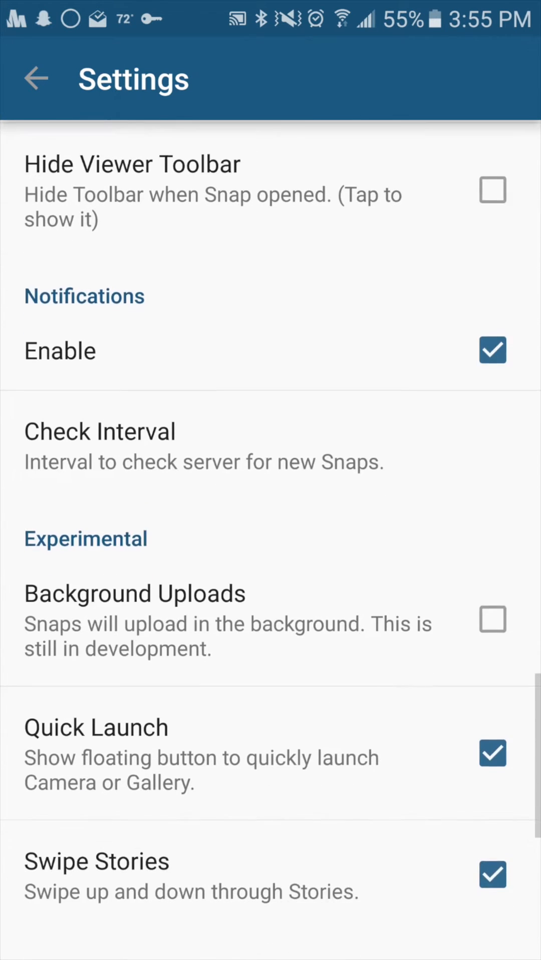
{"action": "scroll", "scroll_direction": "down", "scroll_amount": 3}
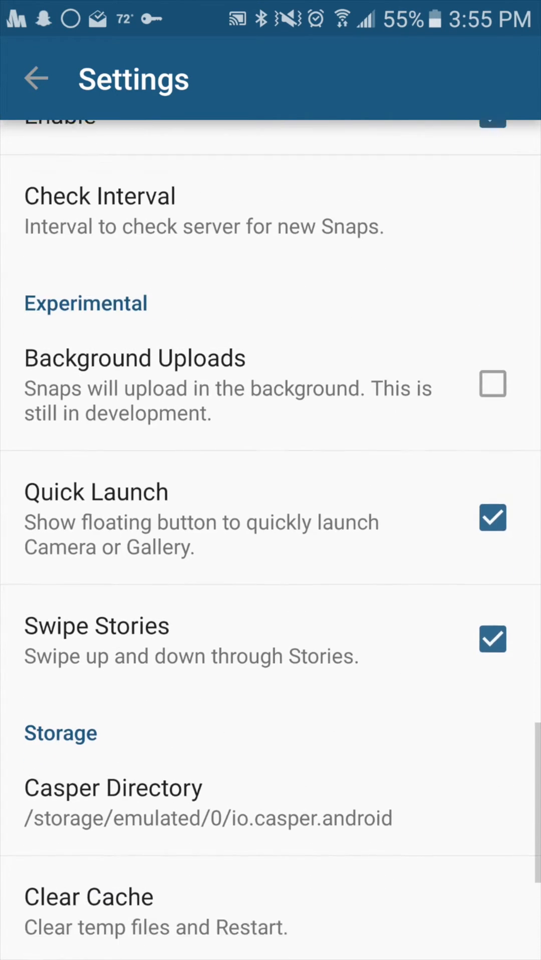
{"action": "scroll", "scroll_direction": "down", "scroll_amount": 3}
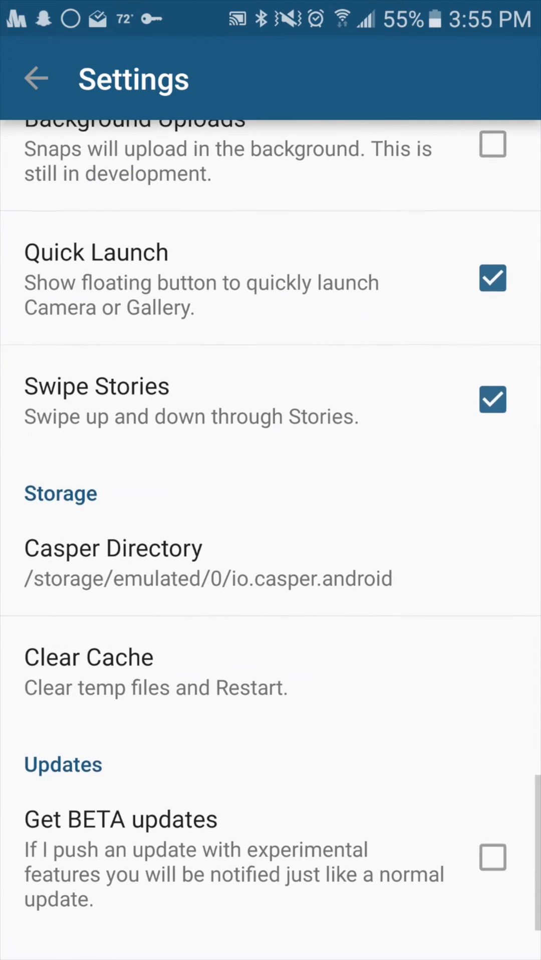
{"action": "scroll", "scroll_direction": "down", "scroll_amount": 3}
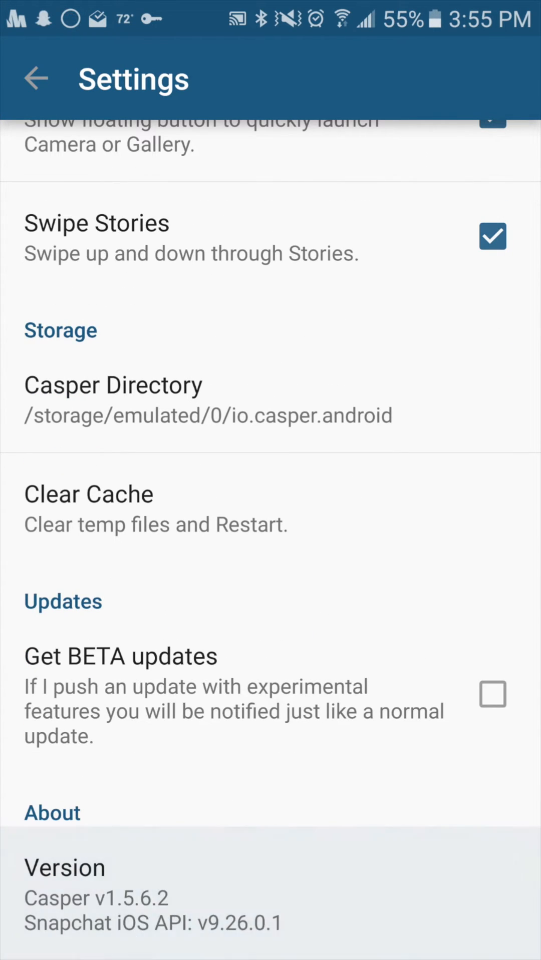
{"action": "left_click", "coordinate": [35, 78]}
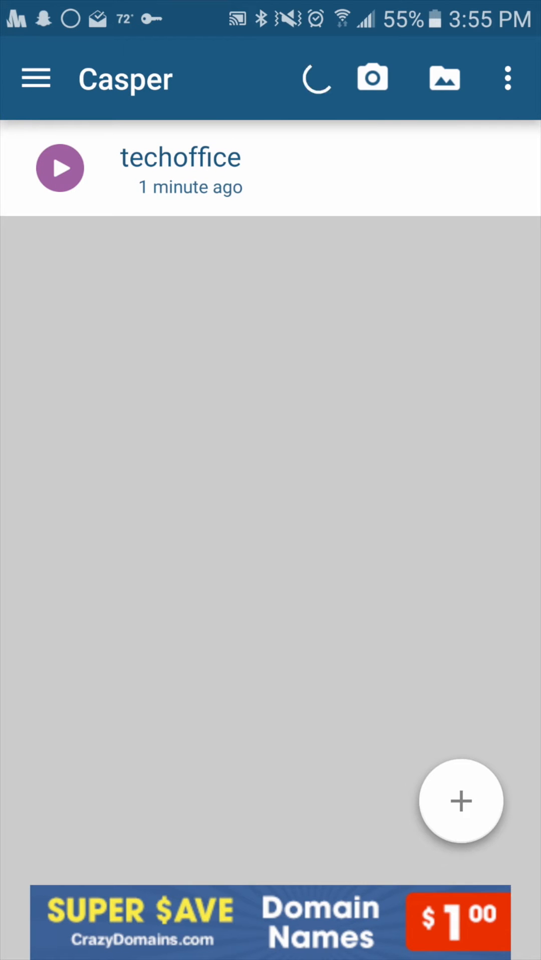
{"action": "left_click", "coordinate": [181, 168]}
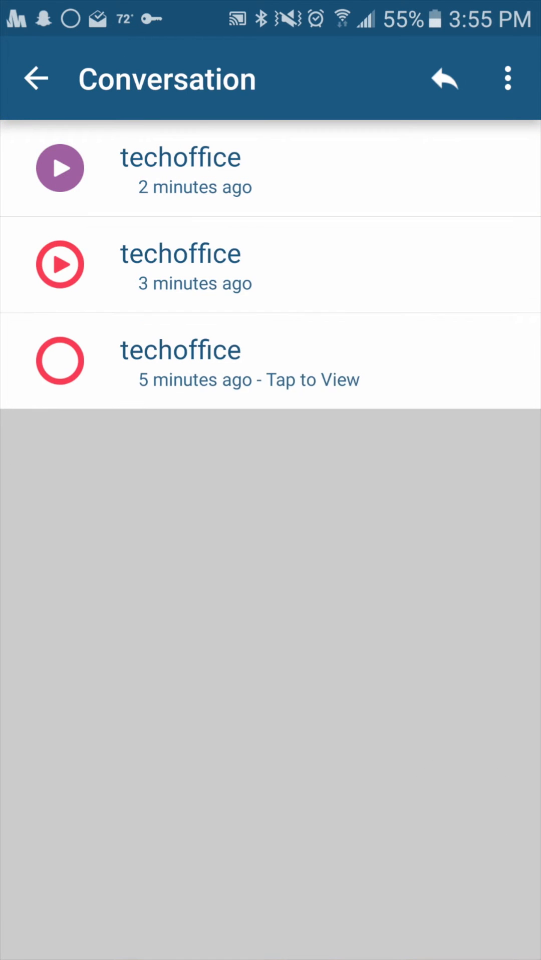
{"action": "left_click", "coordinate": [35, 78]}
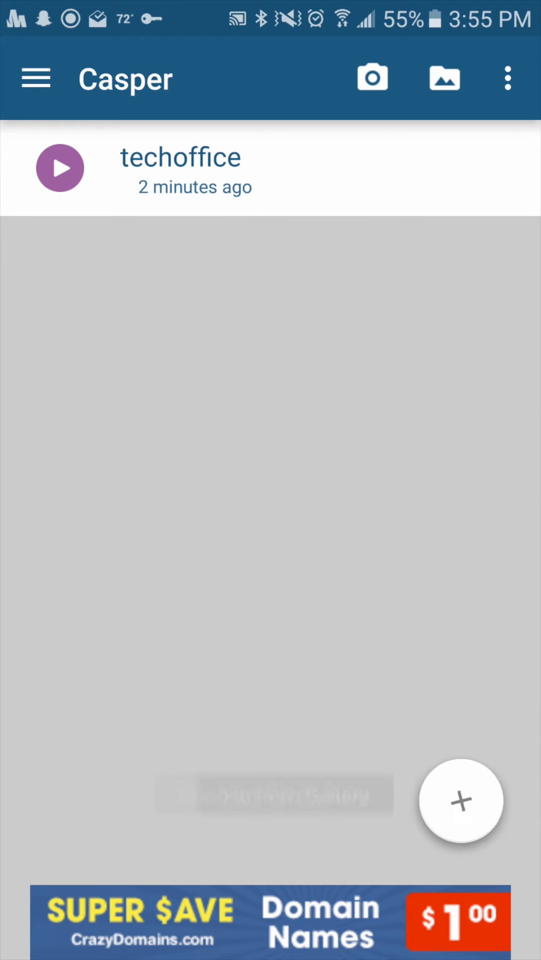
Step: Start a blank snap, confirm discarding it, then choose to start a new snap from Casper's camera
{"action": "left_click", "coordinate": [461, 801]}
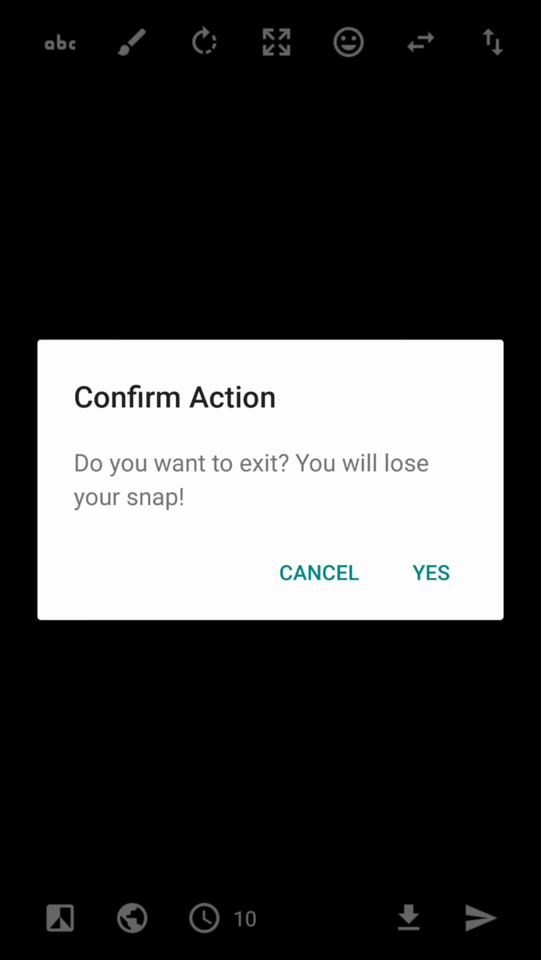
{"action": "left_click", "coordinate": [428, 572]}
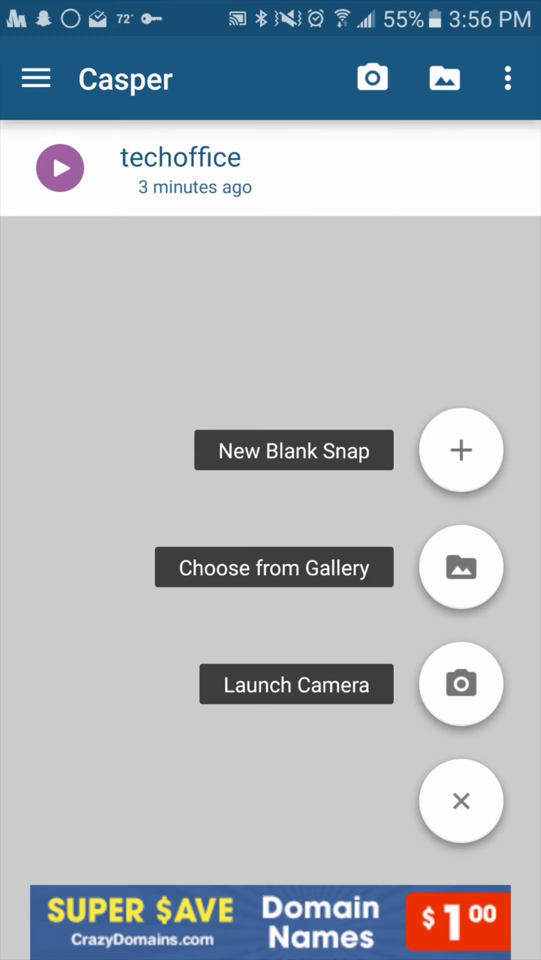
{"action": "left_click", "coordinate": [460, 685]}
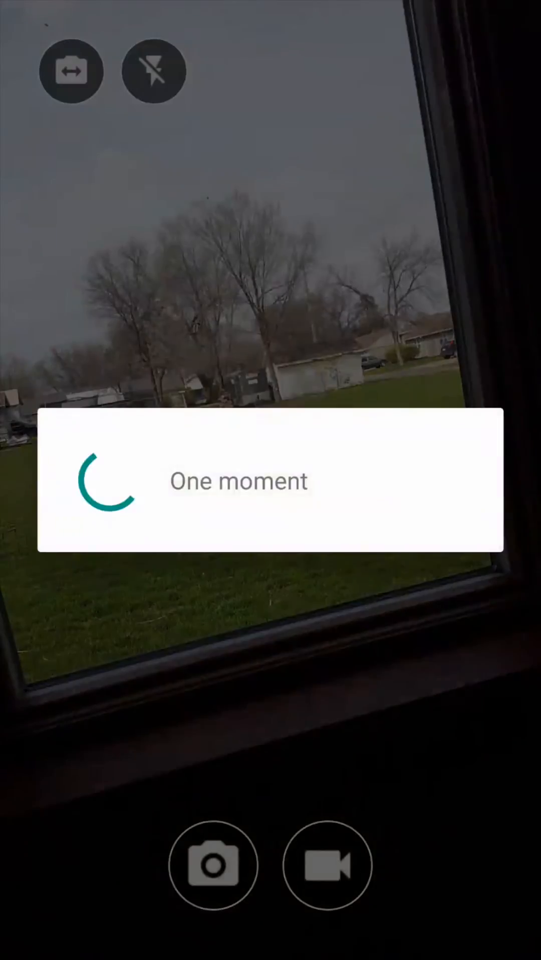
Step: Capture a photo of the yard through the window with the shutter button
{"action": "left_click", "coordinate": [213, 865]}
{"action": "type", "text": "Nice day ou"}
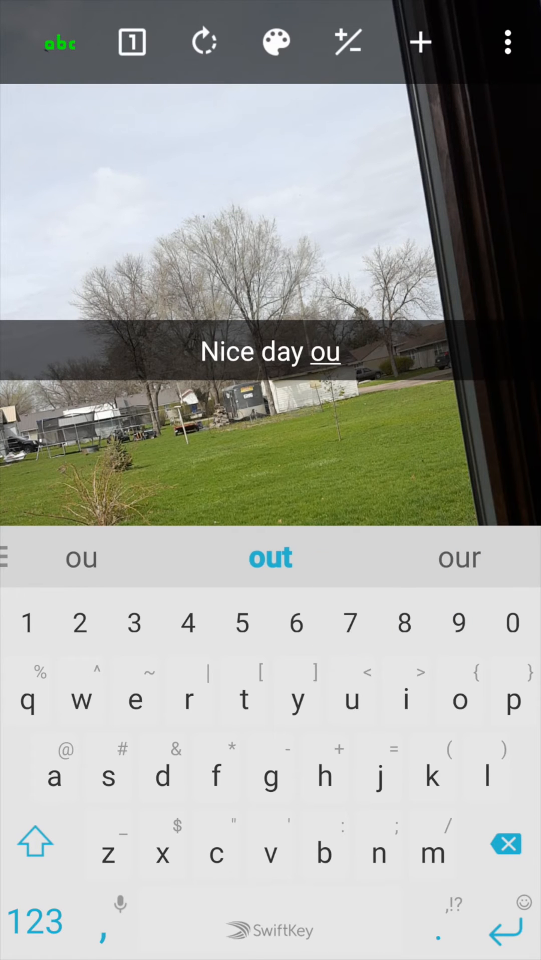
Step: Accept the keyboard suggestion so the caption reads "Nice day outside"
{"action": "left_click", "coordinate": [271, 557]}
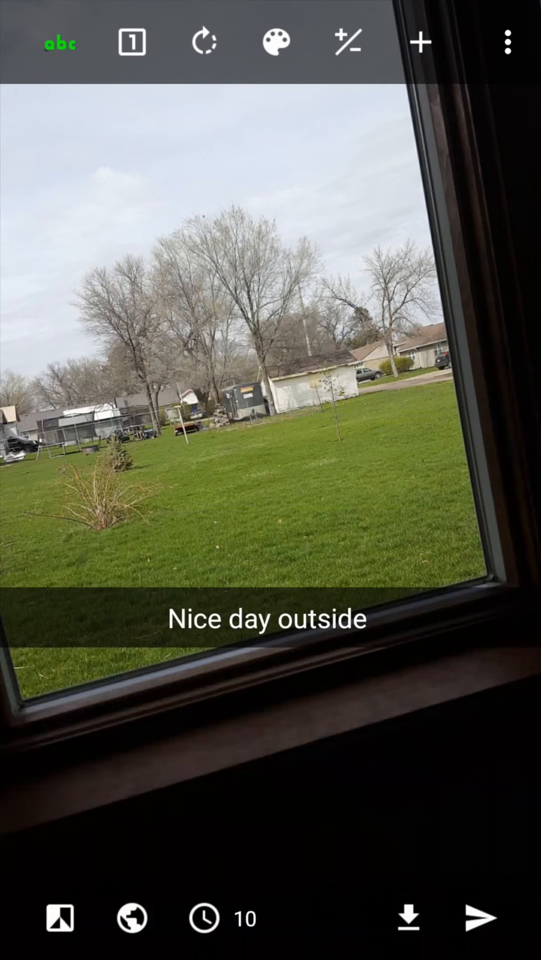
Step: Try left-aligned and vertical caption styles, return to centred horizontal, and bring up Change Colour
{"action": "left_click", "coordinate": [131, 41]}
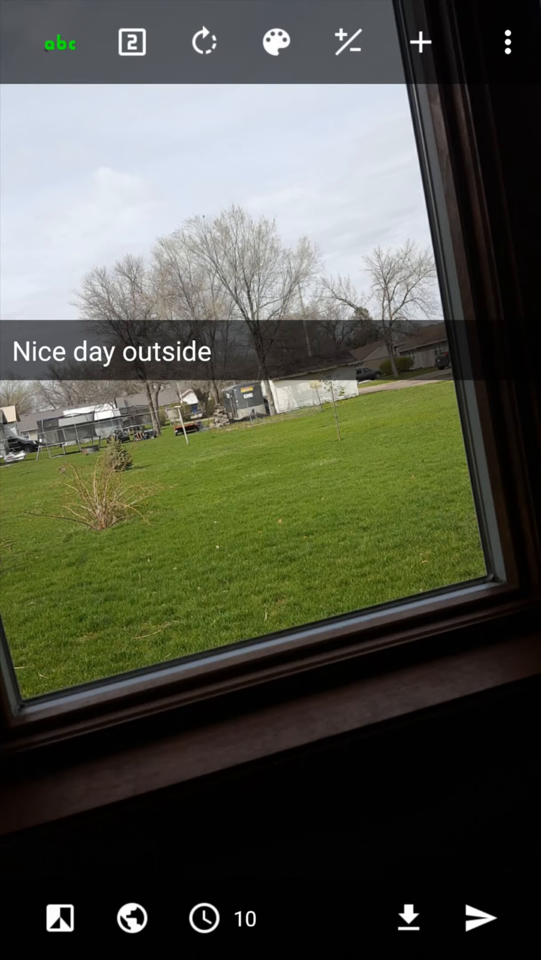
{"action": "left_click", "coordinate": [131, 41]}
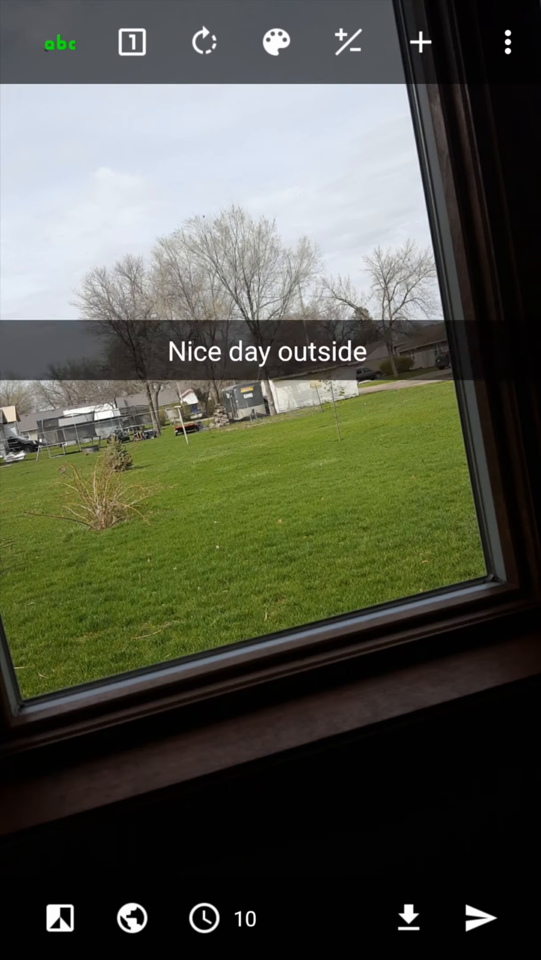
{"action": "left_click", "coordinate": [204, 42]}
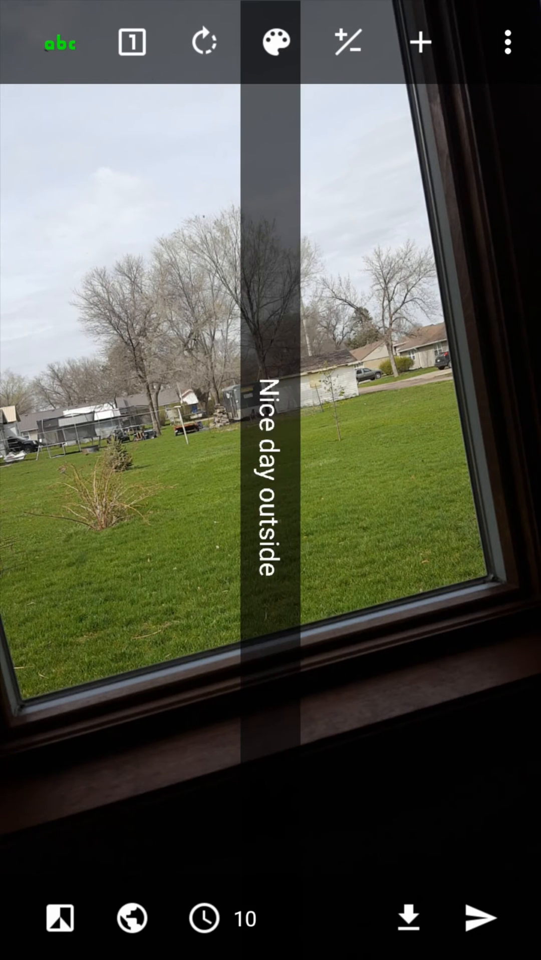
{"action": "left_click", "coordinate": [275, 42]}
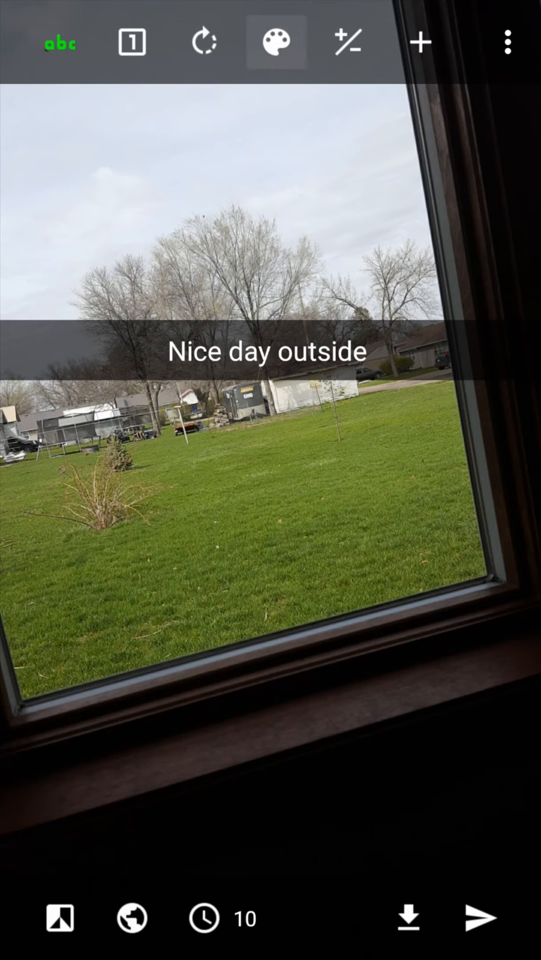
{"action": "left_click", "coordinate": [275, 42]}
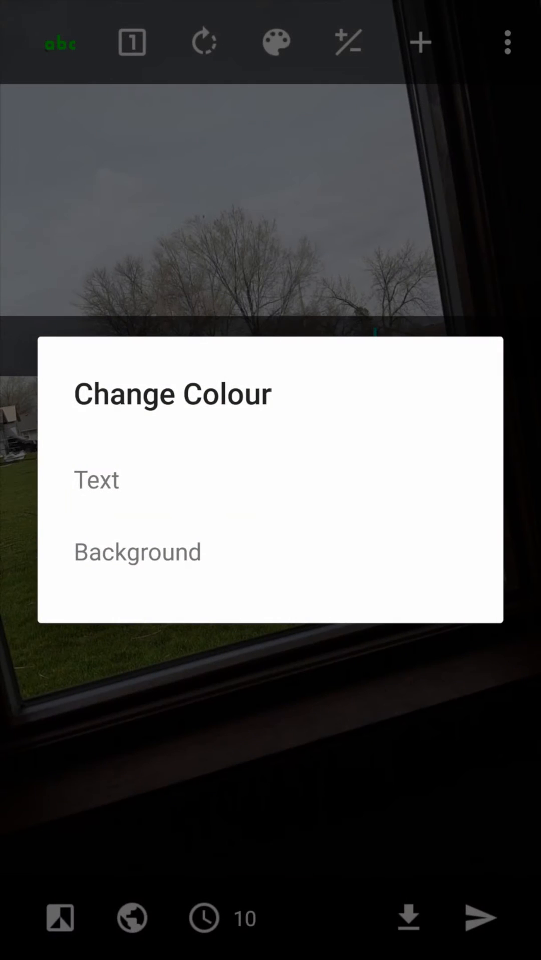
Step: Recolour the caption text, trying pink and orange-red before applying a salmon shade
{"action": "left_click", "coordinate": [96, 479]}
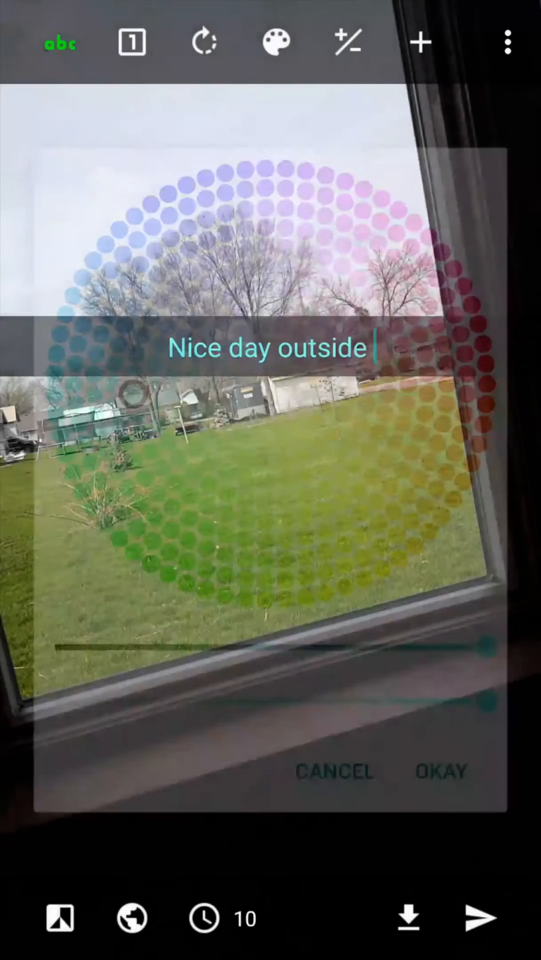
{"action": "left_click", "coordinate": [276, 42]}
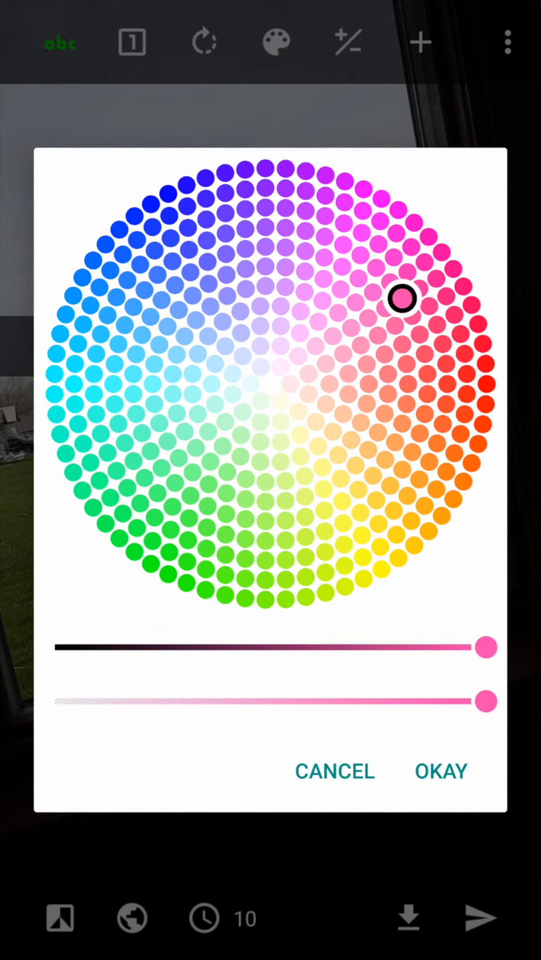
{"action": "left_click", "coordinate": [426, 393]}
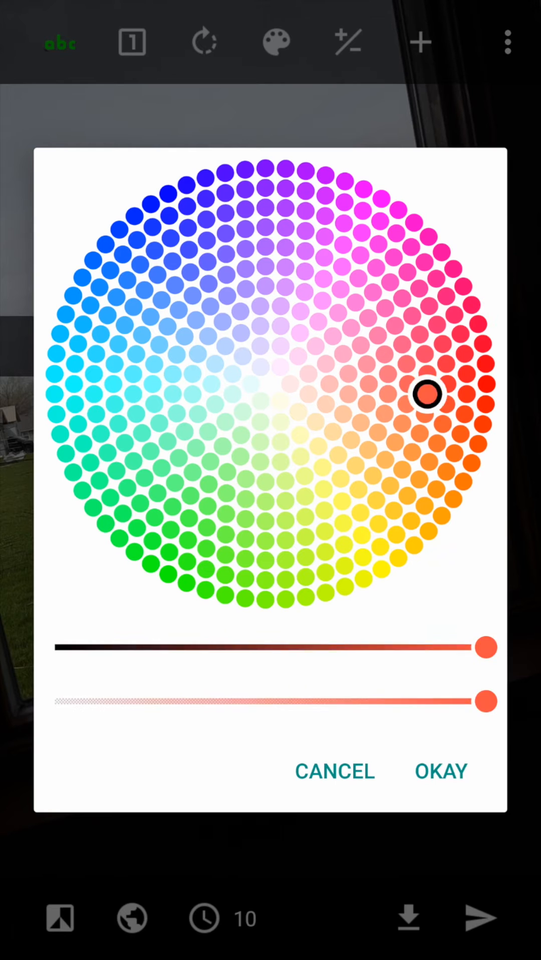
{"action": "left_click", "coordinate": [387, 394]}
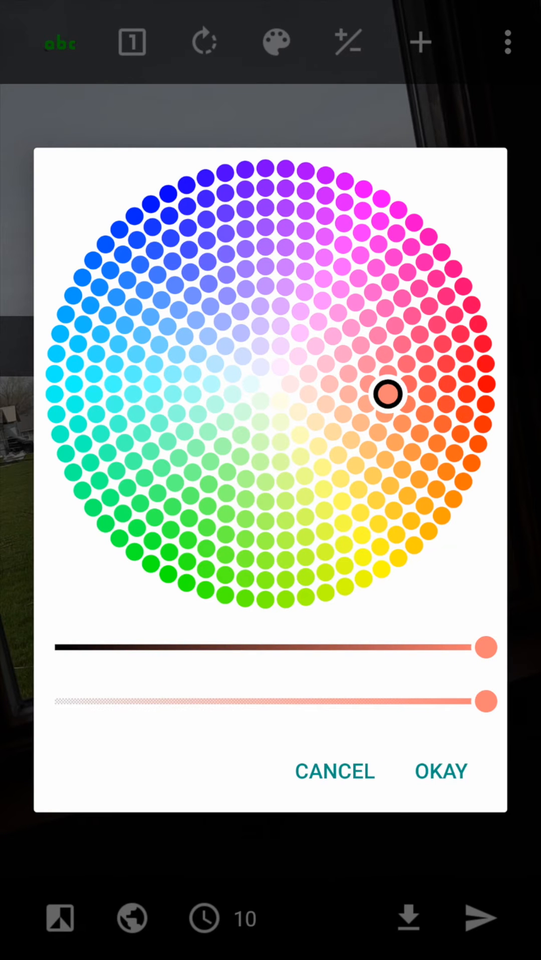
{"action": "left_click", "coordinate": [439, 771]}
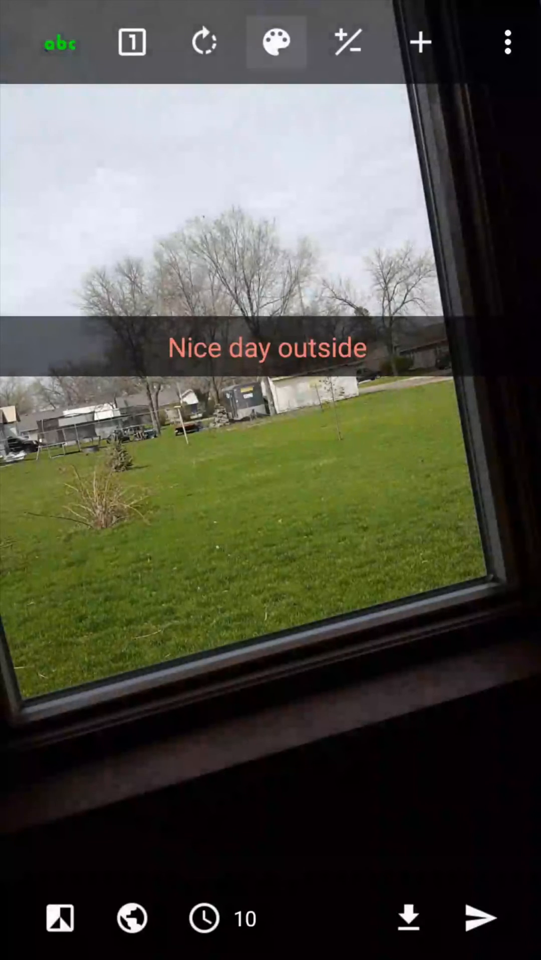
Step: Give the caption a blue-violet background band and bring up the size adjustment
{"action": "left_click", "coordinate": [276, 42]}
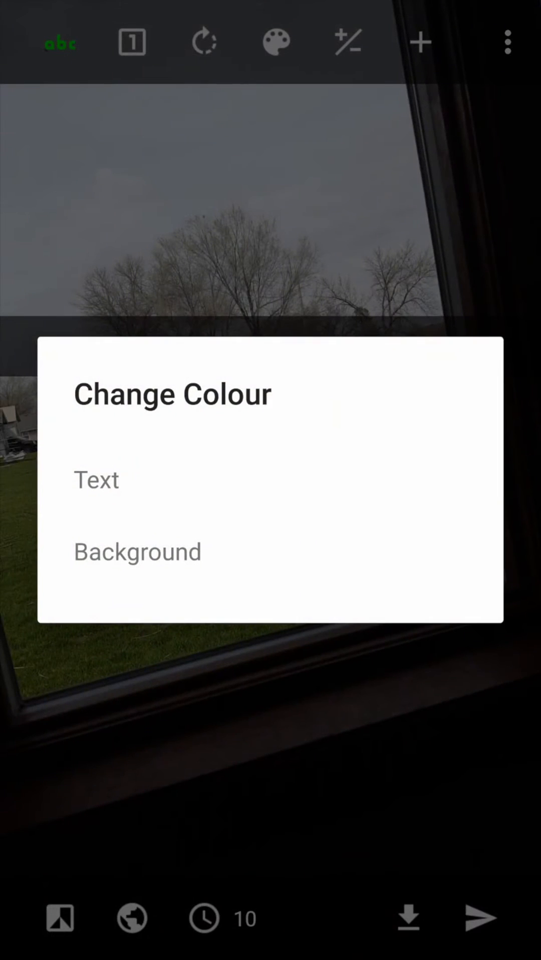
{"action": "left_click", "coordinate": [96, 480]}
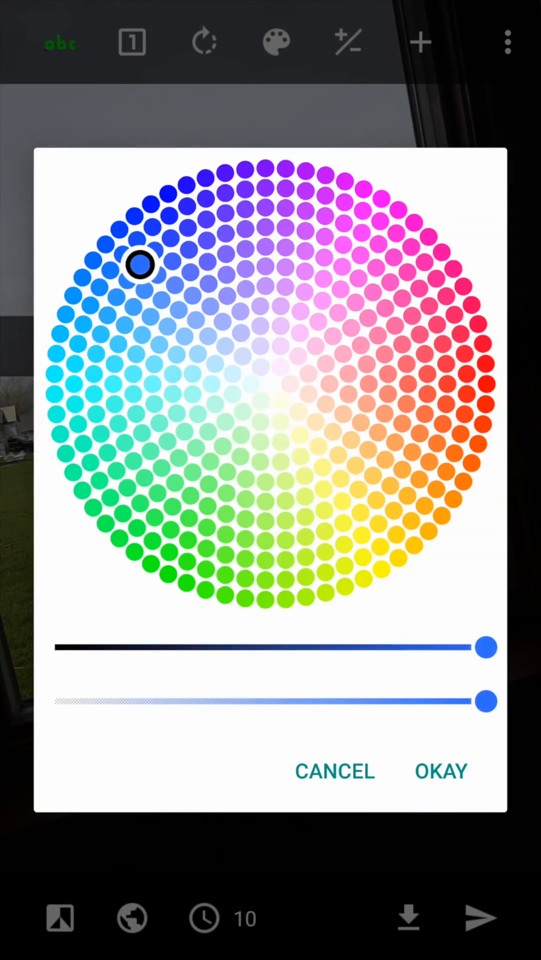
{"action": "left_click", "coordinate": [440, 771]}
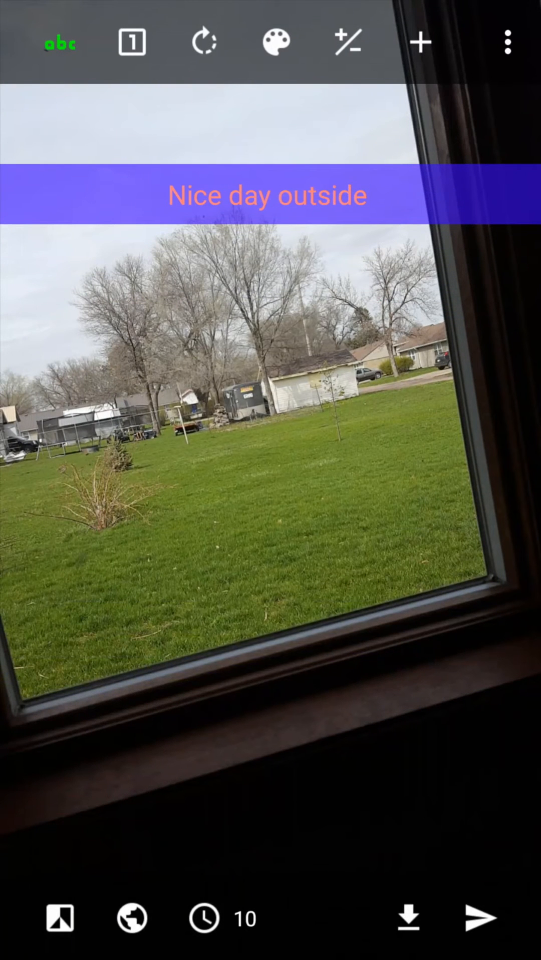
{"action": "left_click", "coordinate": [350, 42]}
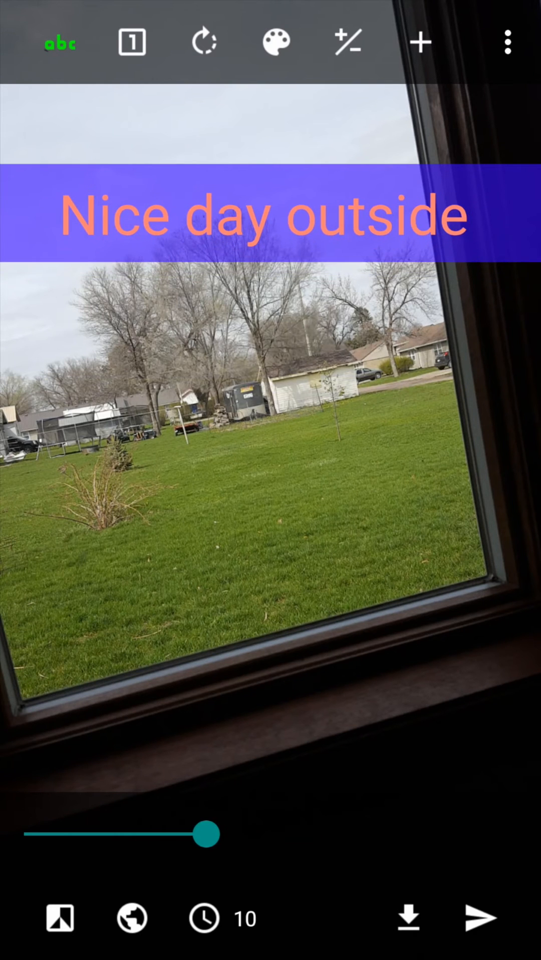
Step: Enlarge the caption text, then download and apply the Assassins font from the font list
{"action": "left_click", "coordinate": [348, 42]}
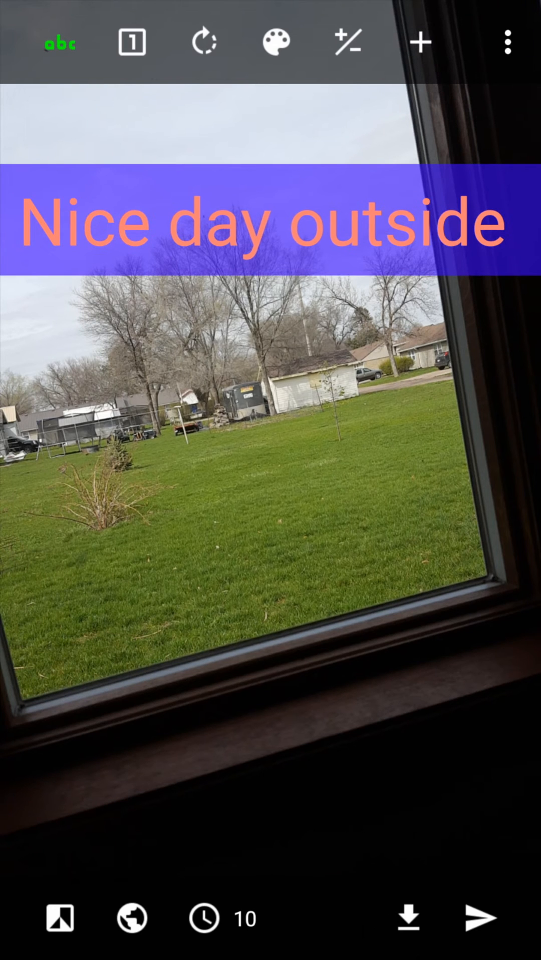
{"action": "left_click", "coordinate": [59, 42]}
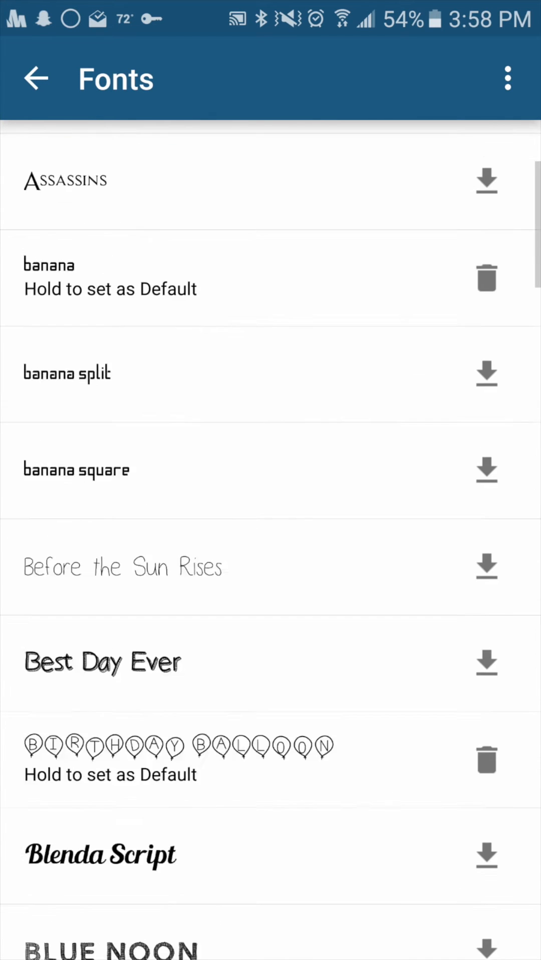
{"action": "scroll", "scroll_direction": "up", "scroll_amount": 3}
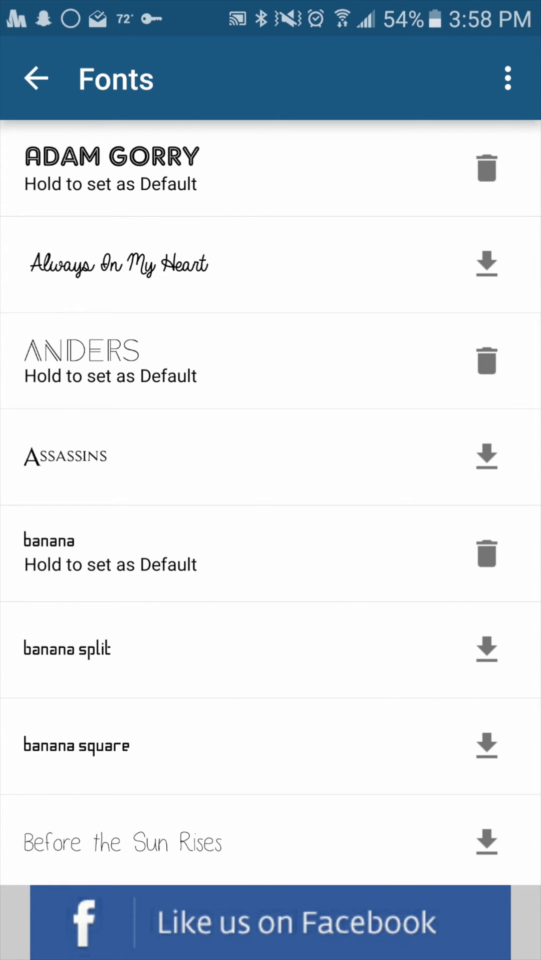
{"action": "scroll", "scroll_direction": "down", "scroll_amount": 3}
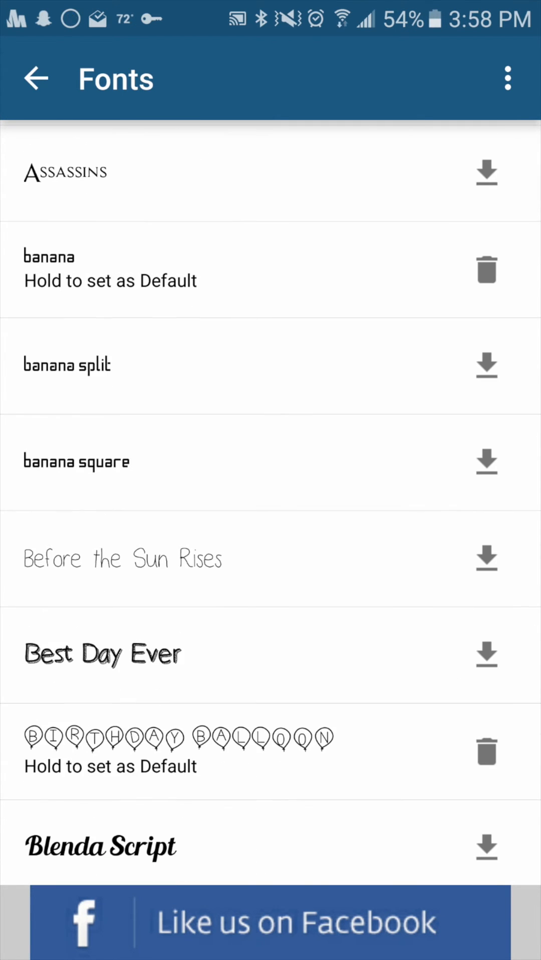
{"action": "left_click", "coordinate": [485, 173]}
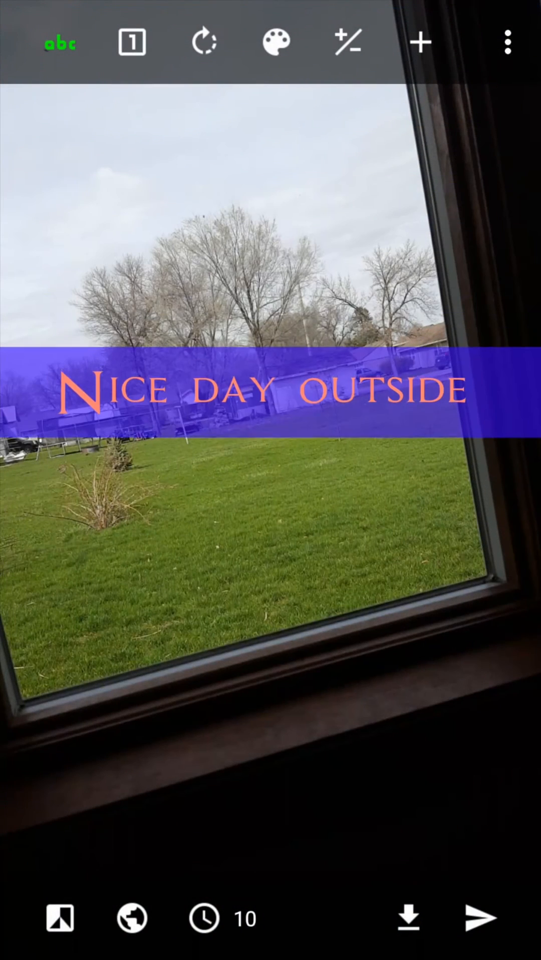
Step: Try another font and the default, then set the caption back to Assassins
{"action": "left_click", "coordinate": [59, 42]}
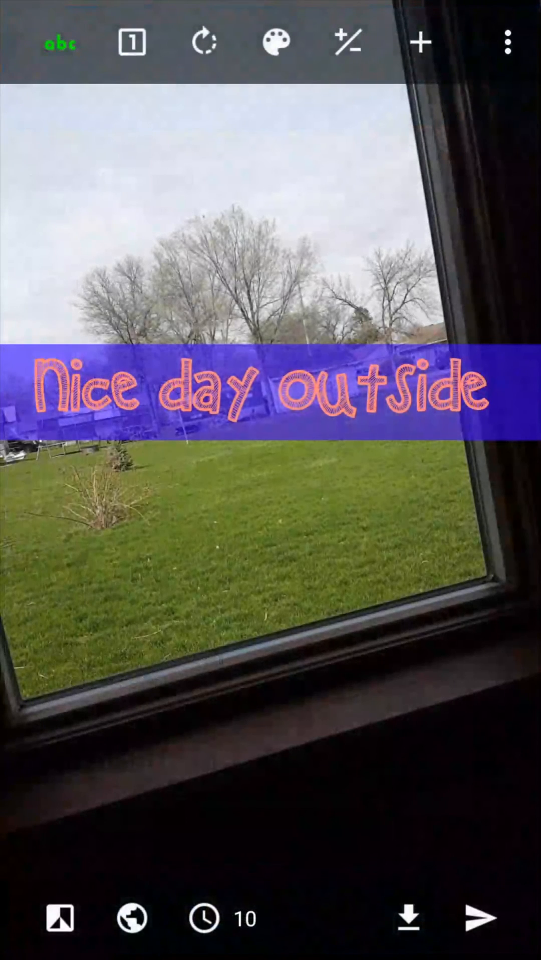
{"action": "left_click", "coordinate": [60, 42]}
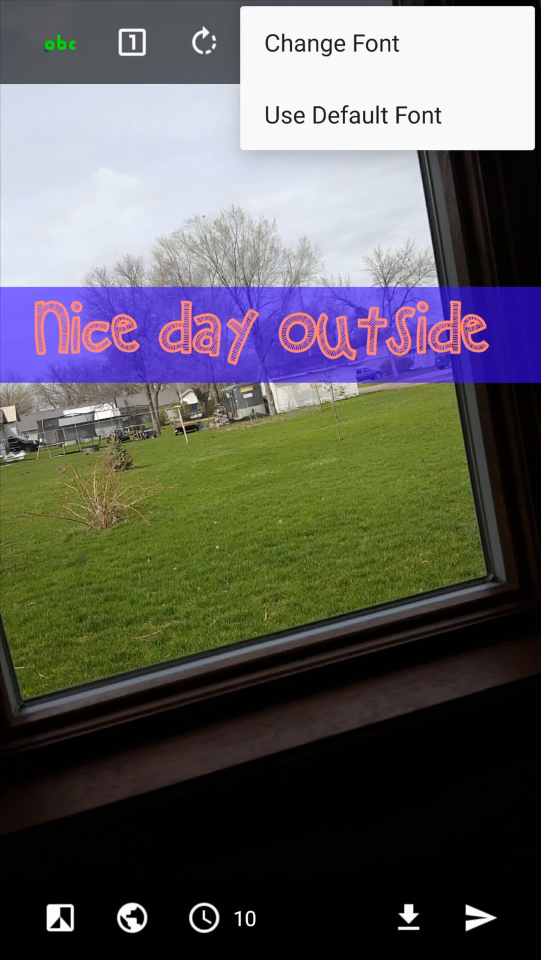
{"action": "left_click", "coordinate": [353, 114]}
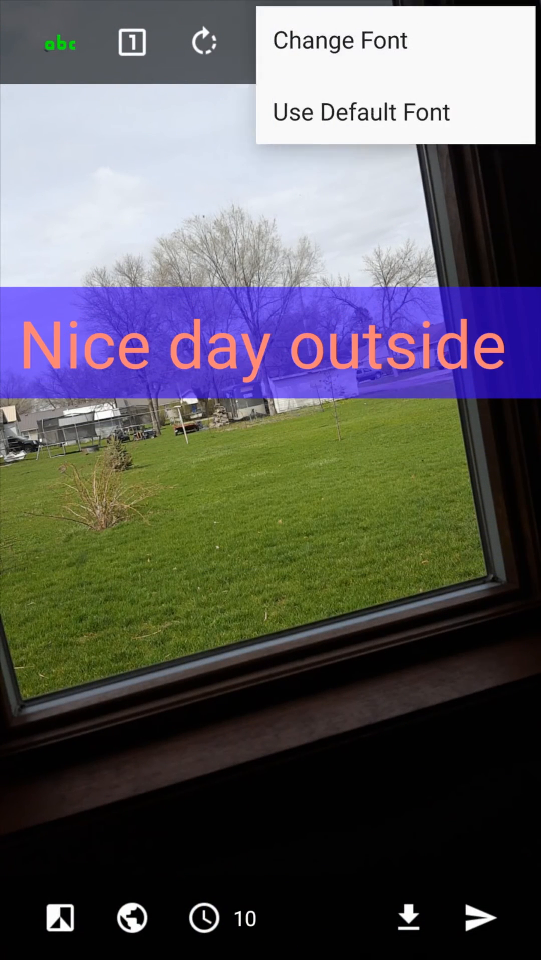
{"action": "left_click", "coordinate": [339, 39]}
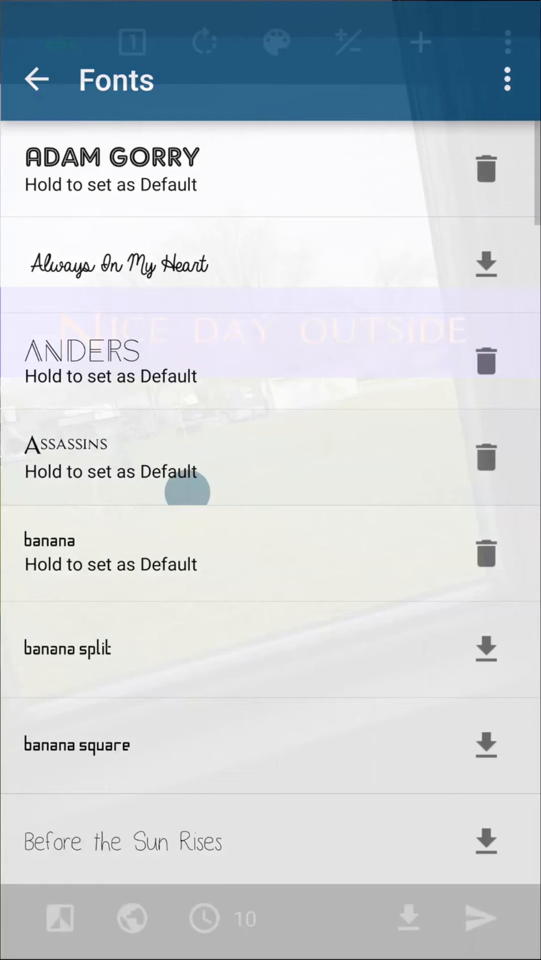
{"action": "left_click", "coordinate": [36, 80]}
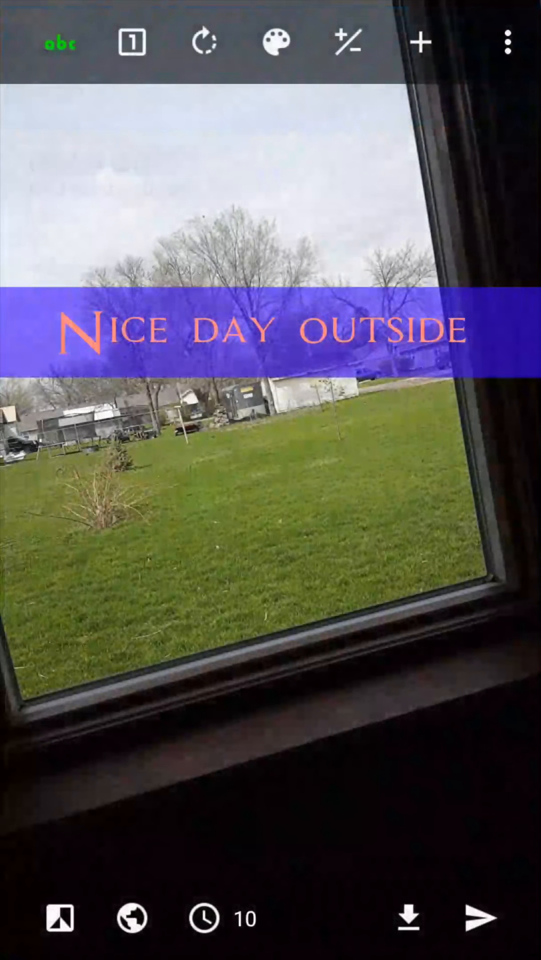
{"action": "left_click", "coordinate": [275, 41]}
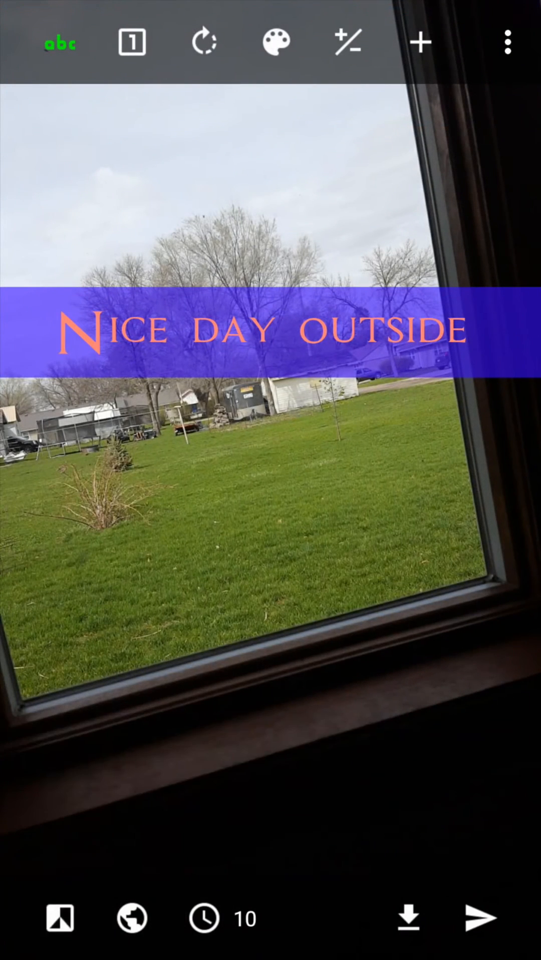
Step: Apply the Invert filter to the yard photo from the filter strip
{"action": "left_click", "coordinate": [275, 42]}
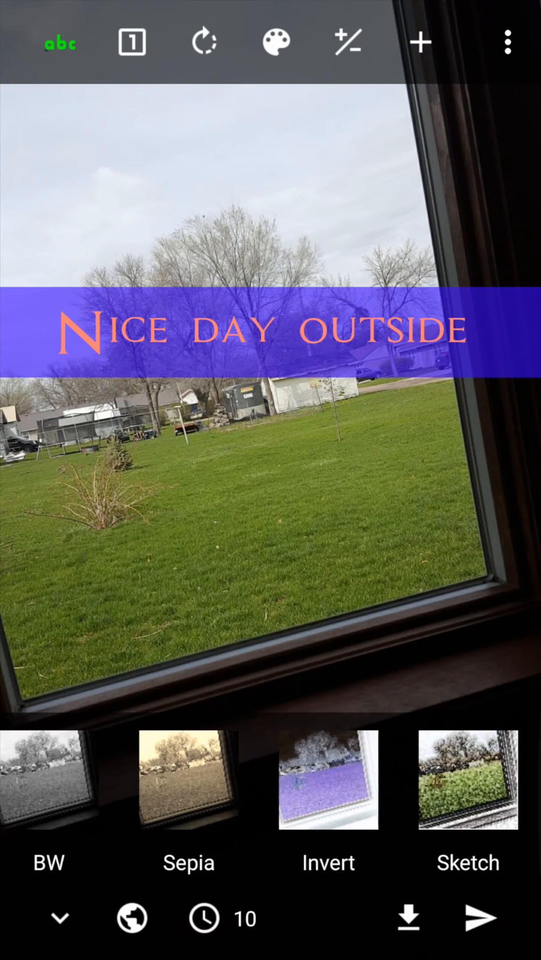
{"action": "left_click", "coordinate": [327, 780]}
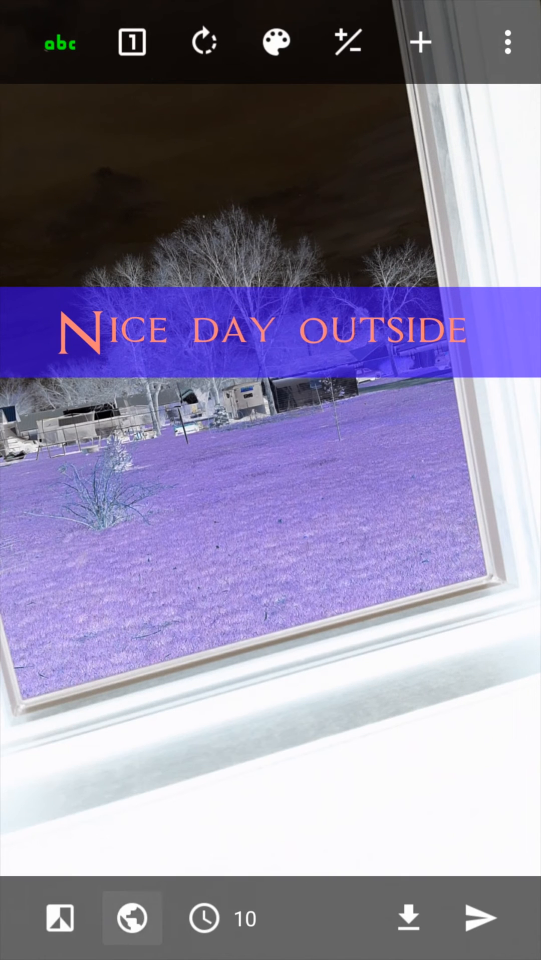
{"action": "left_click", "coordinate": [131, 917]}
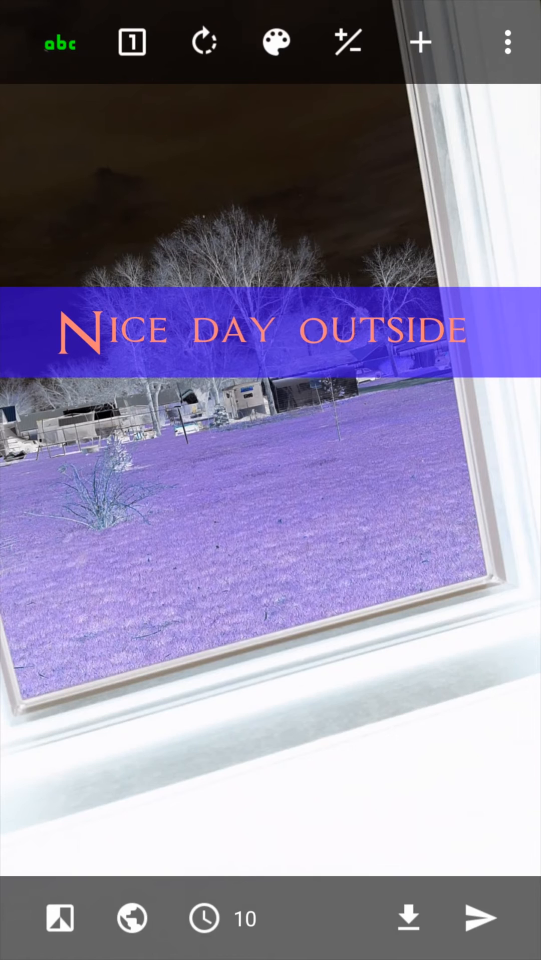
Step: Scribble in red with the brush, then apply the New York TGIF geofilter along the bottom
{"action": "left_click", "coordinate": [347, 42]}
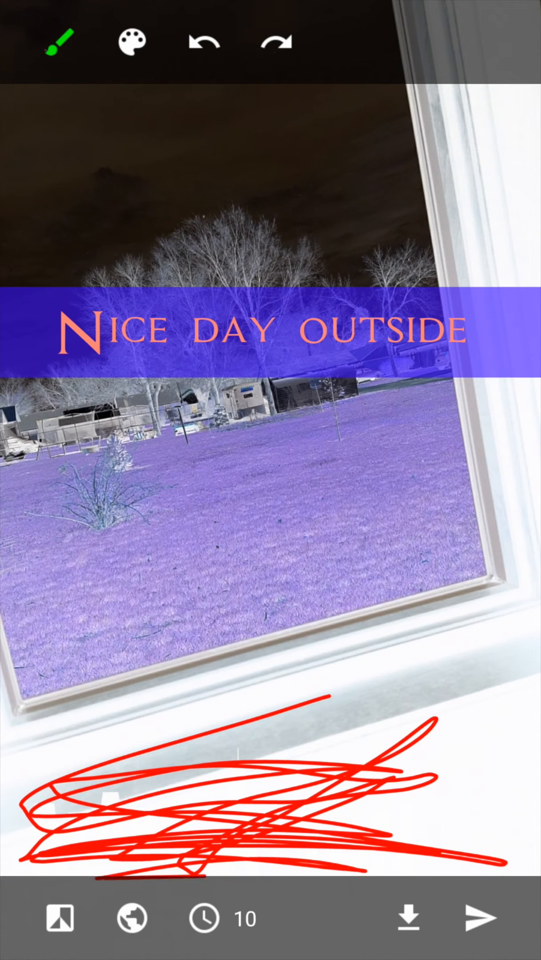
{"action": "left_click", "coordinate": [204, 42]}
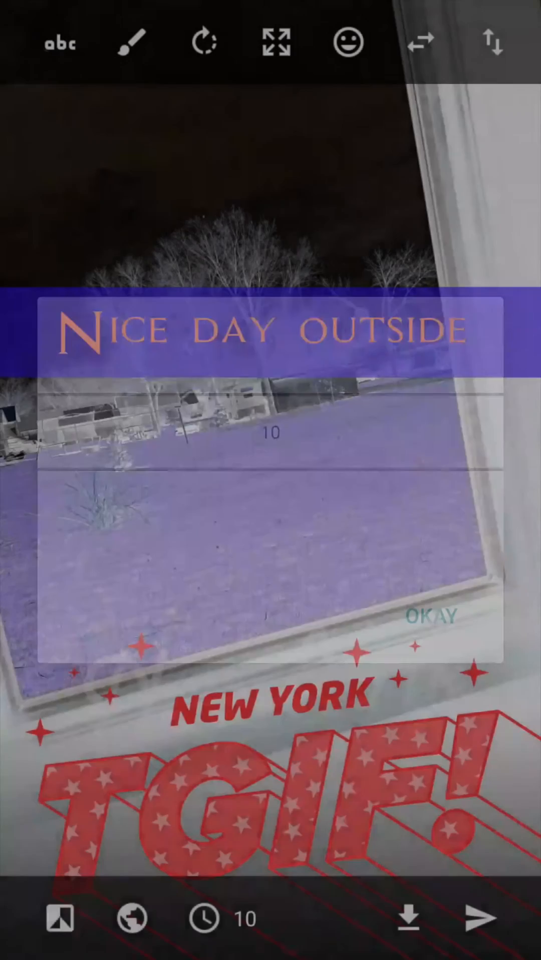
Step: Dismiss the timer prompt, swipe past Manhattan and return to the New York TGIF geofilter in normal colours
{"action": "left_click", "coordinate": [204, 43]}
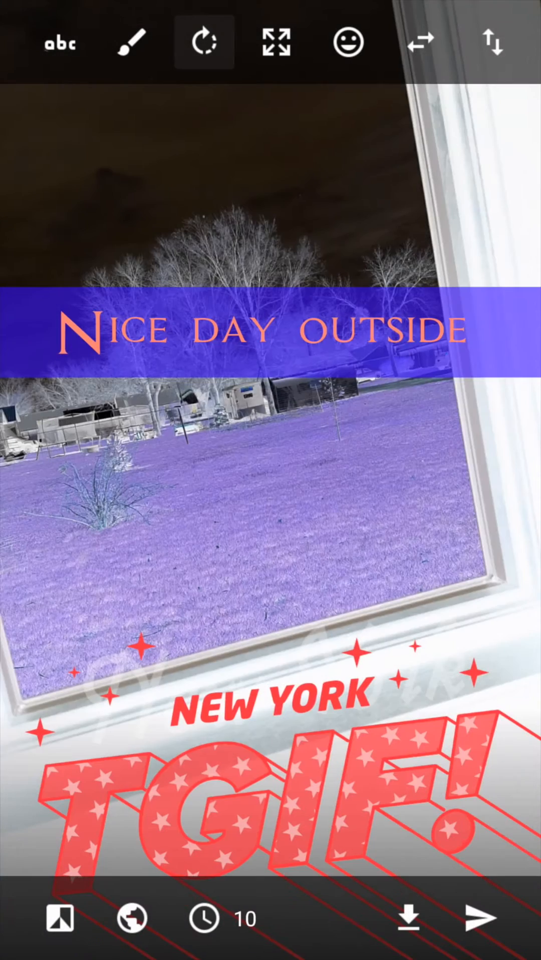
{"action": "left_click", "coordinate": [203, 42]}
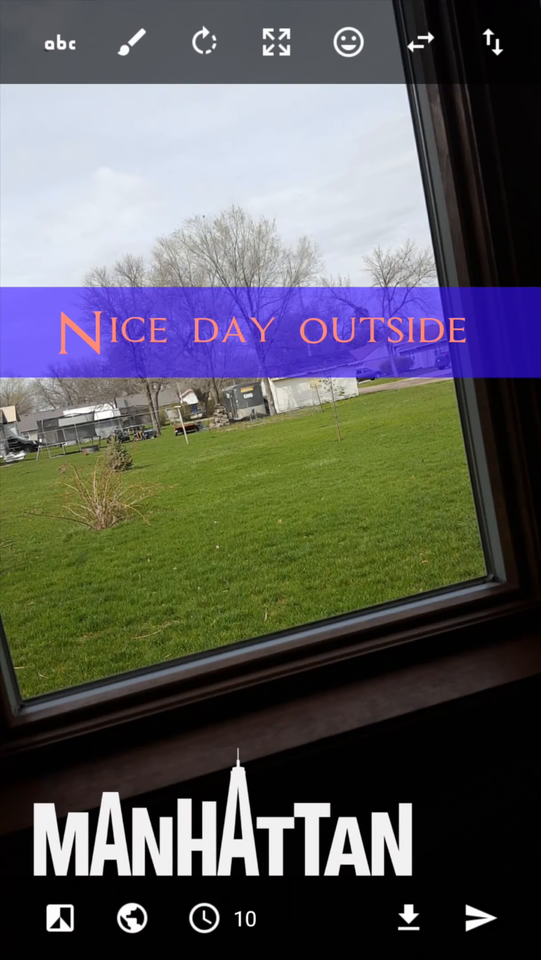
{"action": "left_click", "coordinate": [276, 42]}
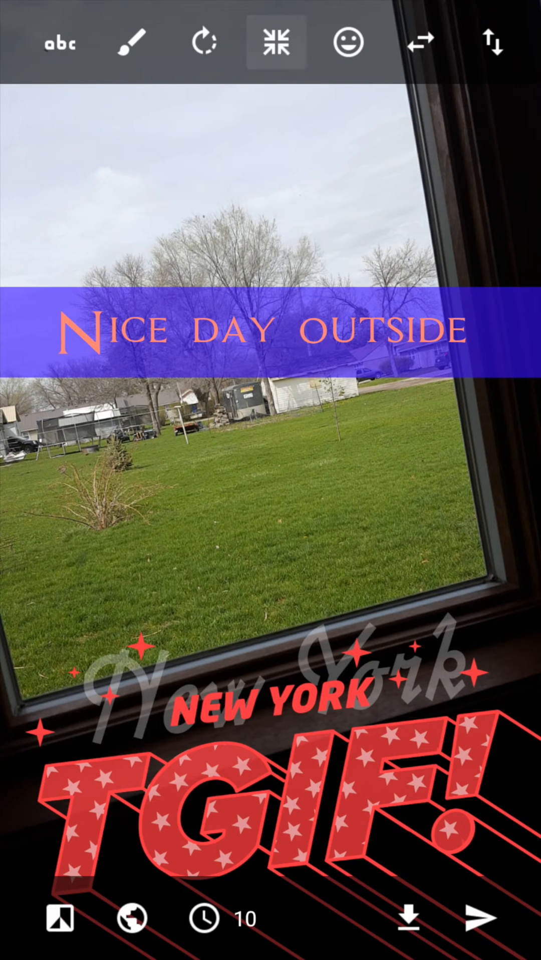
Step: Place the winged devil and angry purple devil emoji above the caption and bring up Imoji's sticker packs
{"action": "left_click", "coordinate": [275, 43]}
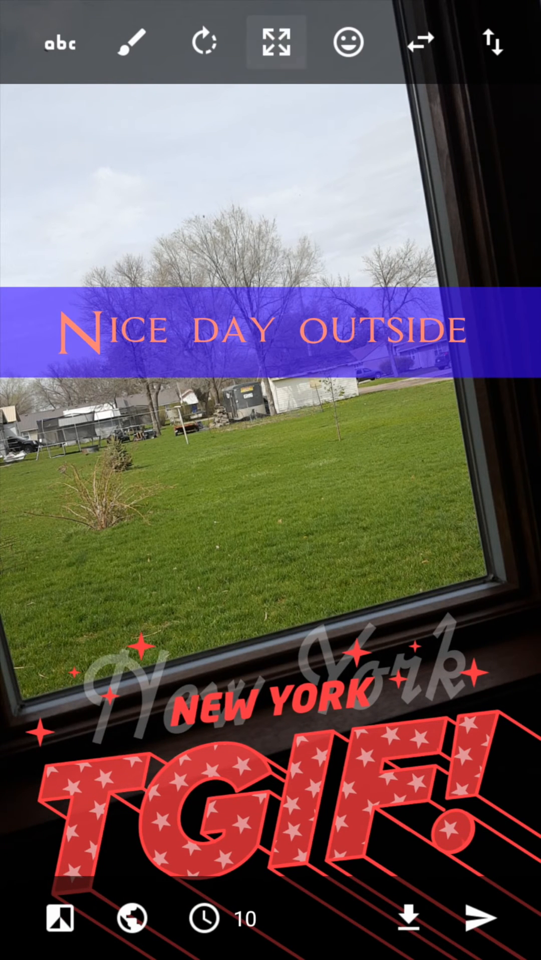
{"action": "left_click", "coordinate": [347, 42]}
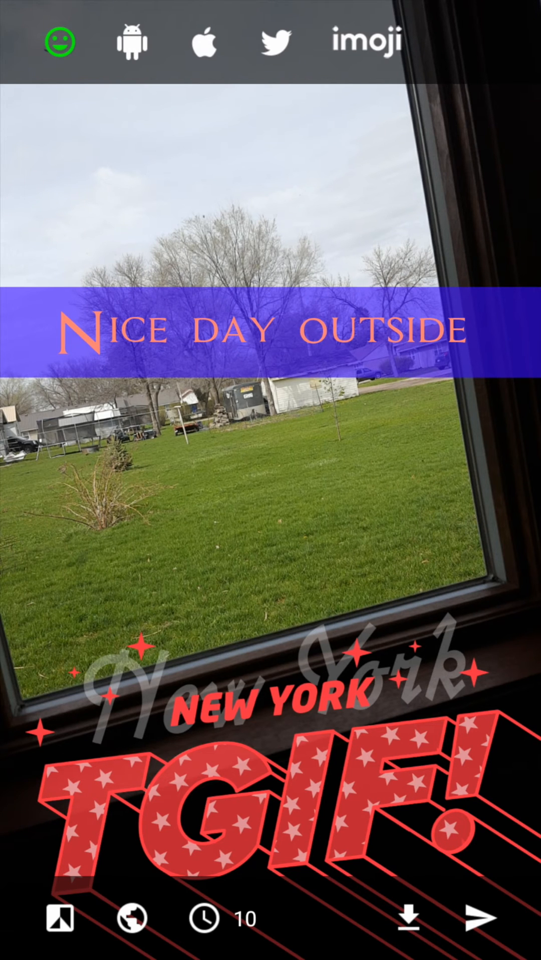
{"action": "left_click", "coordinate": [58, 42]}
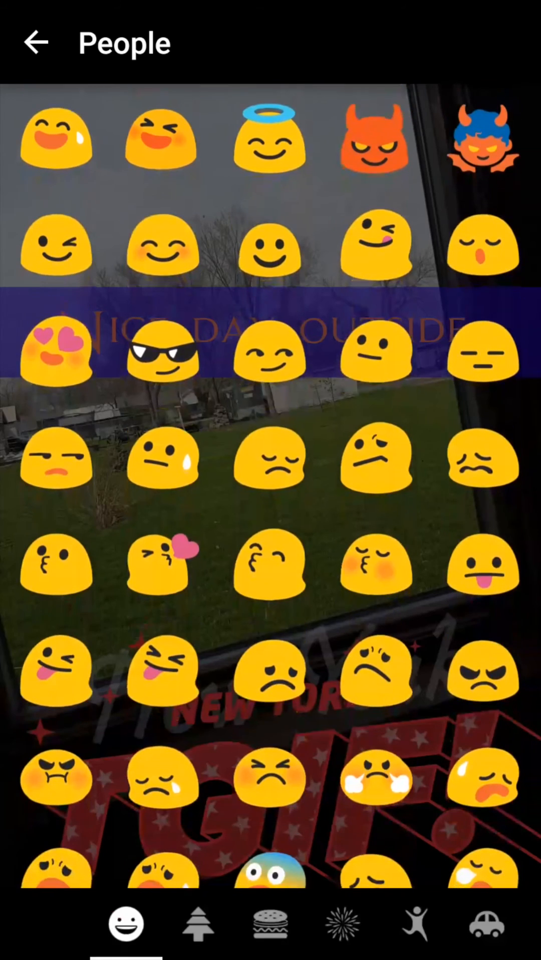
{"action": "left_click", "coordinate": [483, 139]}
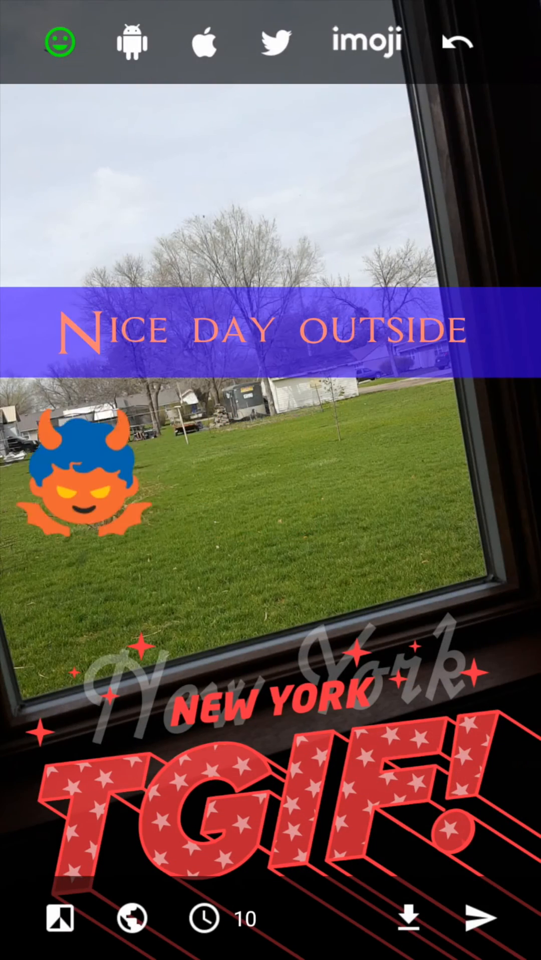
{"action": "left_click", "coordinate": [59, 43]}
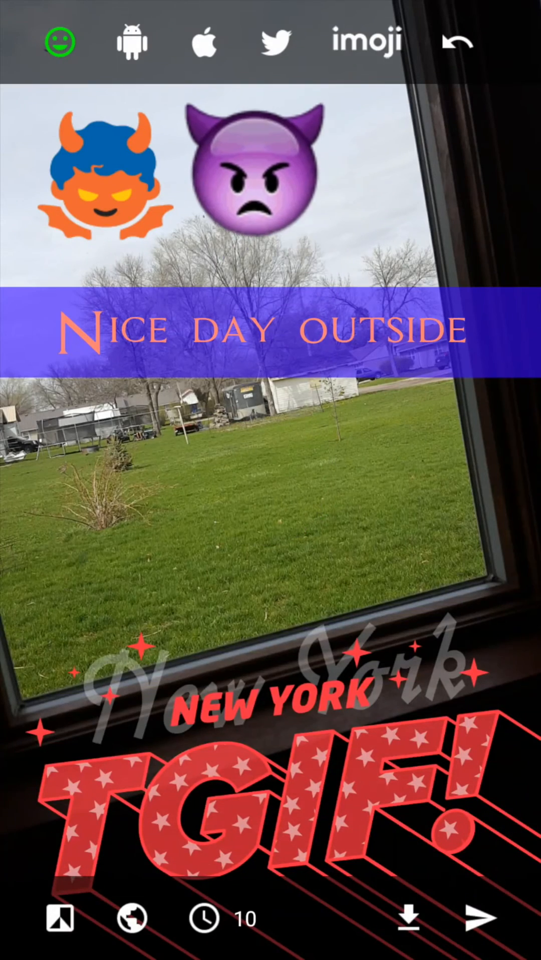
{"action": "left_click", "coordinate": [58, 42]}
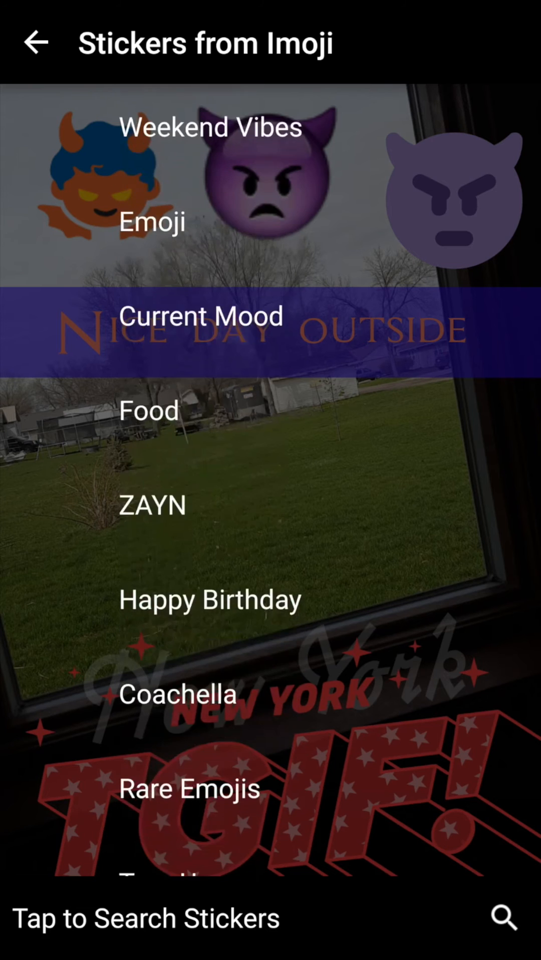
Step: Browse the Imoji Turn Up collection to add kissing-face emojis and a cartoon character over the lawn
{"action": "scroll", "scroll_direction": "up", "scroll_amount": 3}
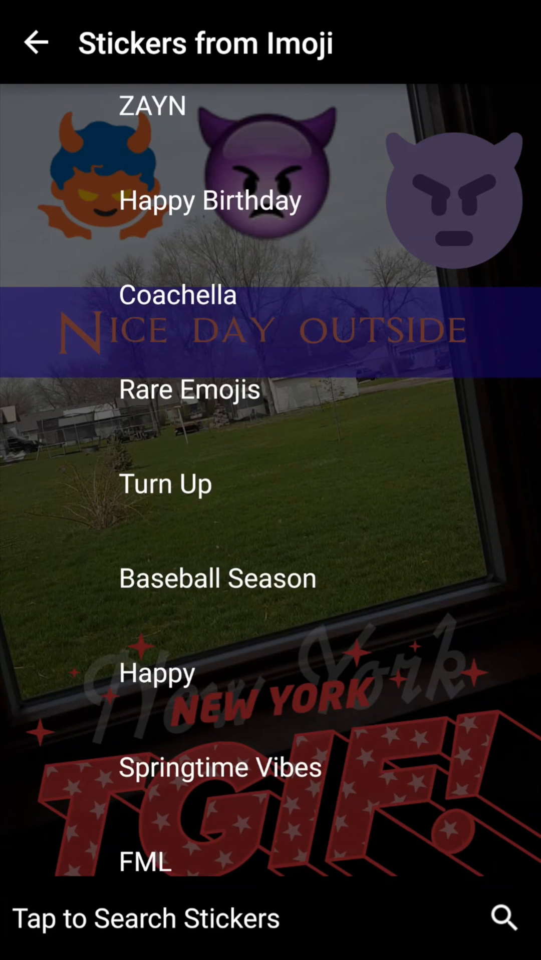
{"action": "left_click", "coordinate": [165, 483]}
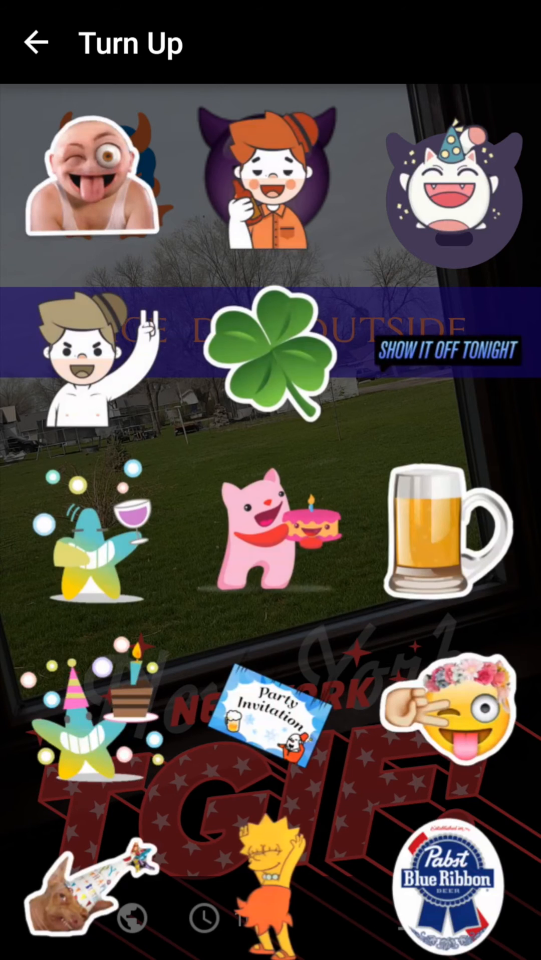
{"action": "scroll", "scroll_direction": "down", "scroll_amount": 3}
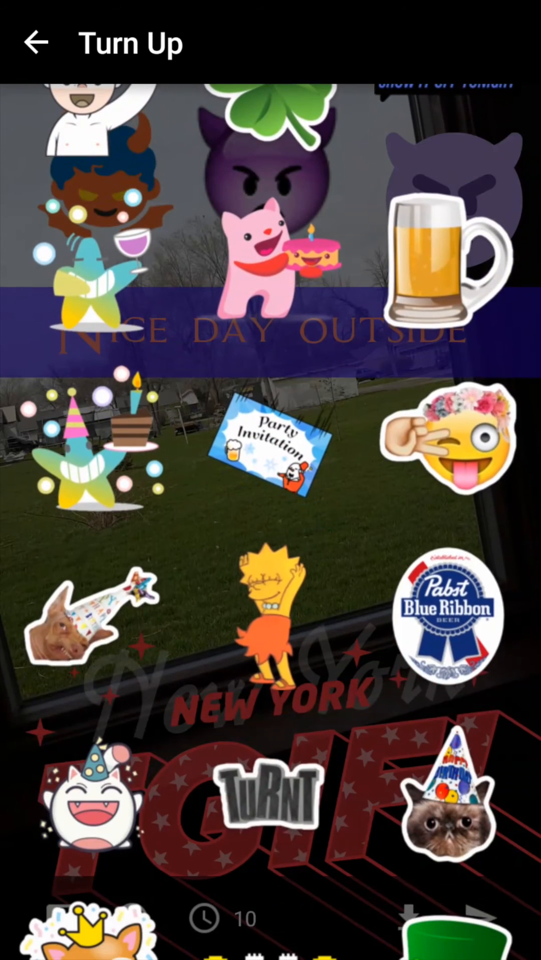
{"action": "scroll", "scroll_direction": "down", "scroll_amount": 3}
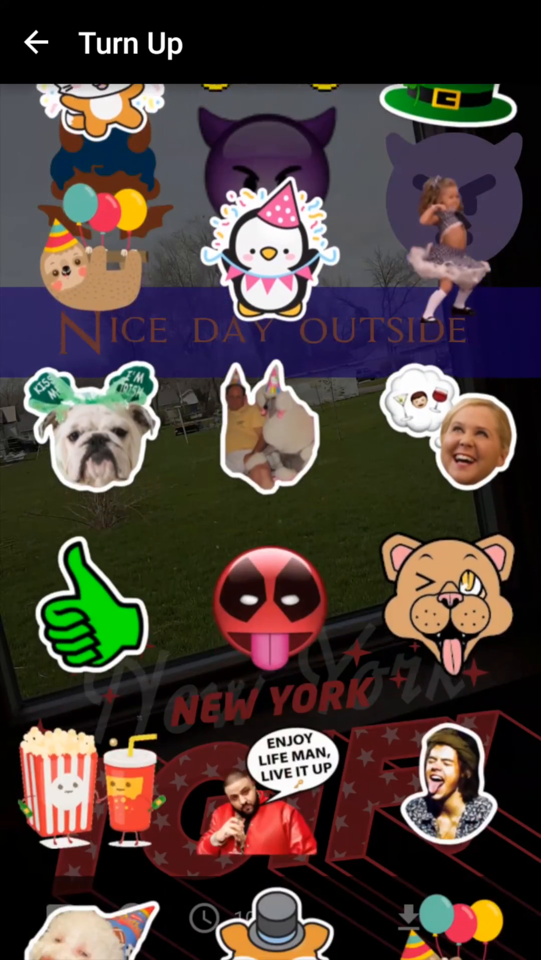
{"action": "scroll", "scroll_direction": "down", "scroll_amount": 3}
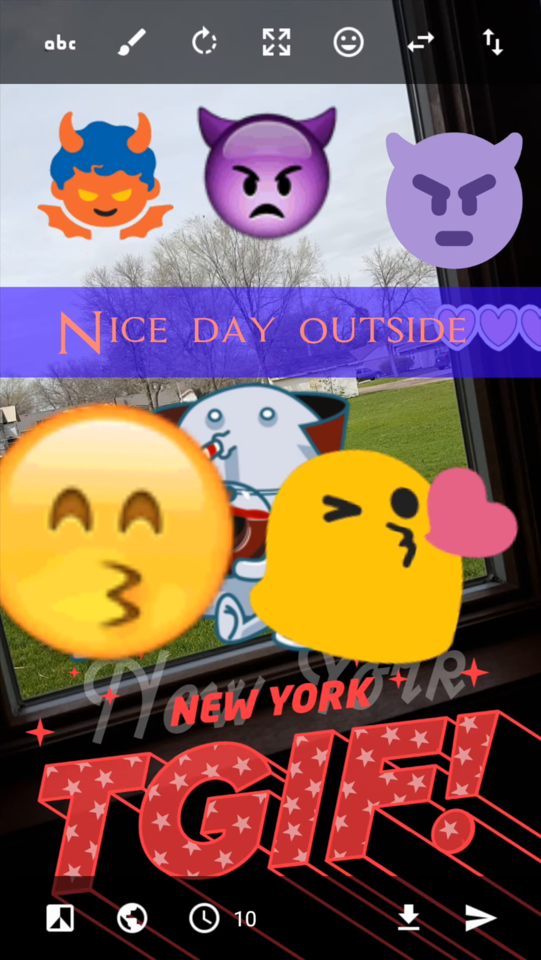
Step: Finish the outdoor snap, let it process, and tick techoffice in Choose Recipients
{"action": "left_click", "coordinate": [491, 42]}
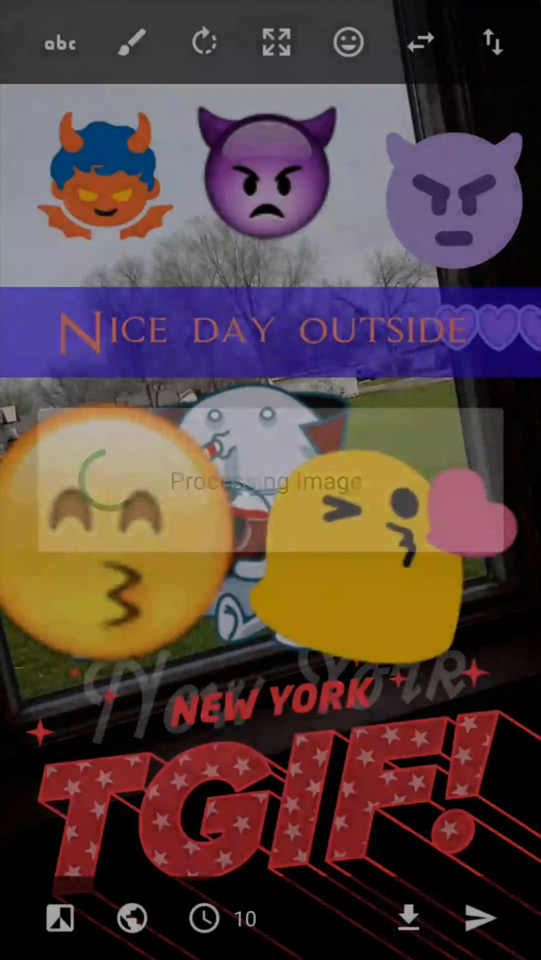
{"action": "left_click", "coordinate": [479, 919]}
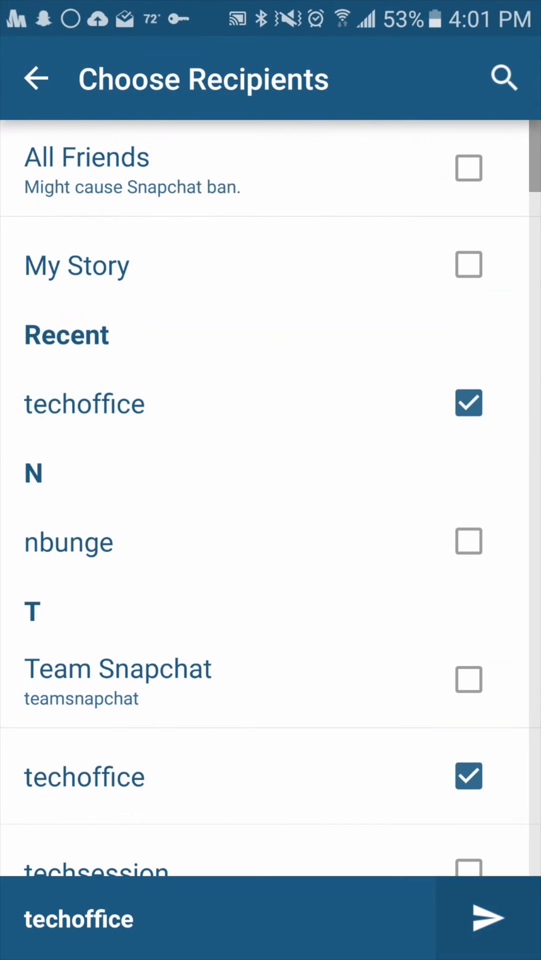
Step: Send the snap to techoffice, check the Snapchat chat list, and return to the home screen
{"action": "left_click", "coordinate": [487, 918]}
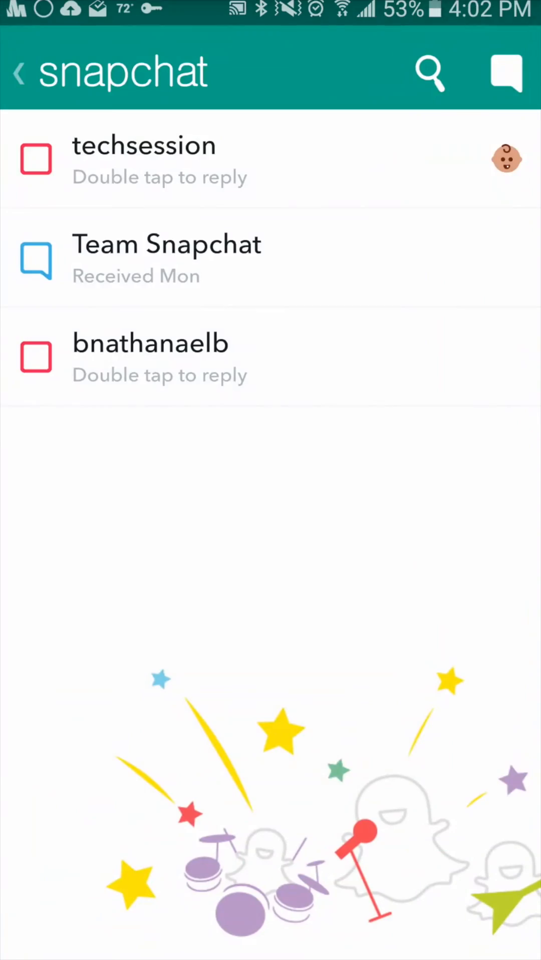
{"action": "key", "text": "home"}
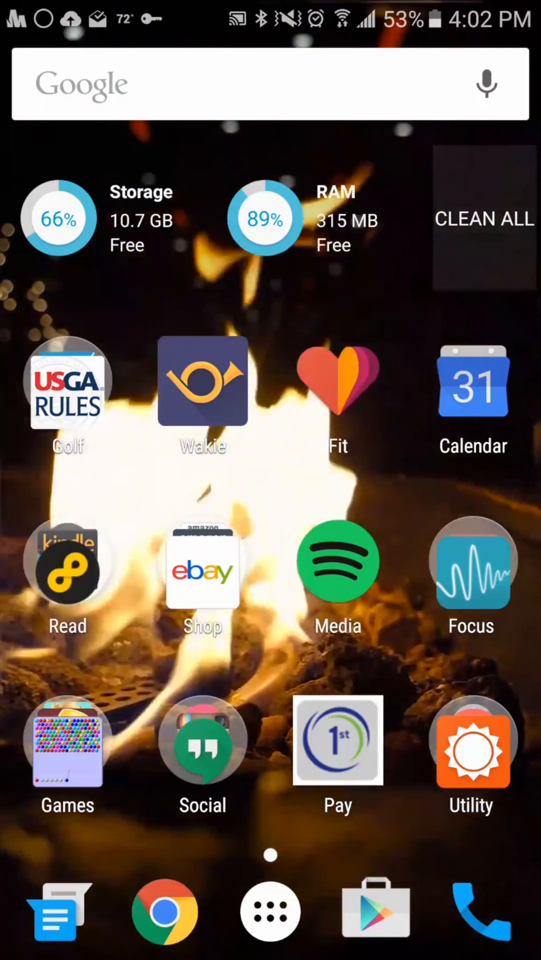
Step: Launch Samsung Camera from the home screen and shoot a close-up of the orange pillow
{"action": "left_click", "coordinate": [269, 912]}
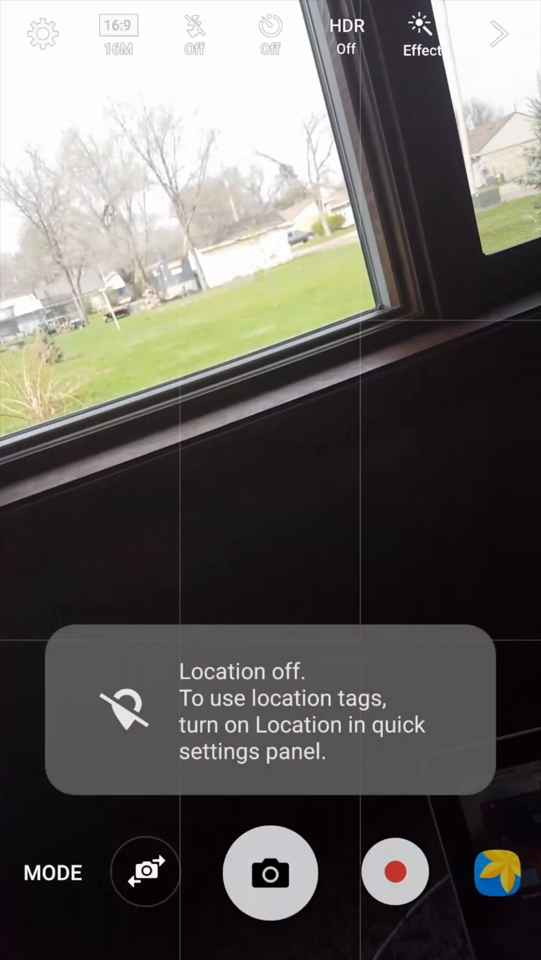
{"action": "left_click", "coordinate": [270, 872]}
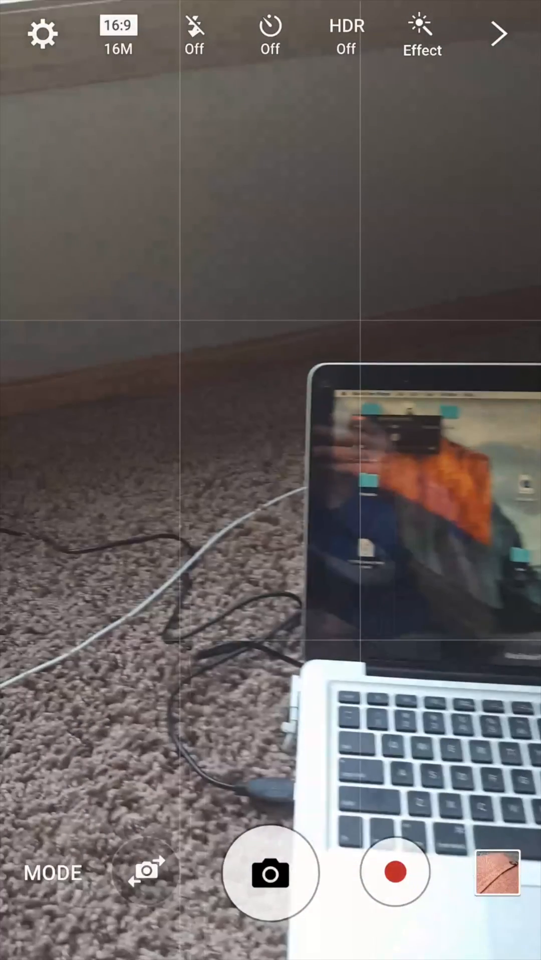
Step: Share the fresh pillow photo from Gallery into Casper and begin typing the caption 'Gig gvh'
{"action": "left_click", "coordinate": [496, 872]}
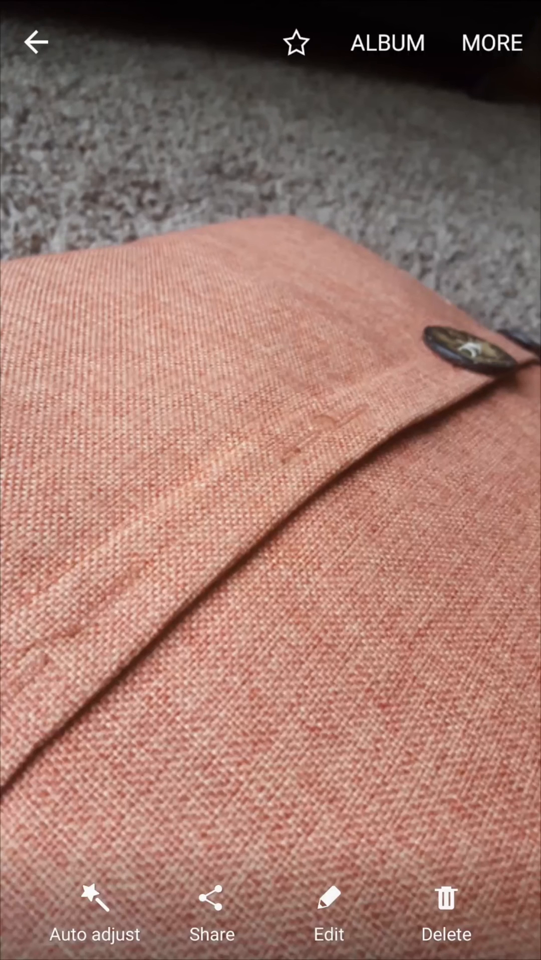
{"action": "left_click", "coordinate": [211, 913]}
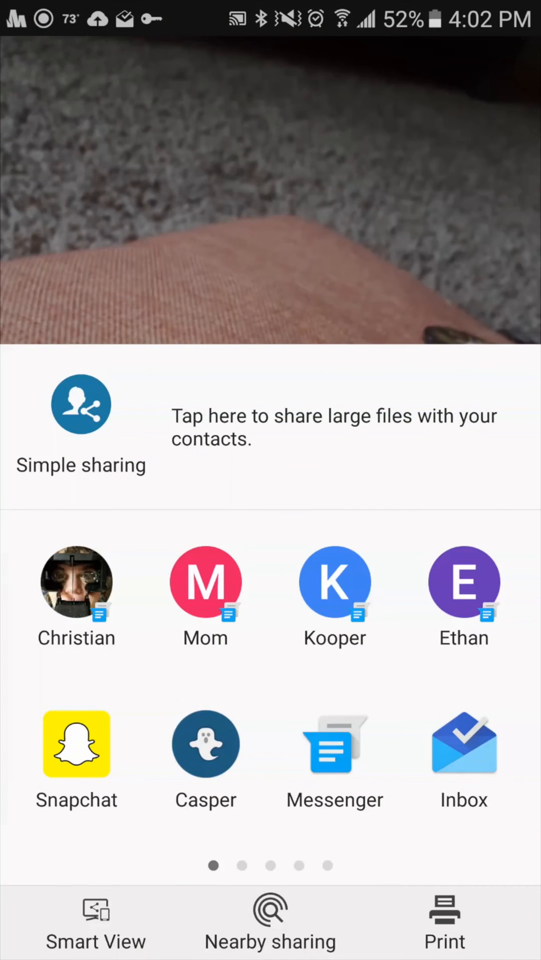
{"action": "left_click", "coordinate": [76, 744]}
{"action": "type", "text": "Gig gvh"}
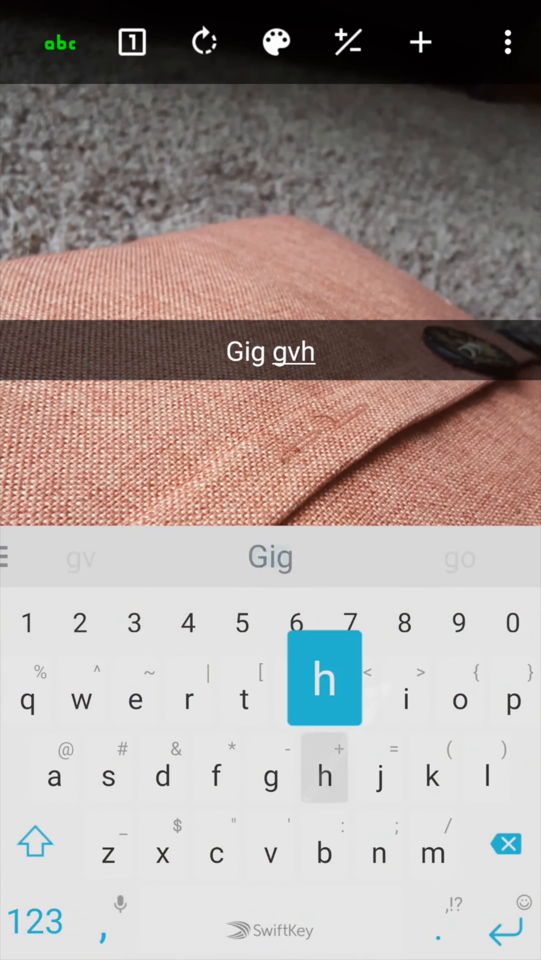
Step: Finish the caption as 'GIG GVH' in large red outlined letters on a bright green band
{"action": "left_click", "coordinate": [276, 42]}
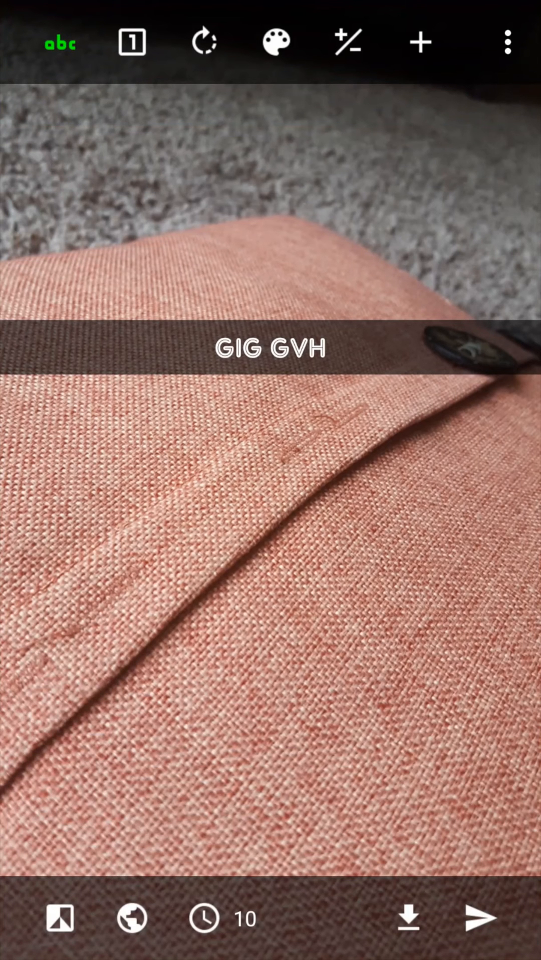
{"action": "left_click", "coordinate": [347, 42]}
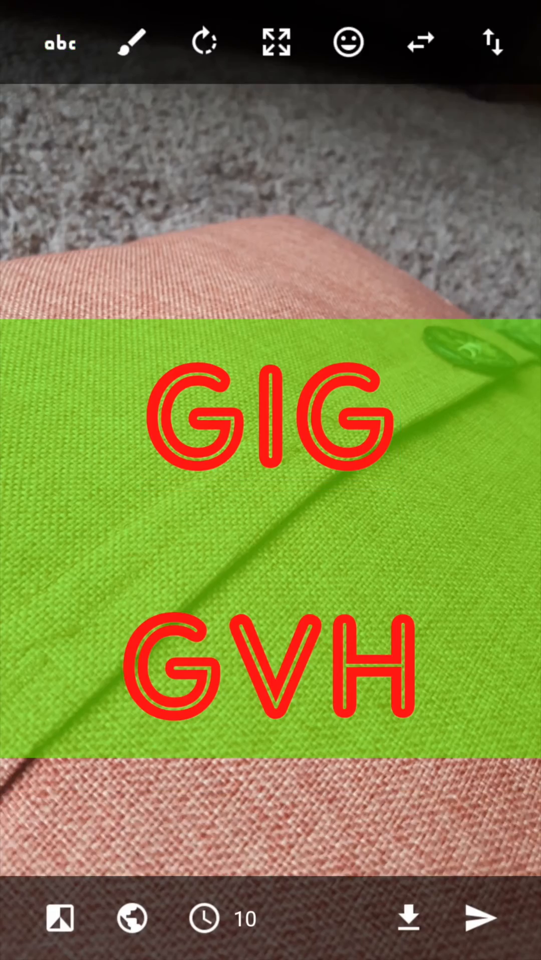
Step: Add a face cutout and smiley emoji, close the GeoFilters loading dialog, and send the pillow snap to techoffice
{"action": "left_click", "coordinate": [347, 42]}
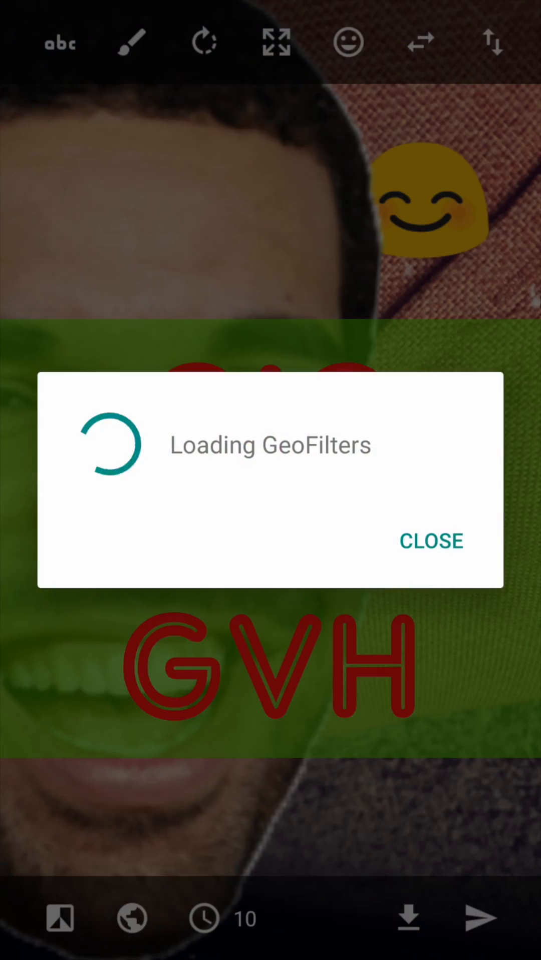
{"action": "left_click", "coordinate": [430, 540]}
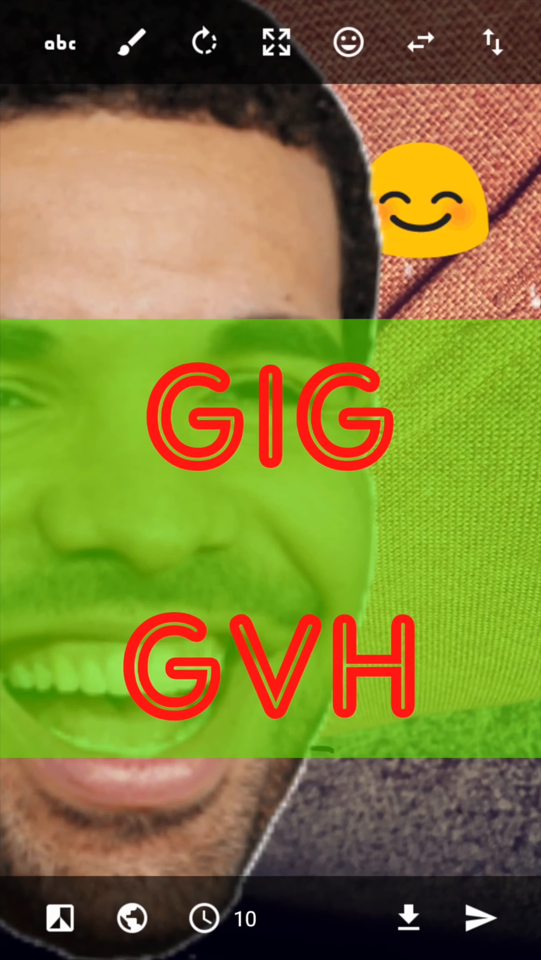
{"action": "left_click", "coordinate": [481, 917]}
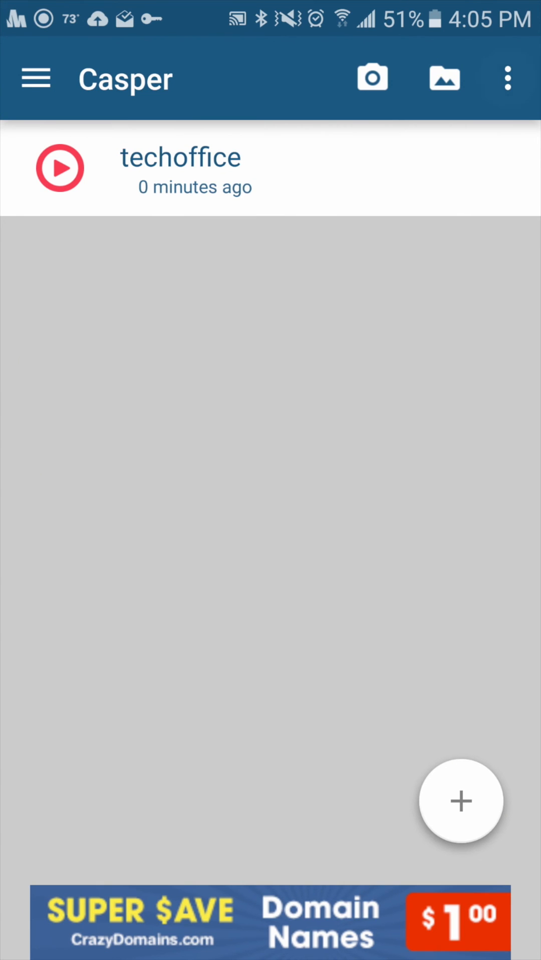
Step: Browse the Stories list including Bridal Fashion, then return to the Android home screen
{"action": "left_click", "coordinate": [507, 78]}
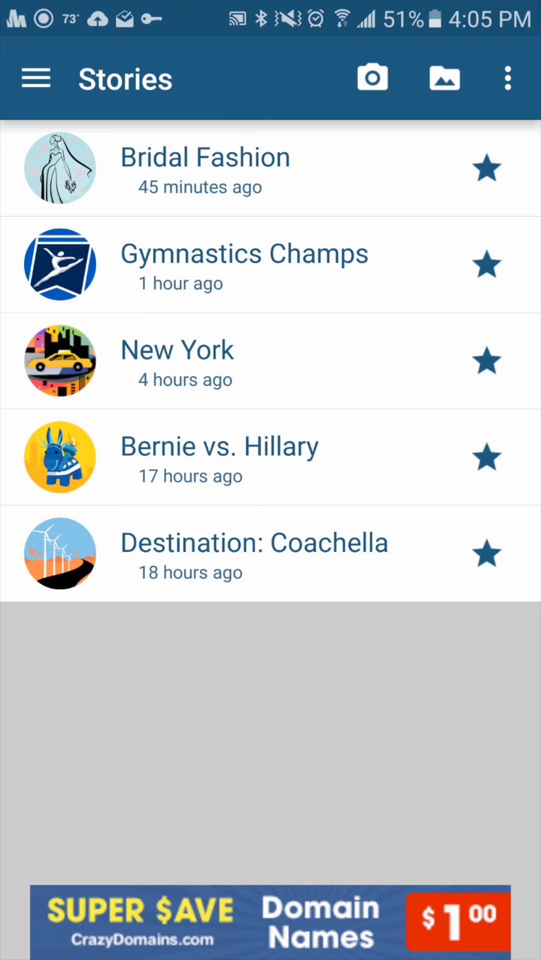
{"action": "left_click", "coordinate": [371, 78]}
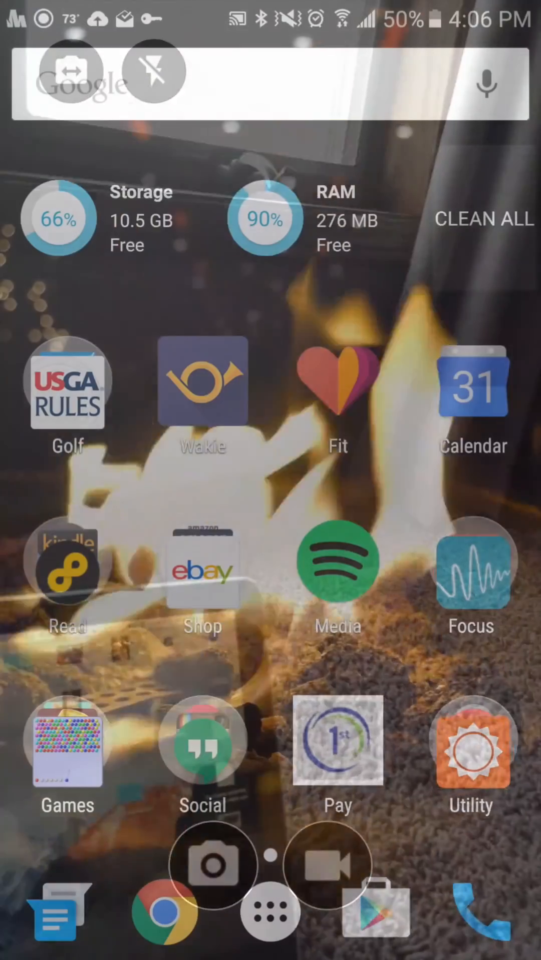
Step: Relaunch Casper from its home-screen icon to the sent snaps list showing techoffice
{"action": "left_click", "coordinate": [202, 741]}
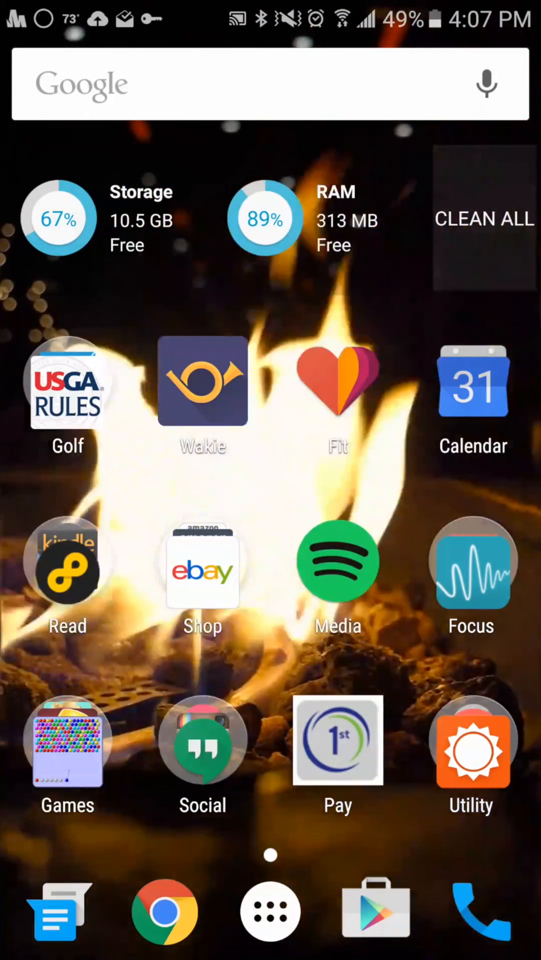
{"action": "left_click", "coordinate": [202, 741]}
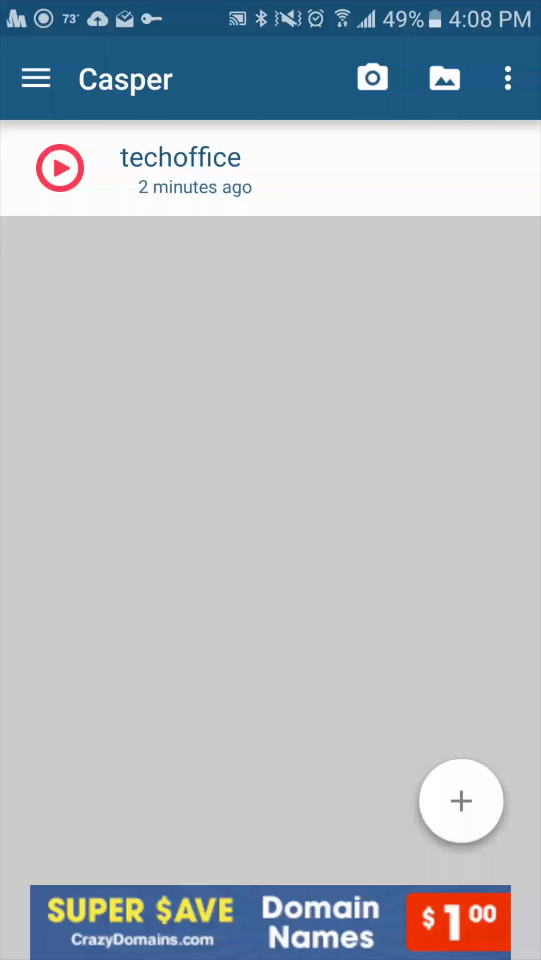
Step: Take a new camera selfie, caption it "BFND" in large text, and proceed to the recipient list
{"action": "left_click", "coordinate": [461, 801]}
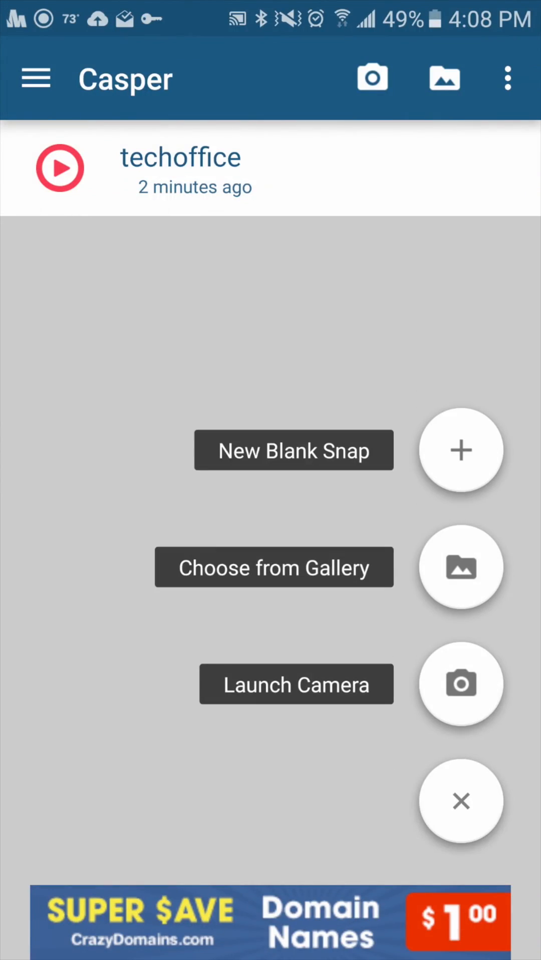
{"action": "left_click", "coordinate": [461, 683]}
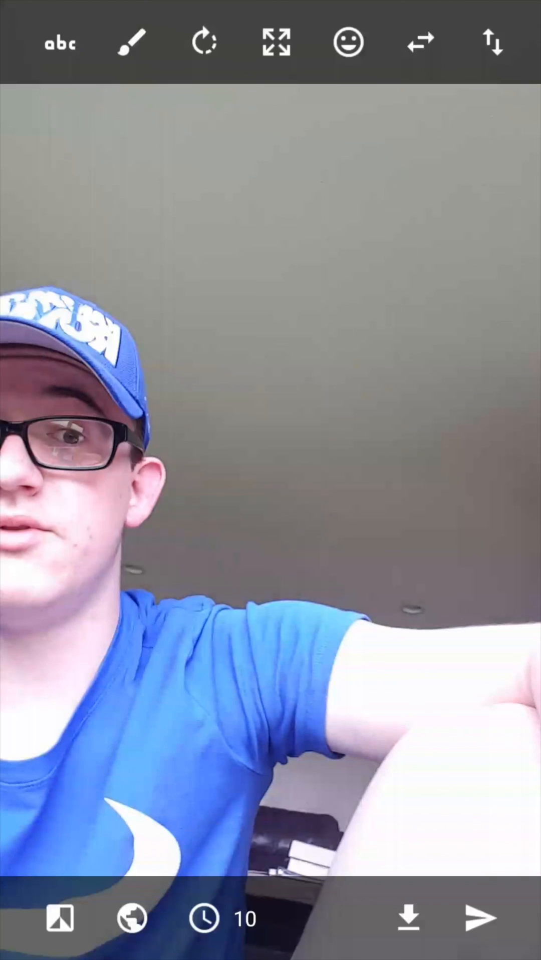
{"action": "left_click", "coordinate": [60, 42]}
{"action": "type", "text": "BFND"}
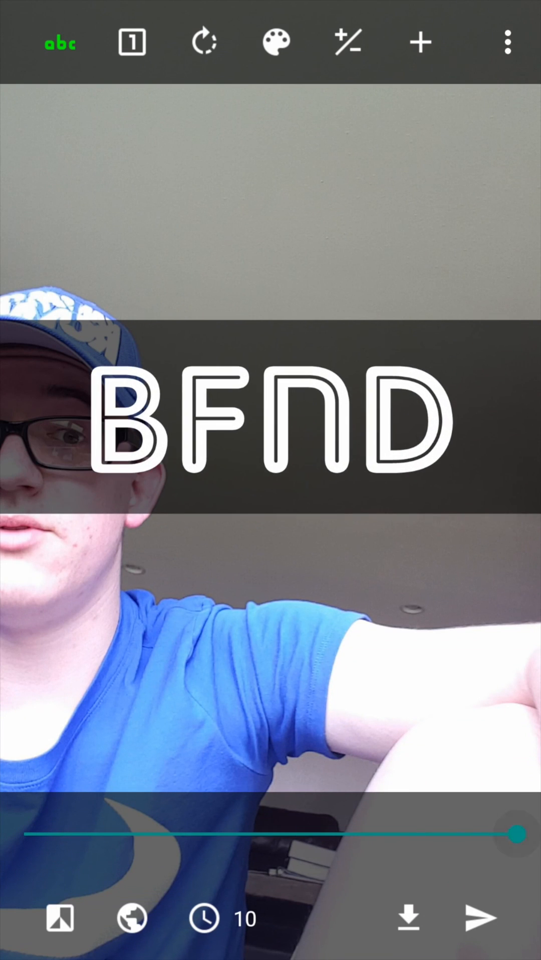
{"action": "left_click", "coordinate": [482, 917]}
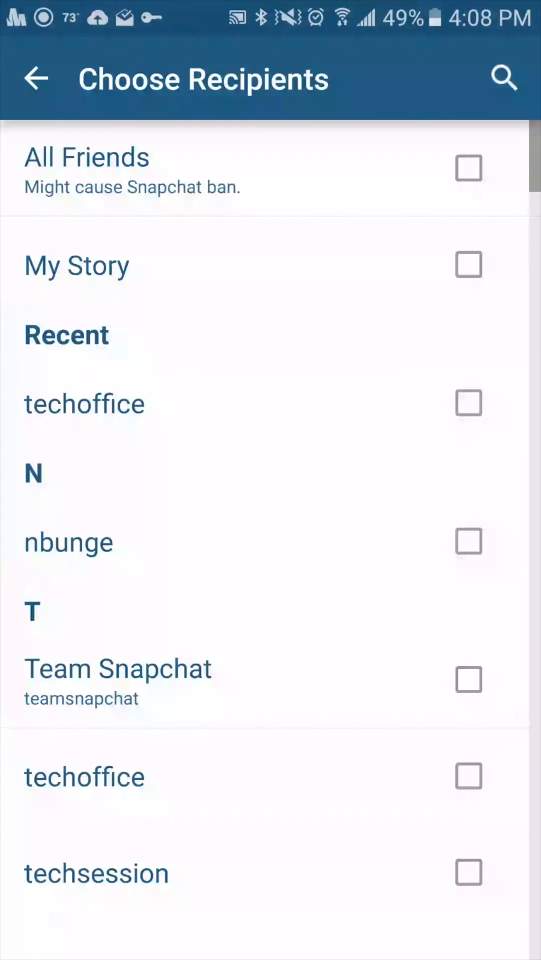